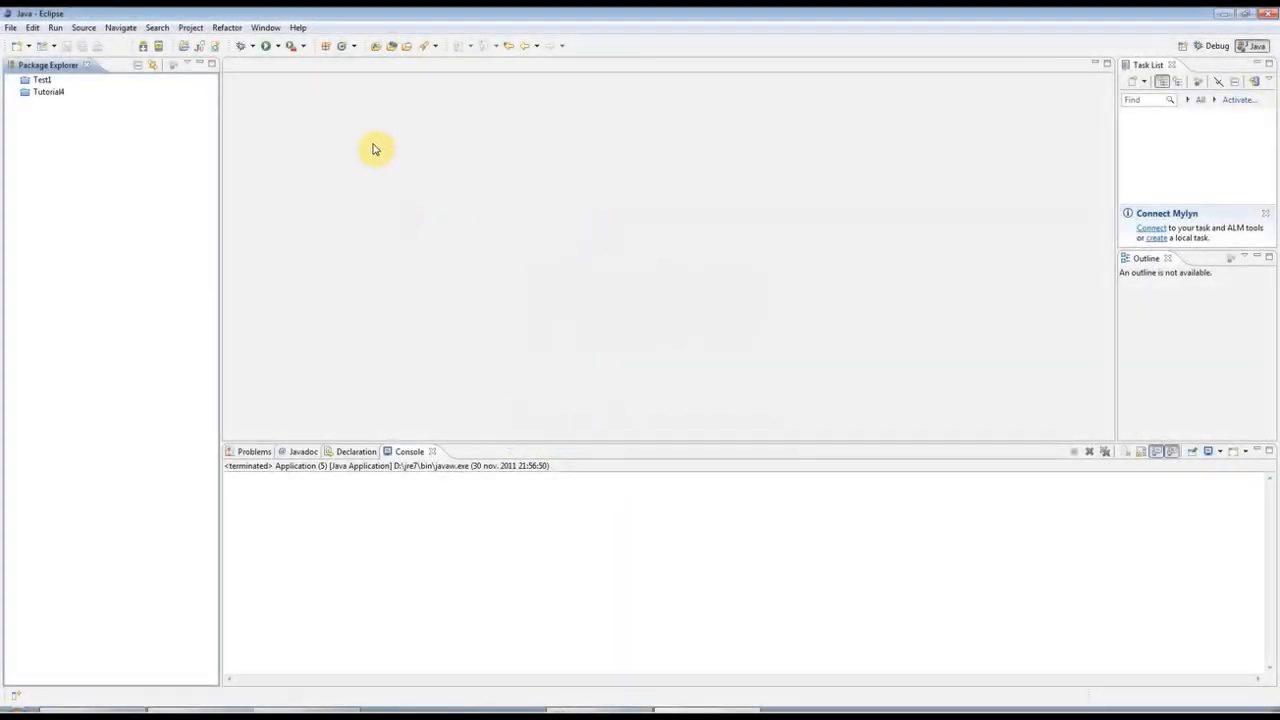
mouse_move(378, 145)
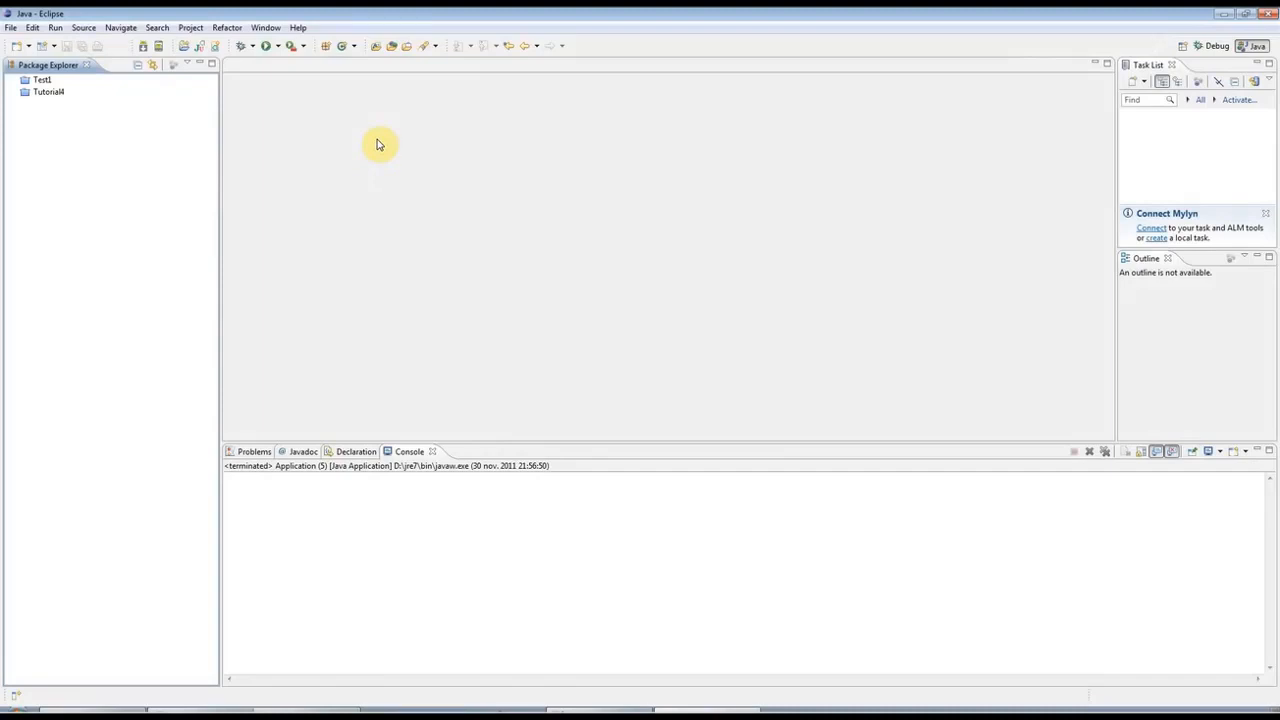
mouse_move(273, 121)
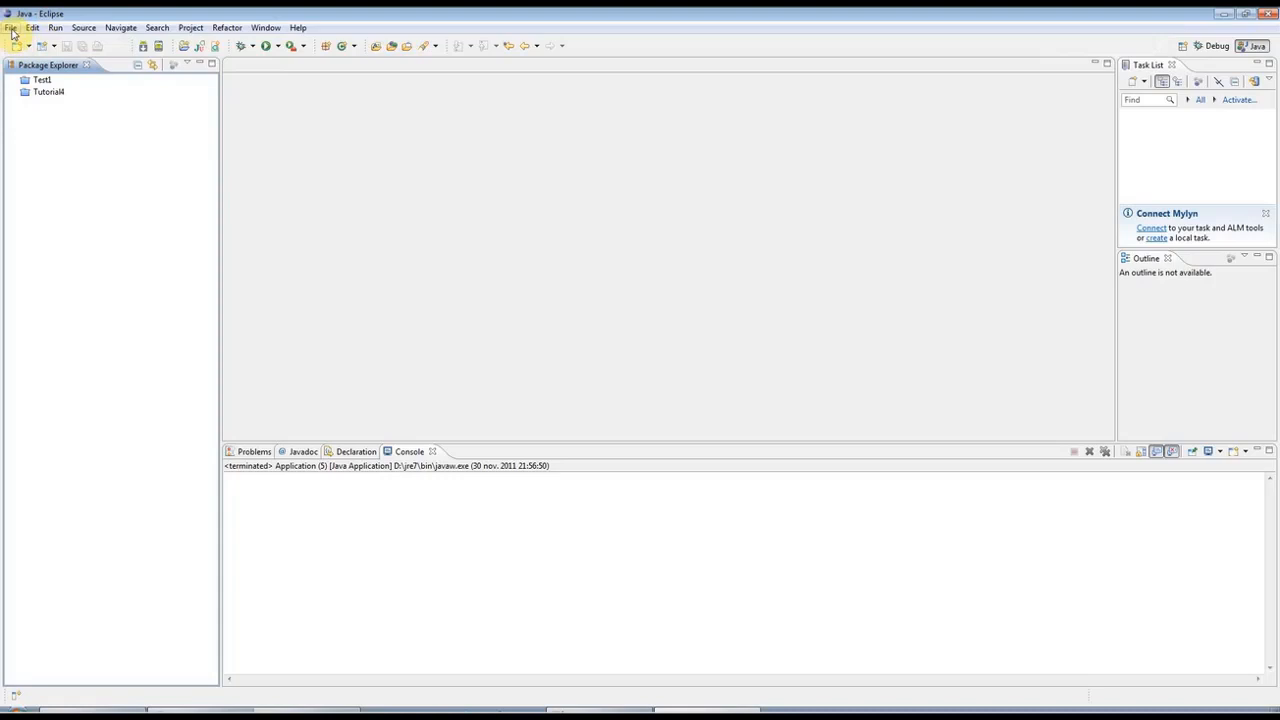
Step: Create a new Java project named Tutorial5
click(11, 27)
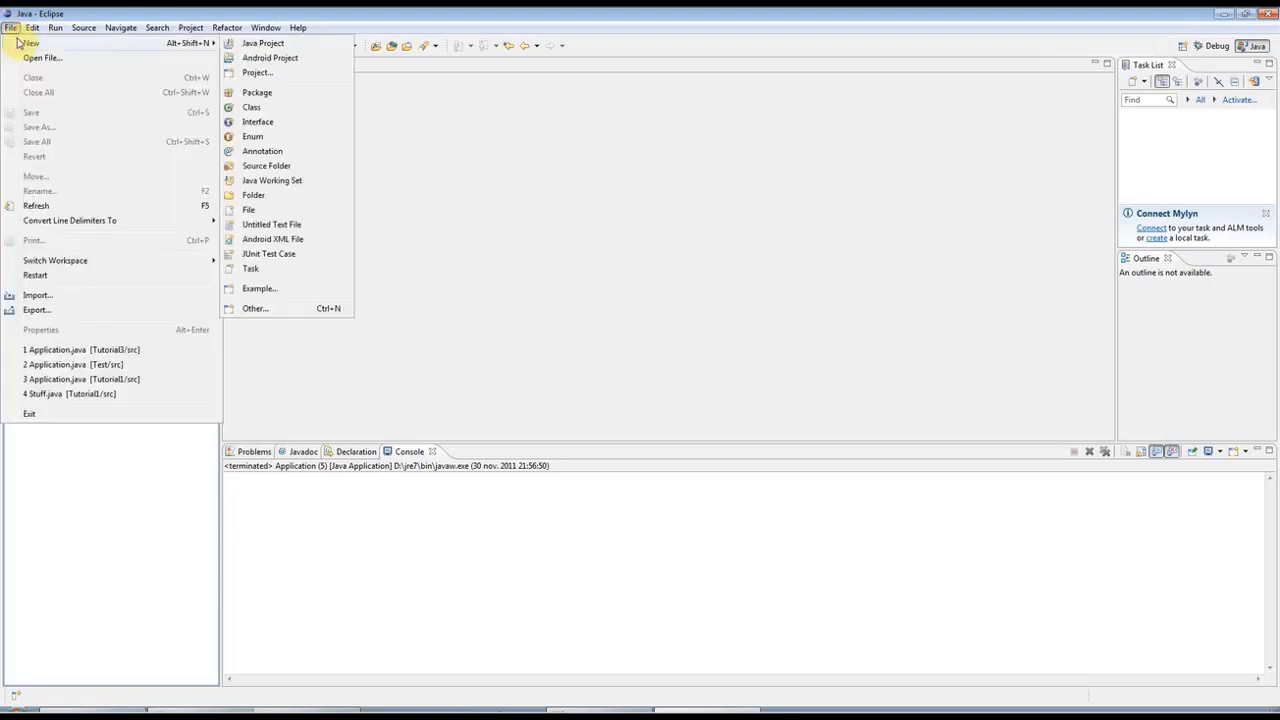
mouse_move(262, 43)
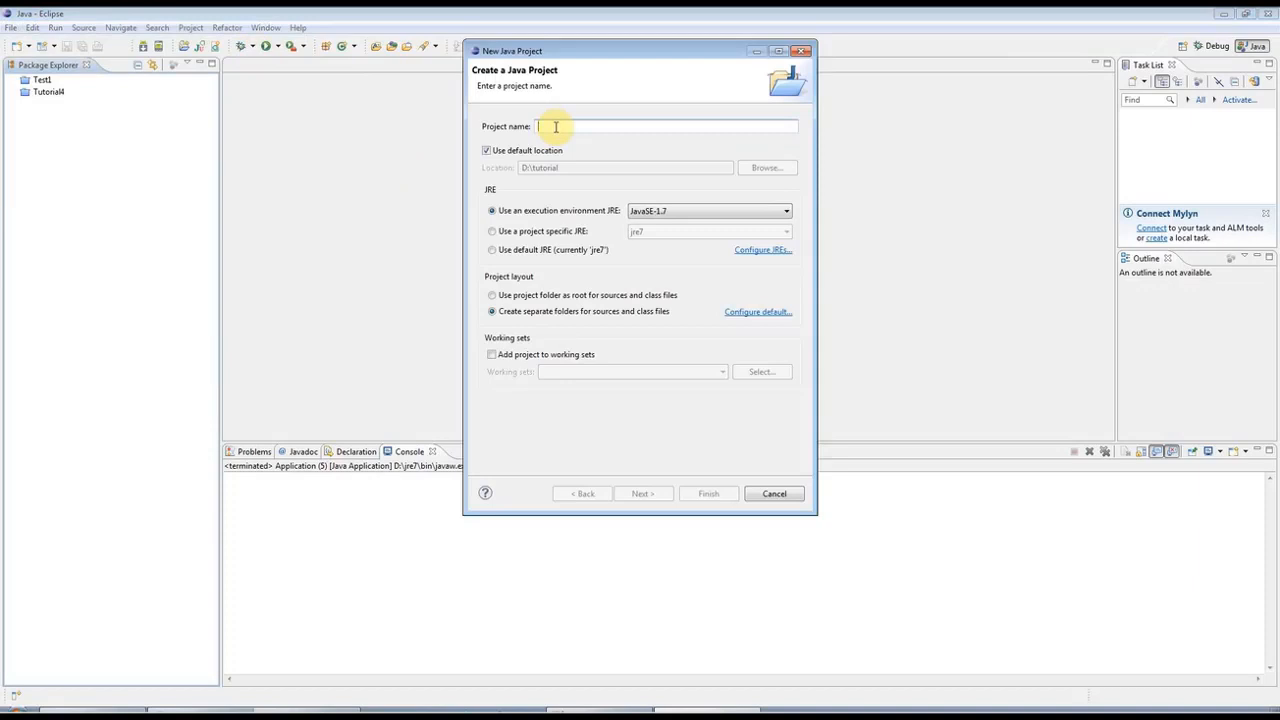
text(A)
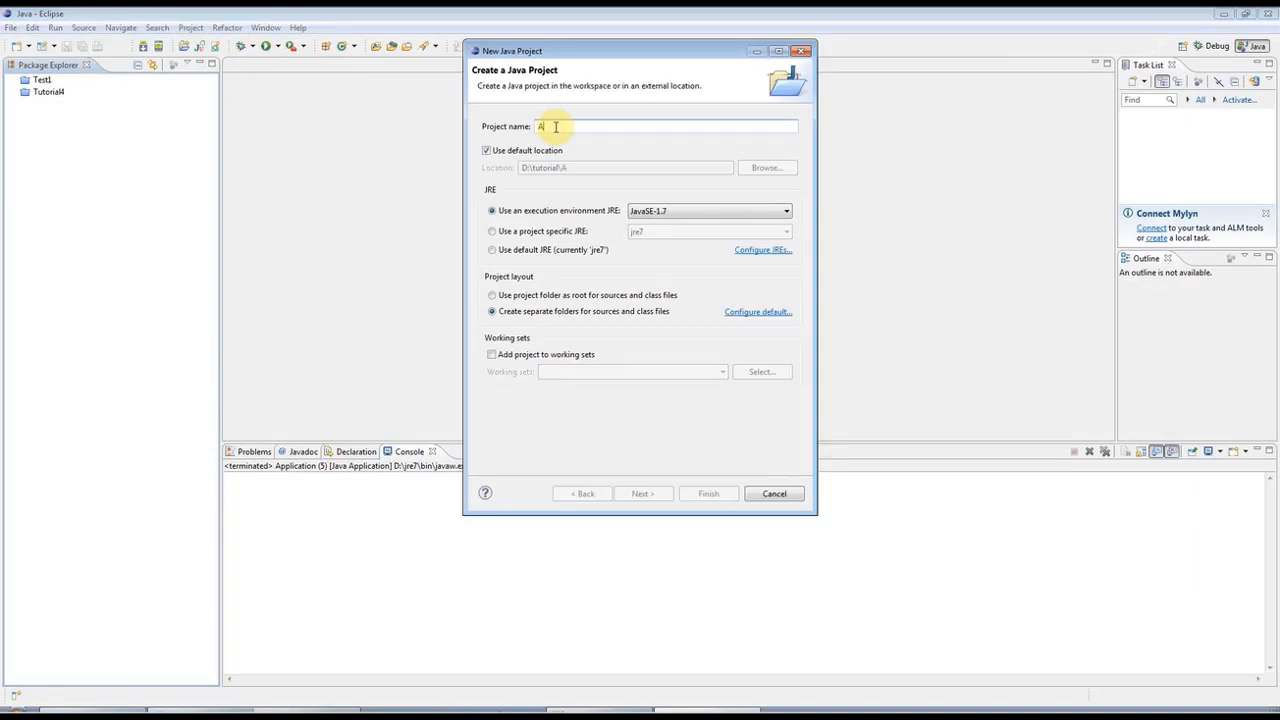
text(Tutoria)
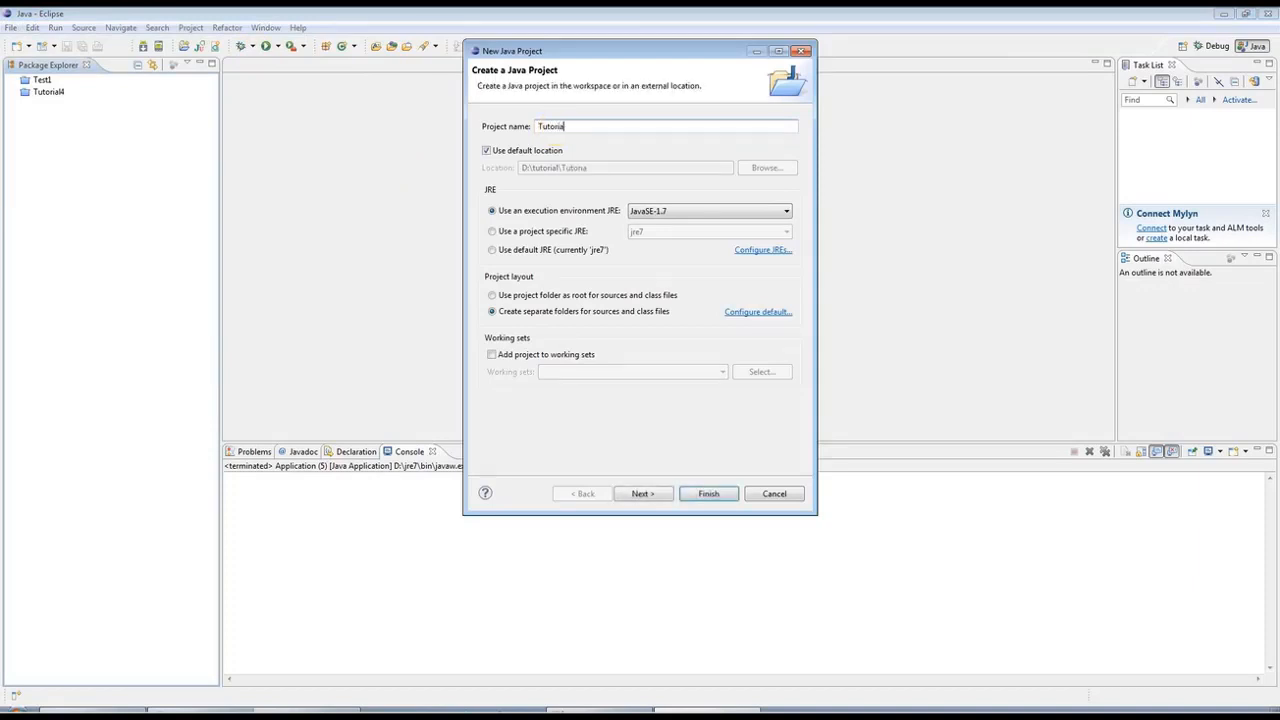
text(l5)
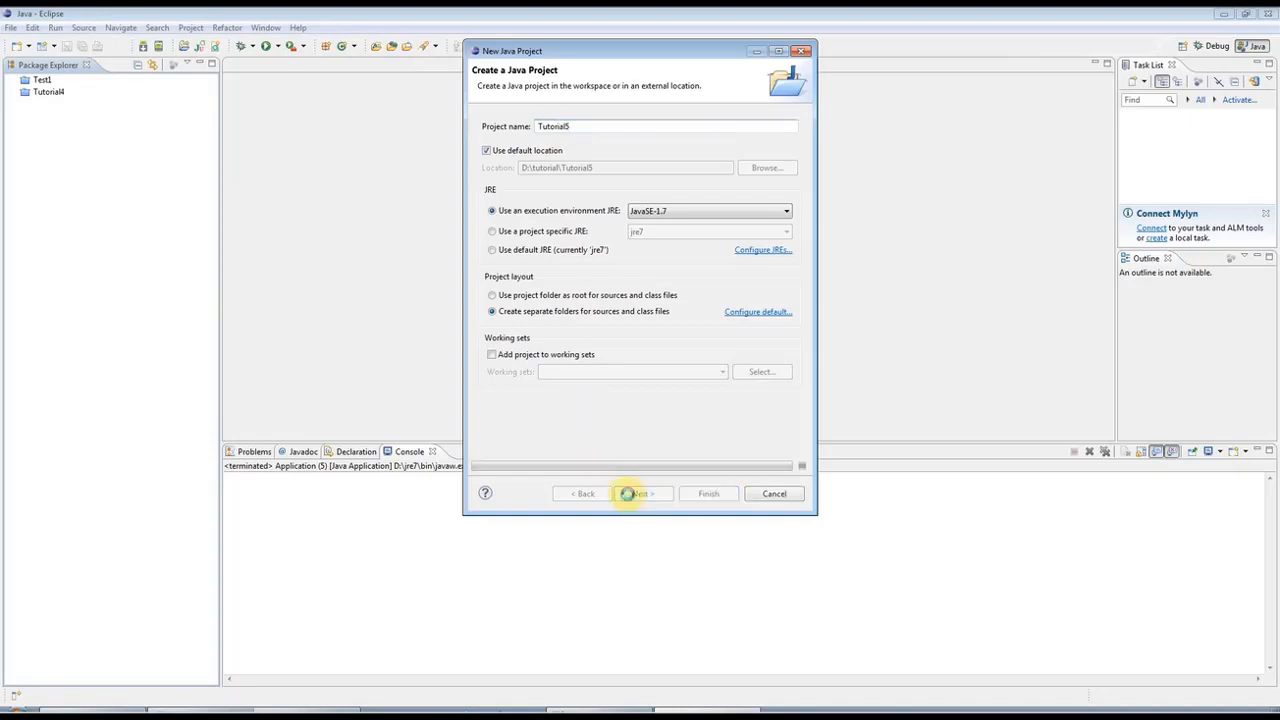
click(640, 493)
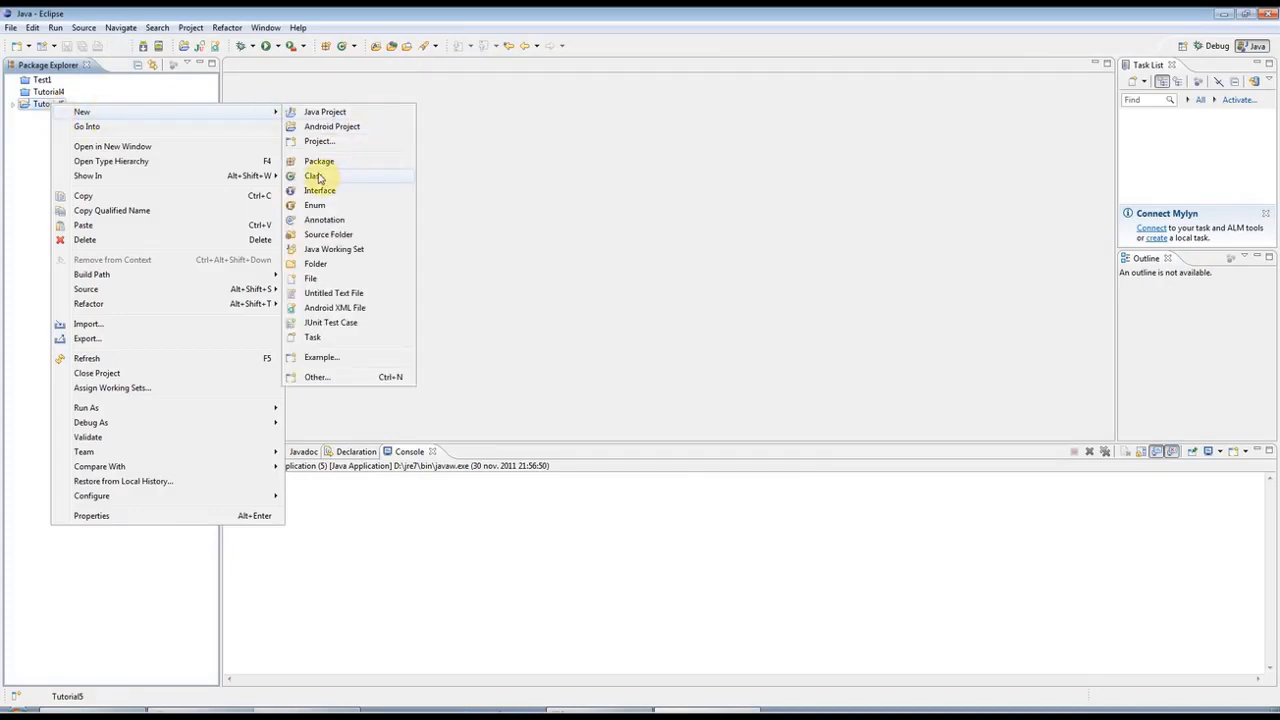
Step: Add a new class named Application to the Tutorial5 project
click(315, 176)
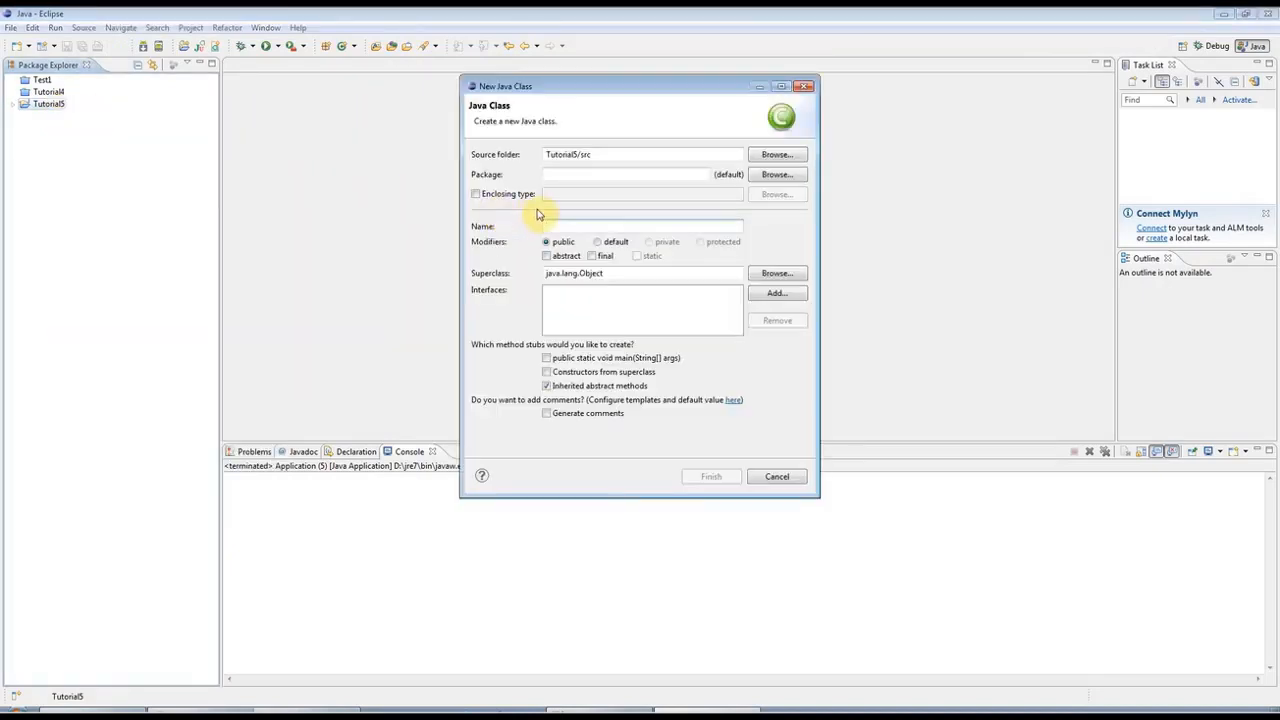
text(Application)
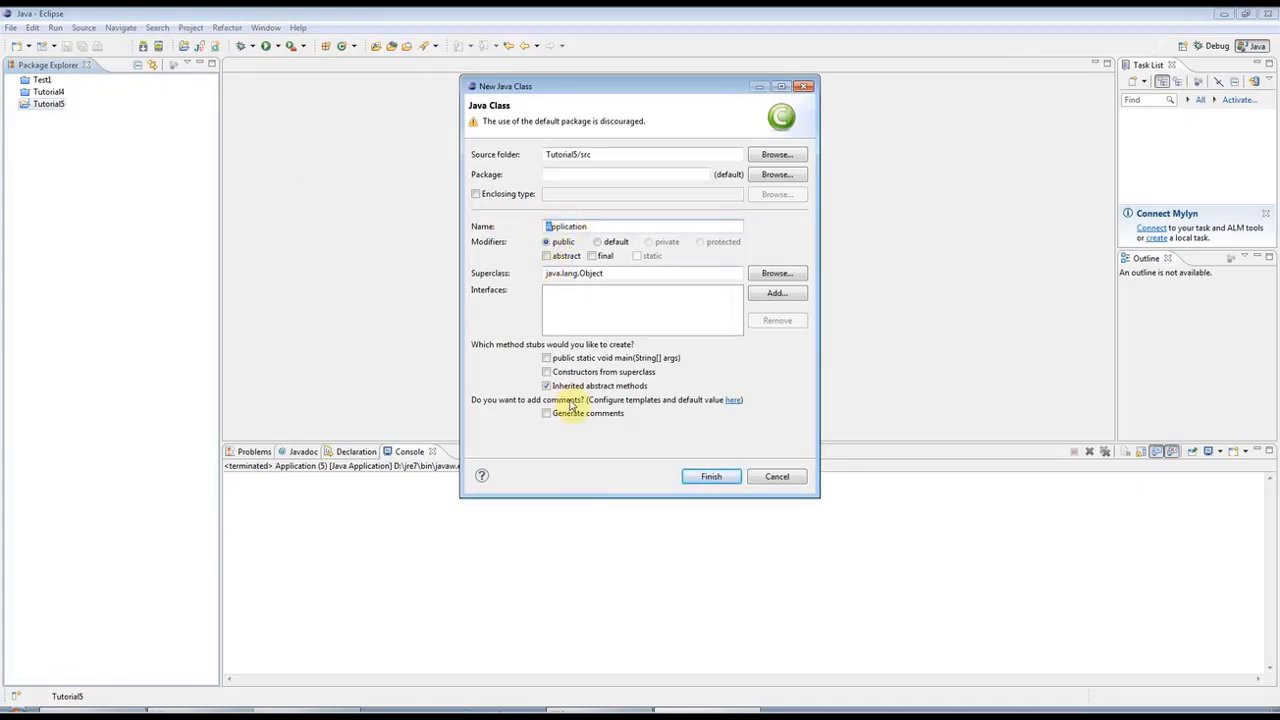
click(710, 476)
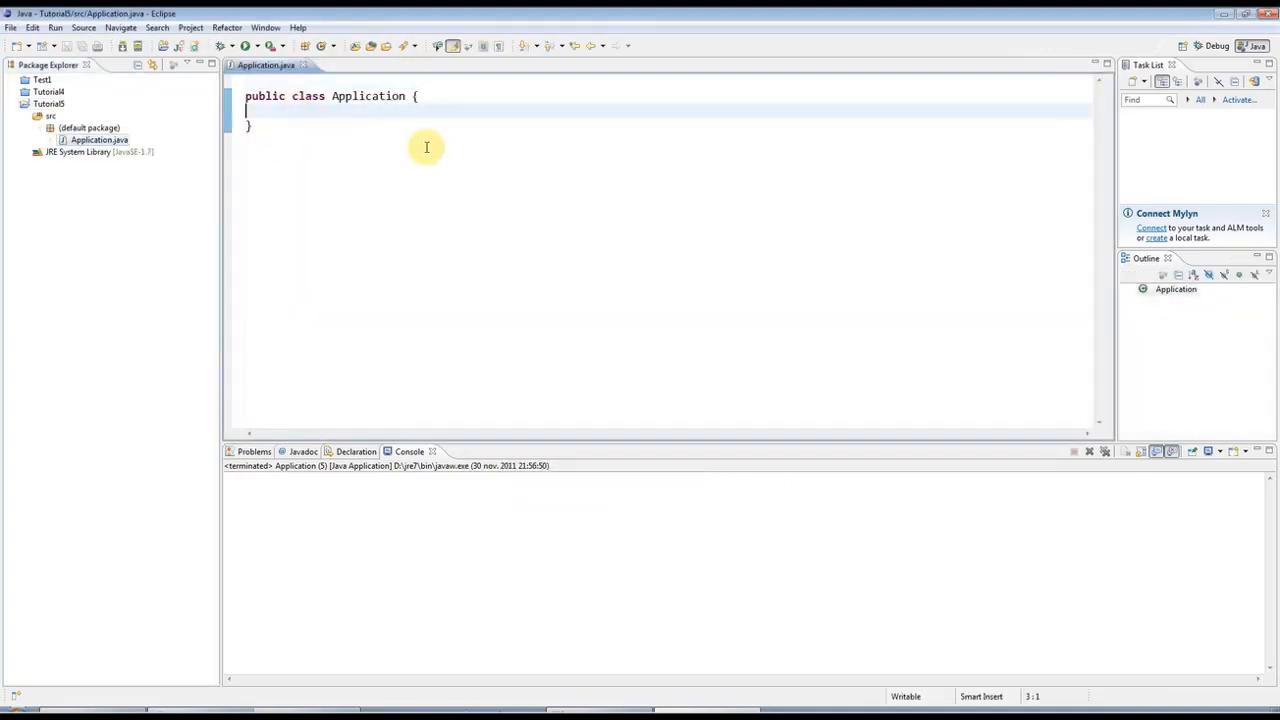
Step: Insert a main method from the main template and reformat the class code
text(main(String[] args) {)
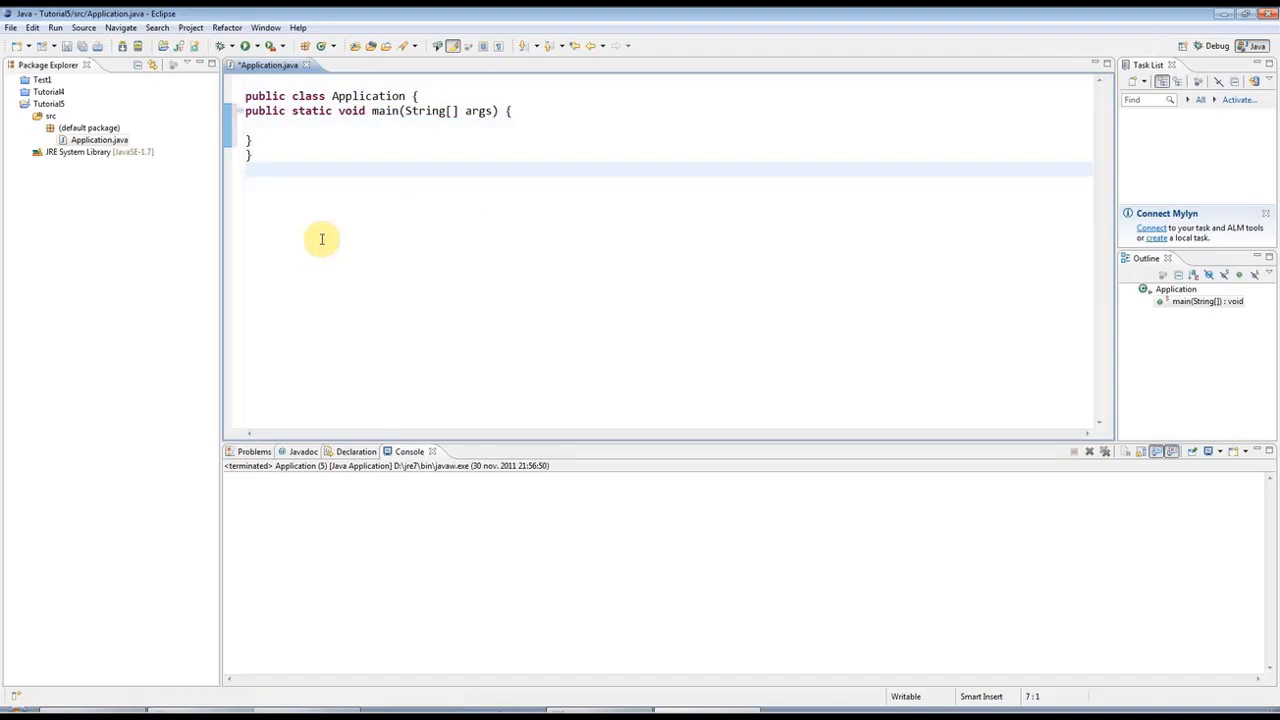
click(245, 168)
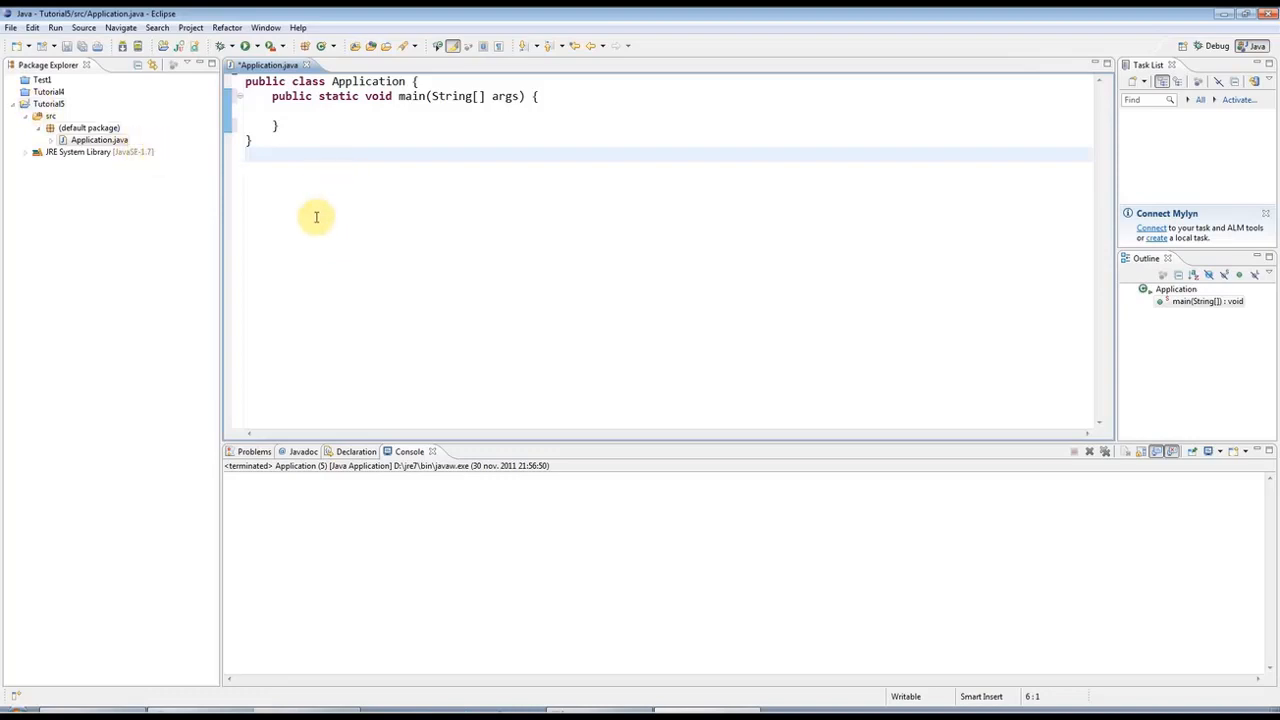
key(ctrl+a)
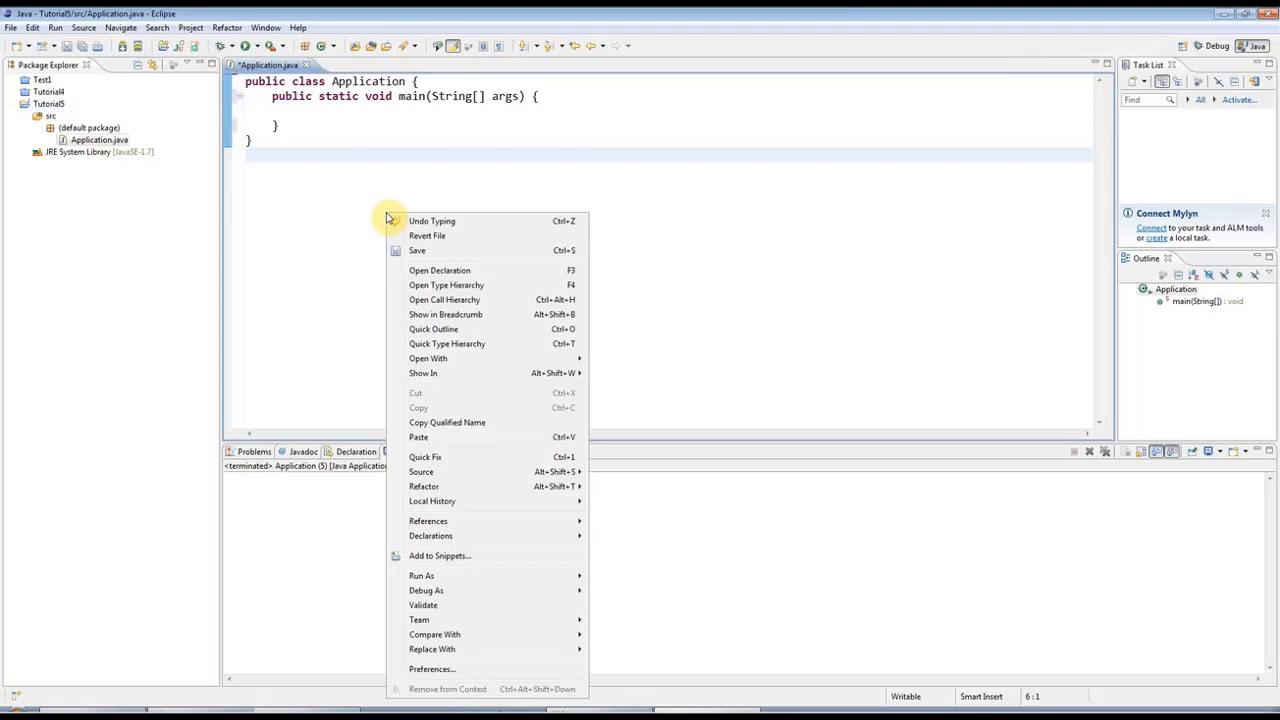
mouse_move(497, 471)
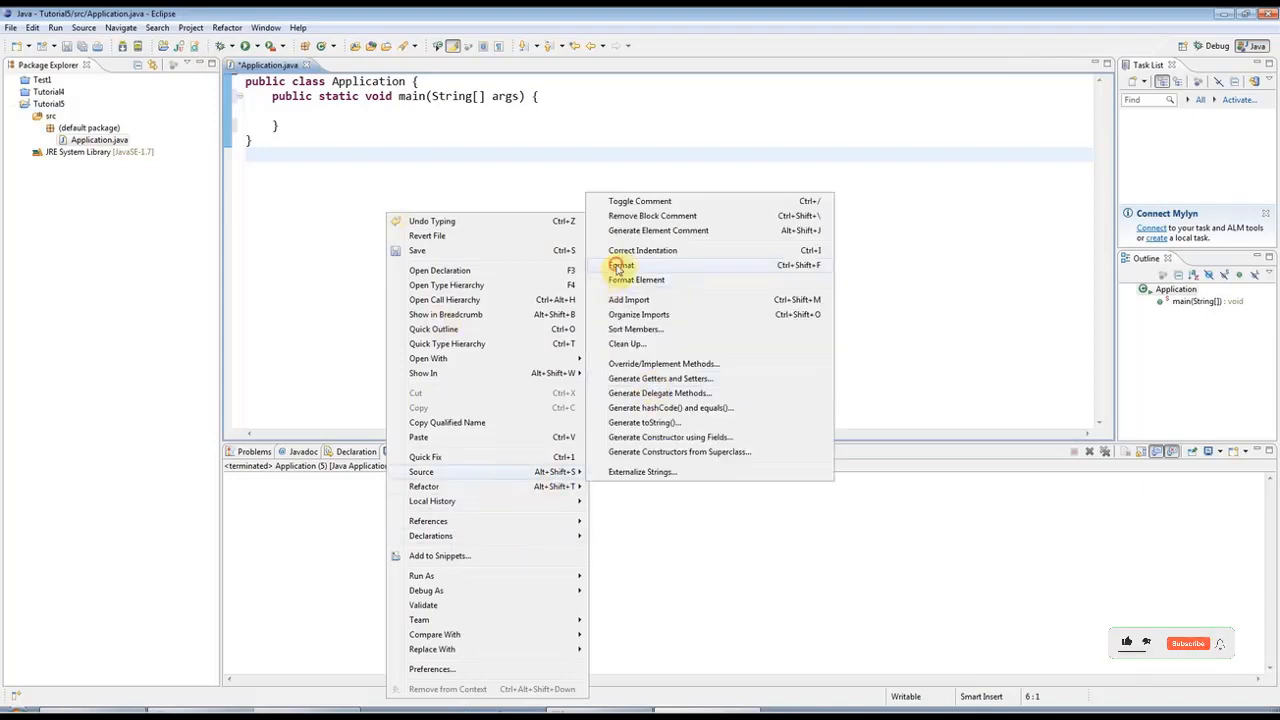
click(622, 265)
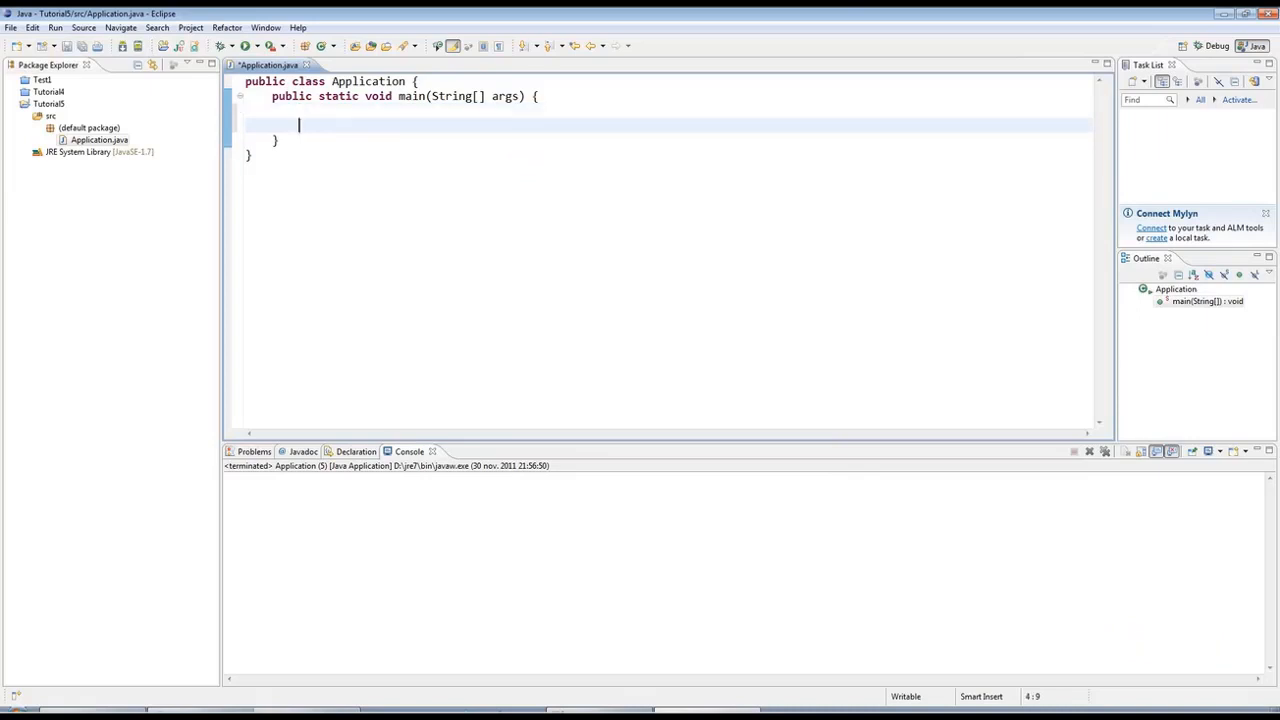
Step: Write an empty for(;;) loop with braces inside main
text(for)
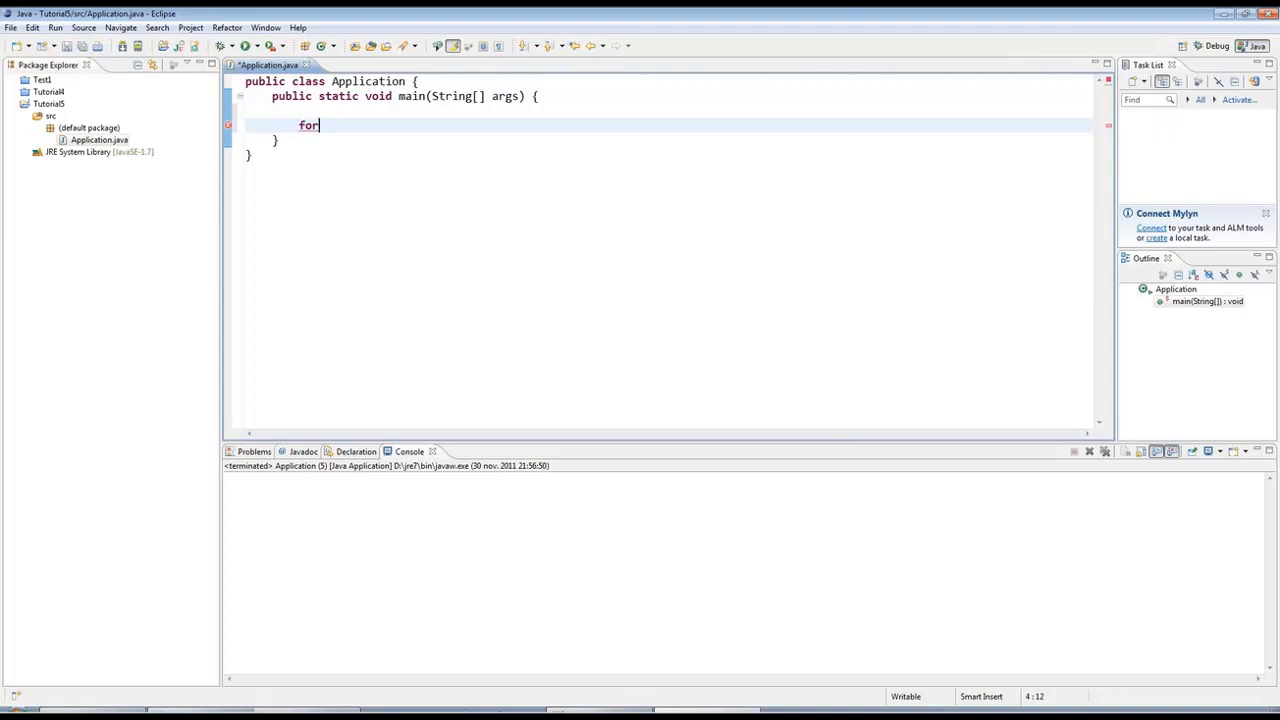
text(())
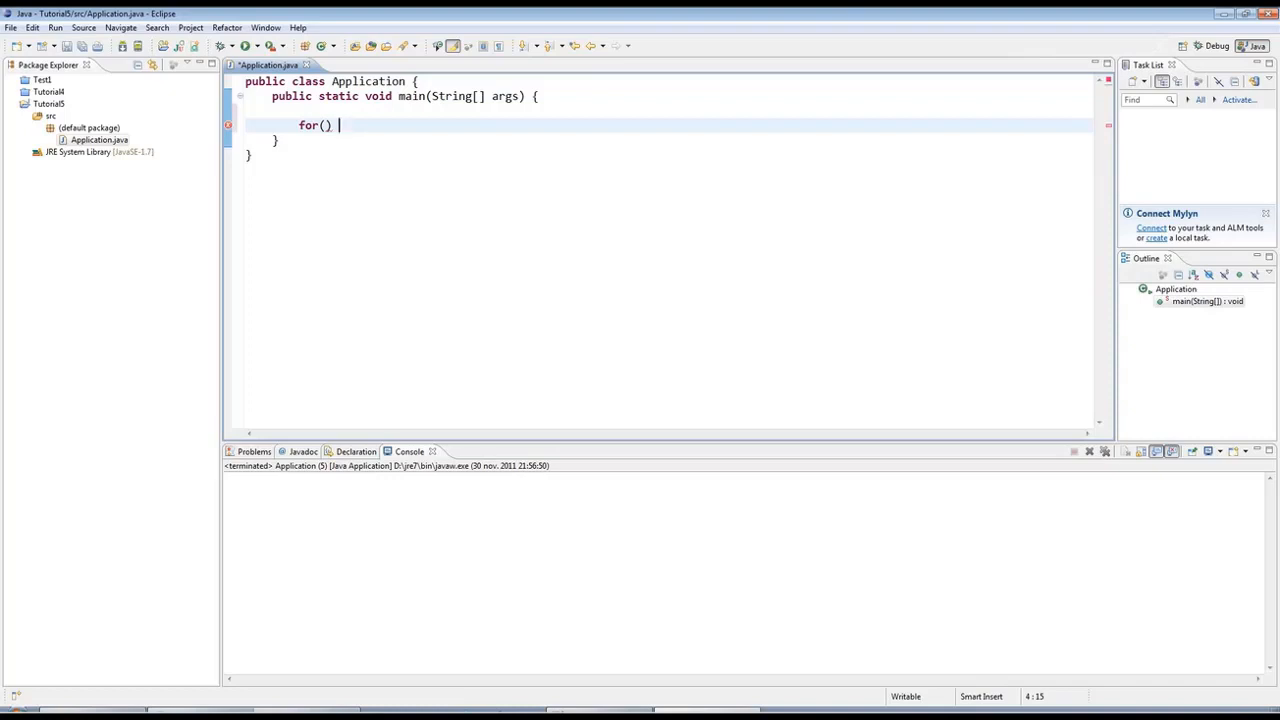
text({)
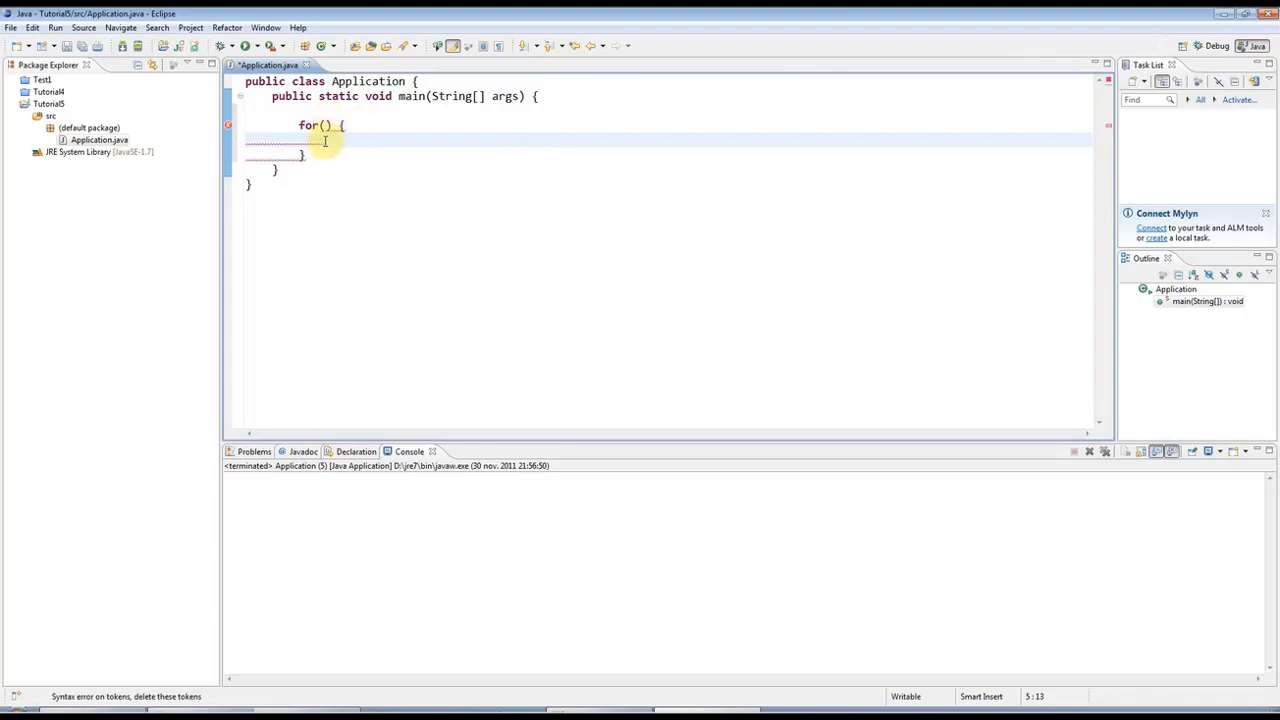
mouse_move(325, 127)
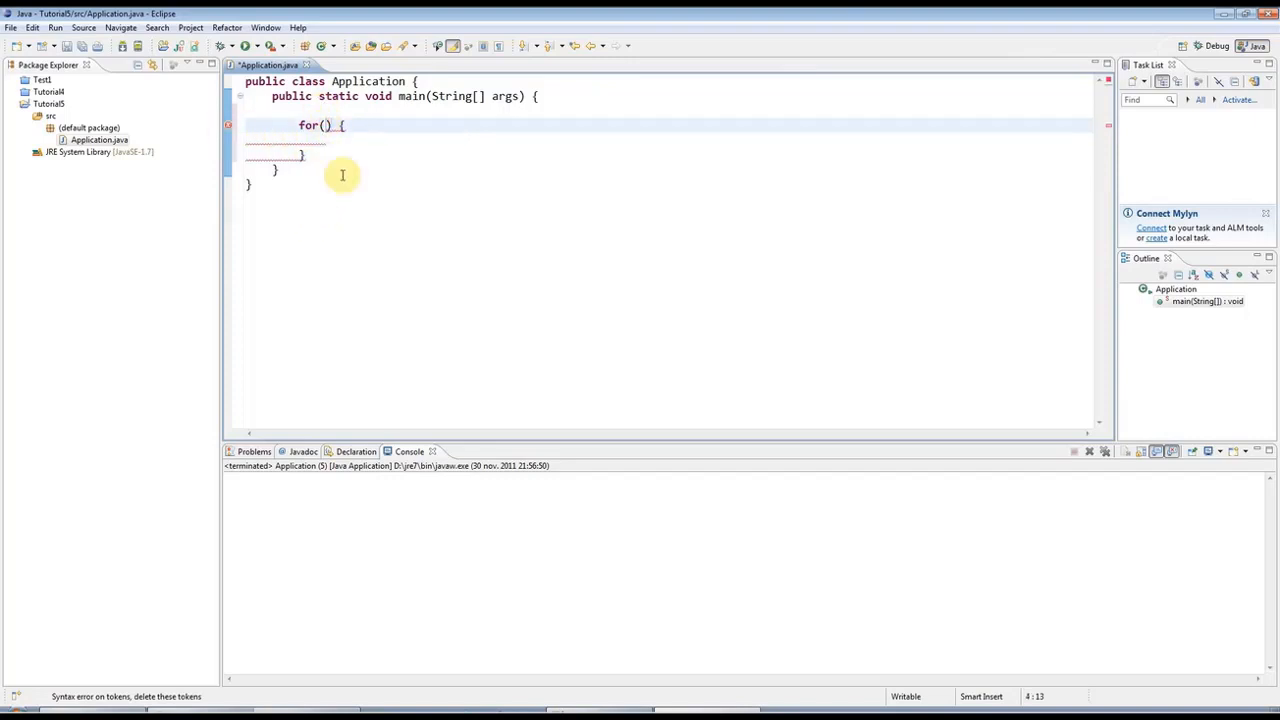
mouse_move(401, 212)
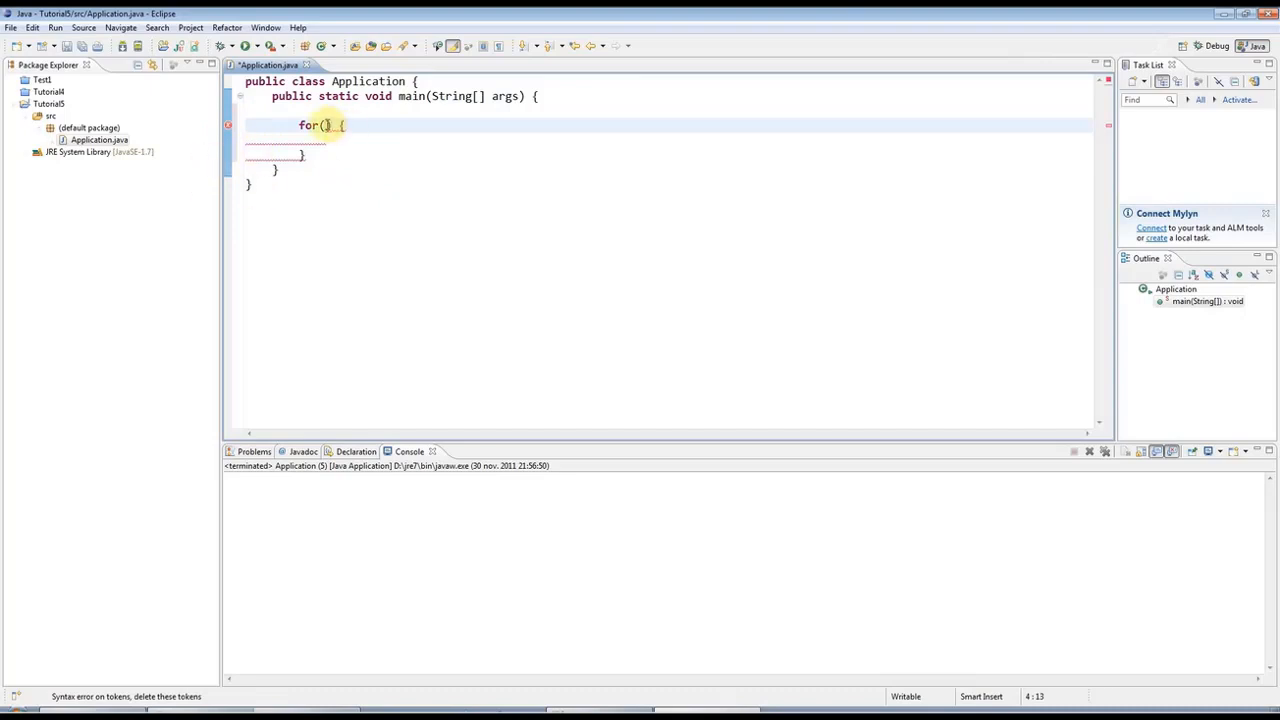
mouse_move(490, 223)
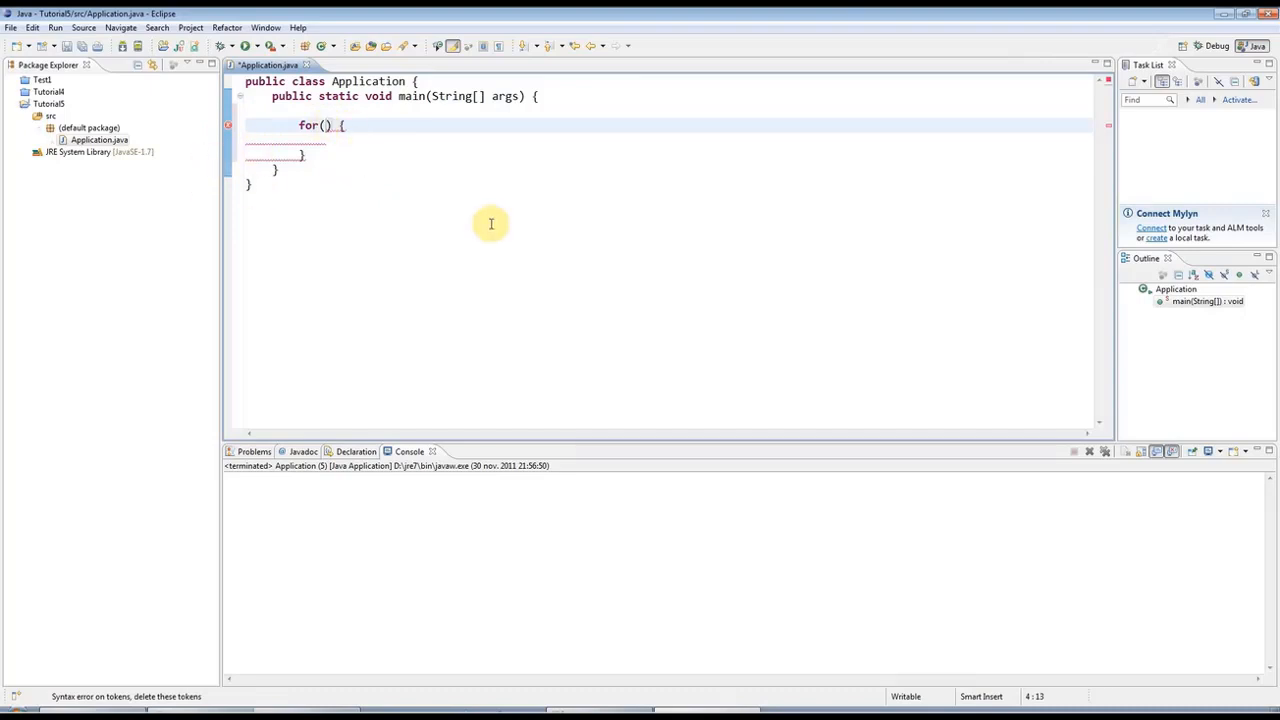
text(;;)
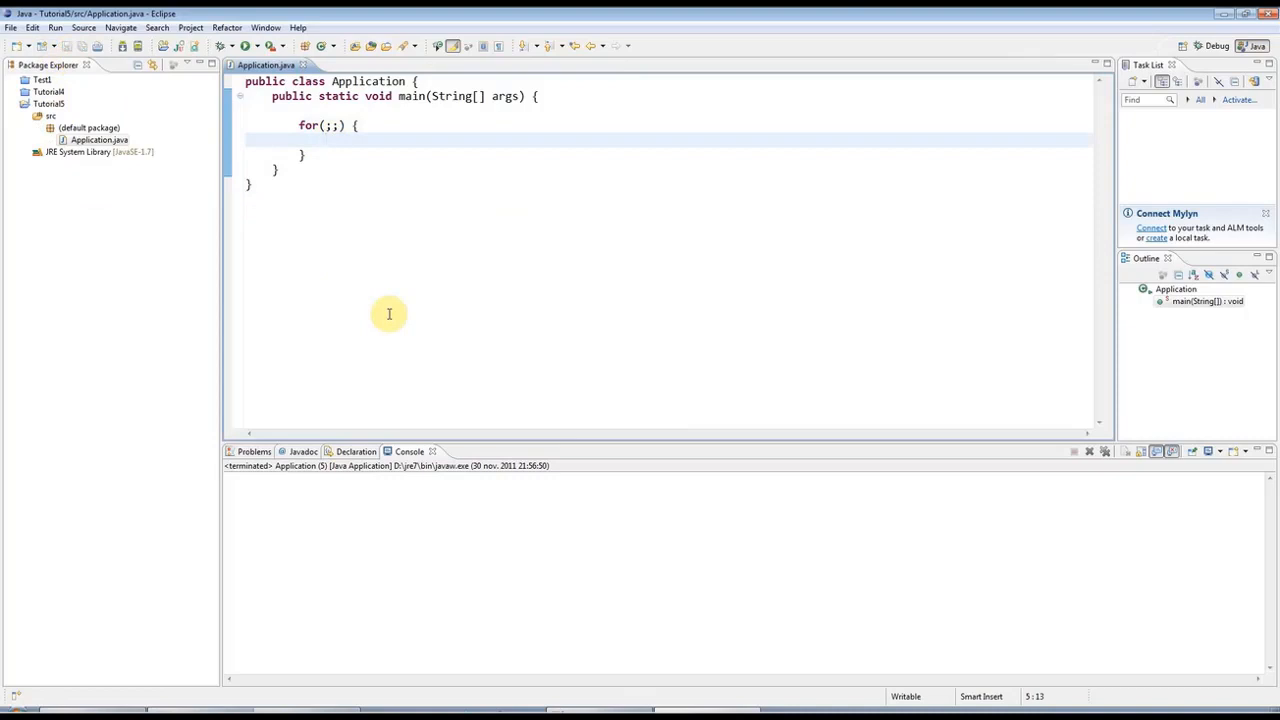
Step: Print "Hello" inside the loop, run Application, then terminate the endless run
text(System.out.println(")
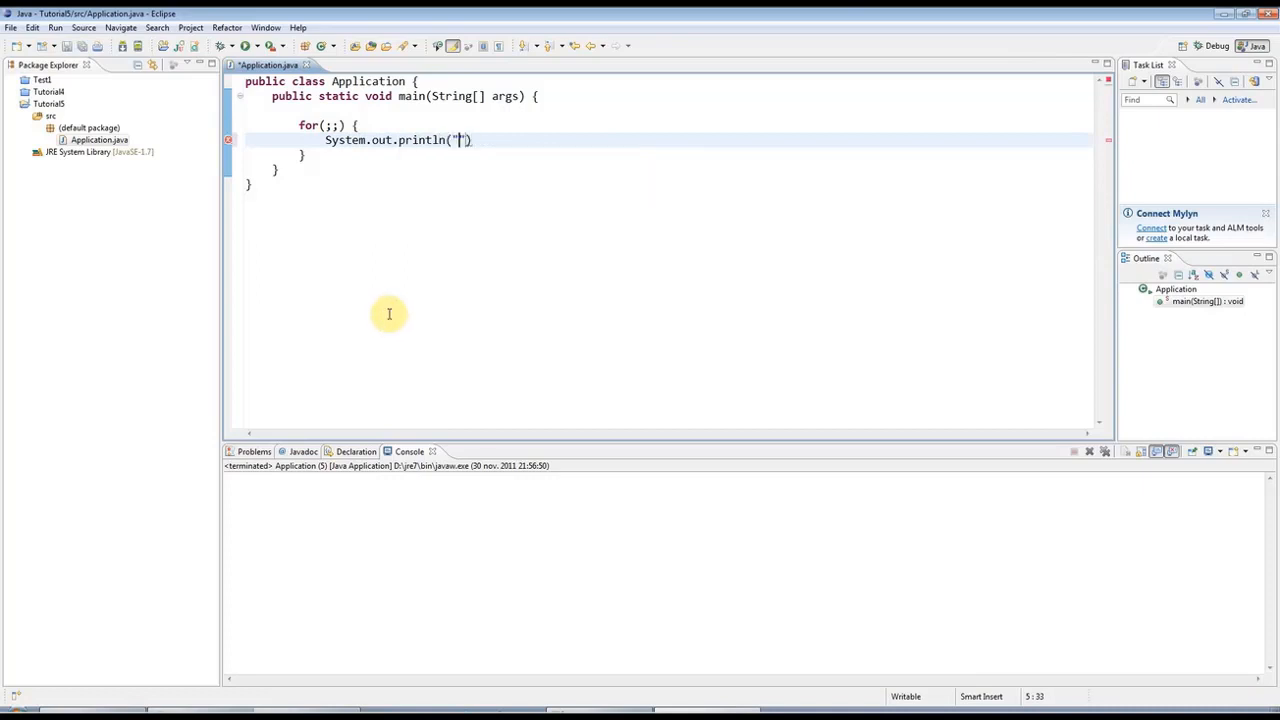
text(Hello)
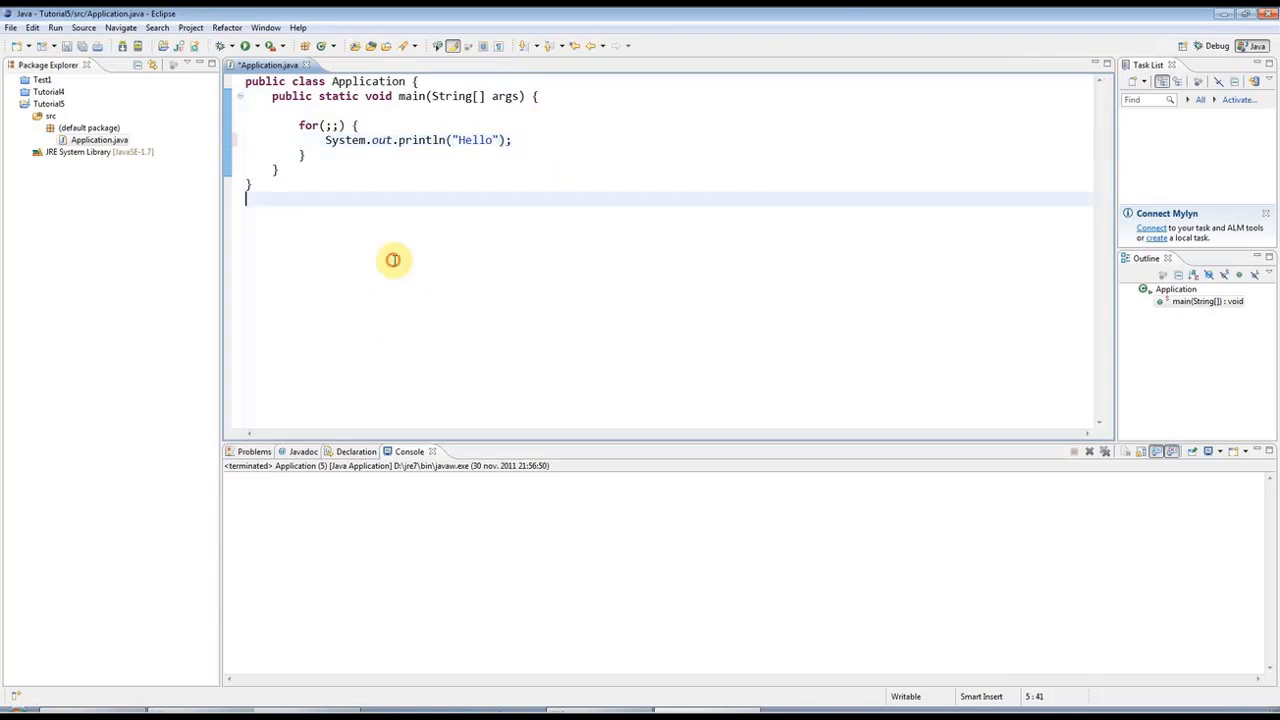
click(222, 46)
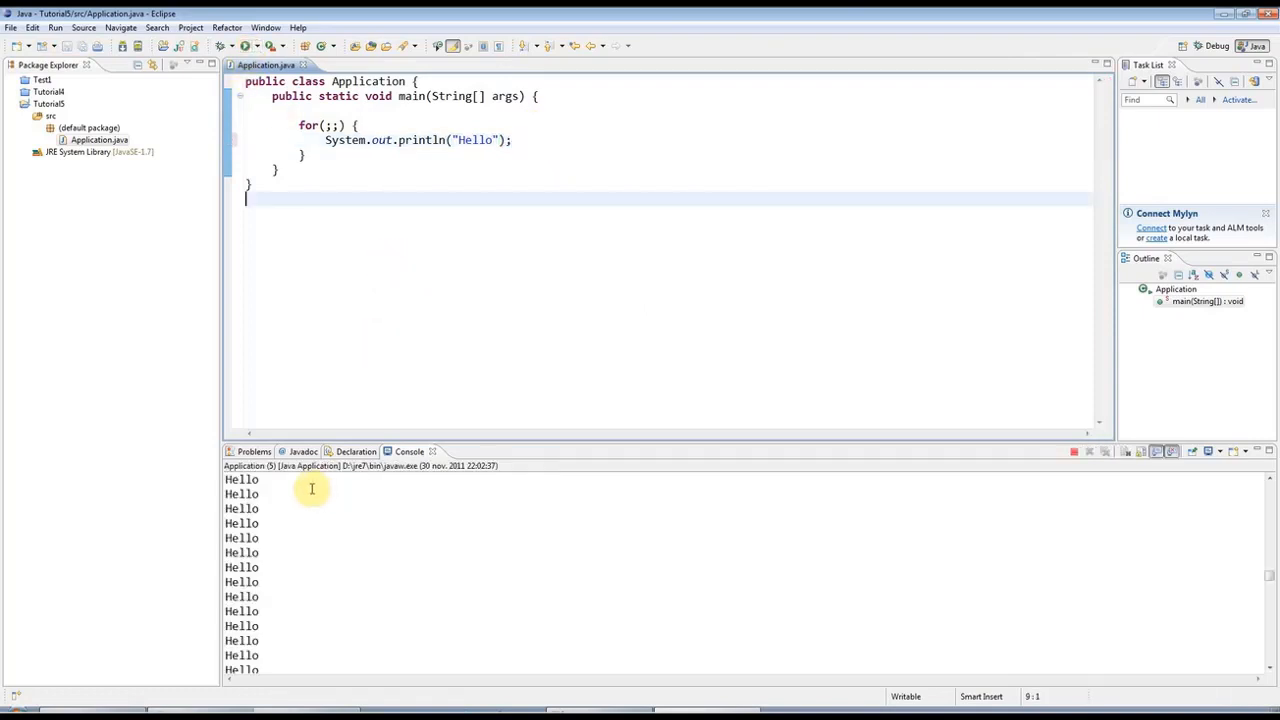
click(1074, 451)
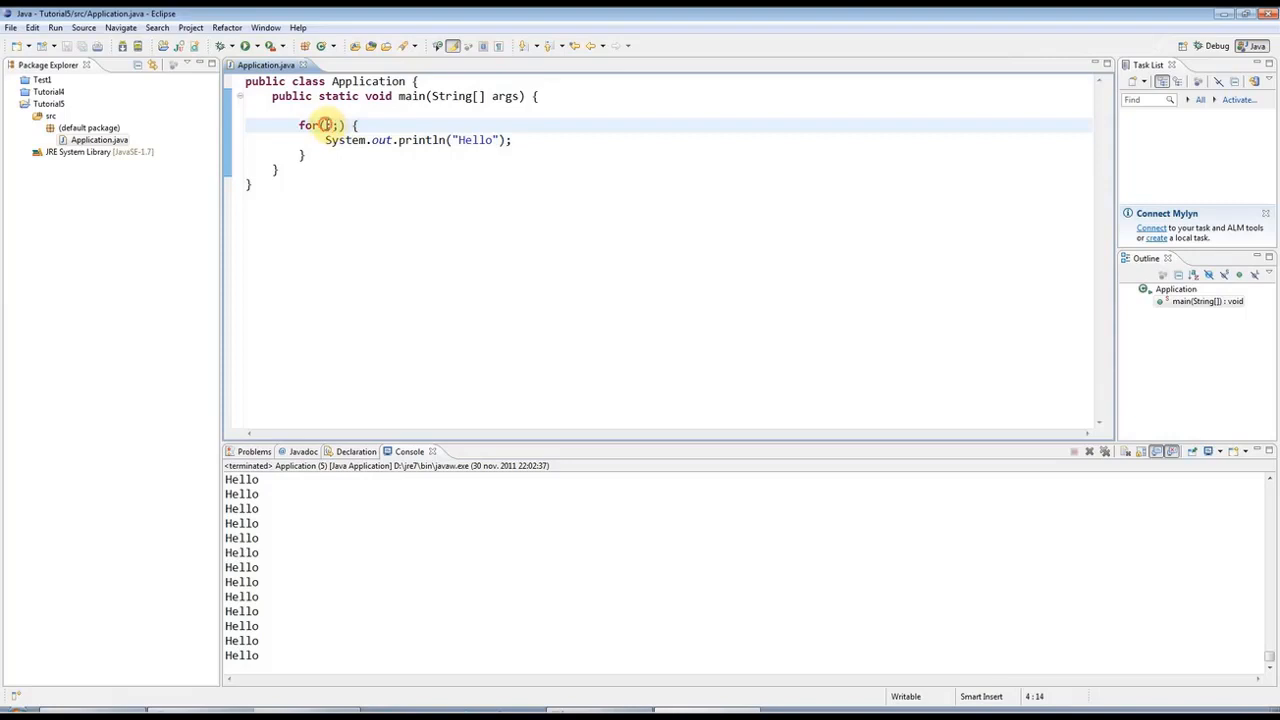
Step: Initialise the loop counter in the for header with int i=0;
text(i)
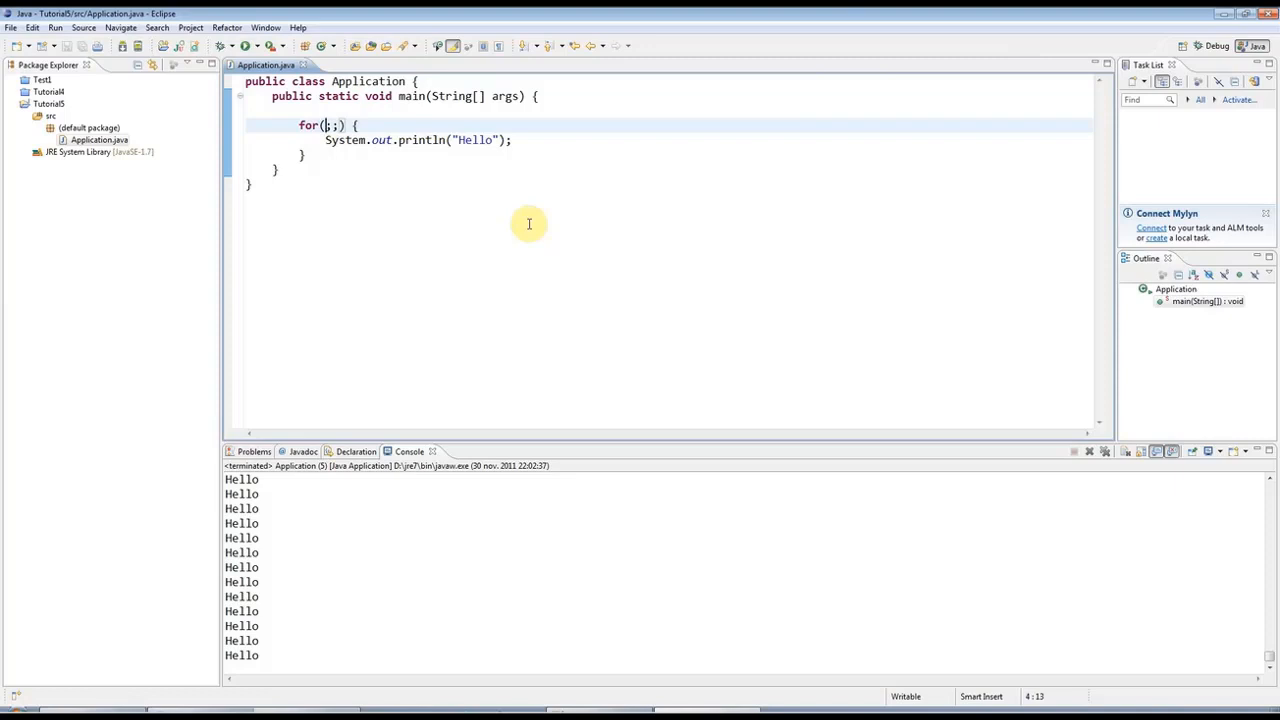
text(int)
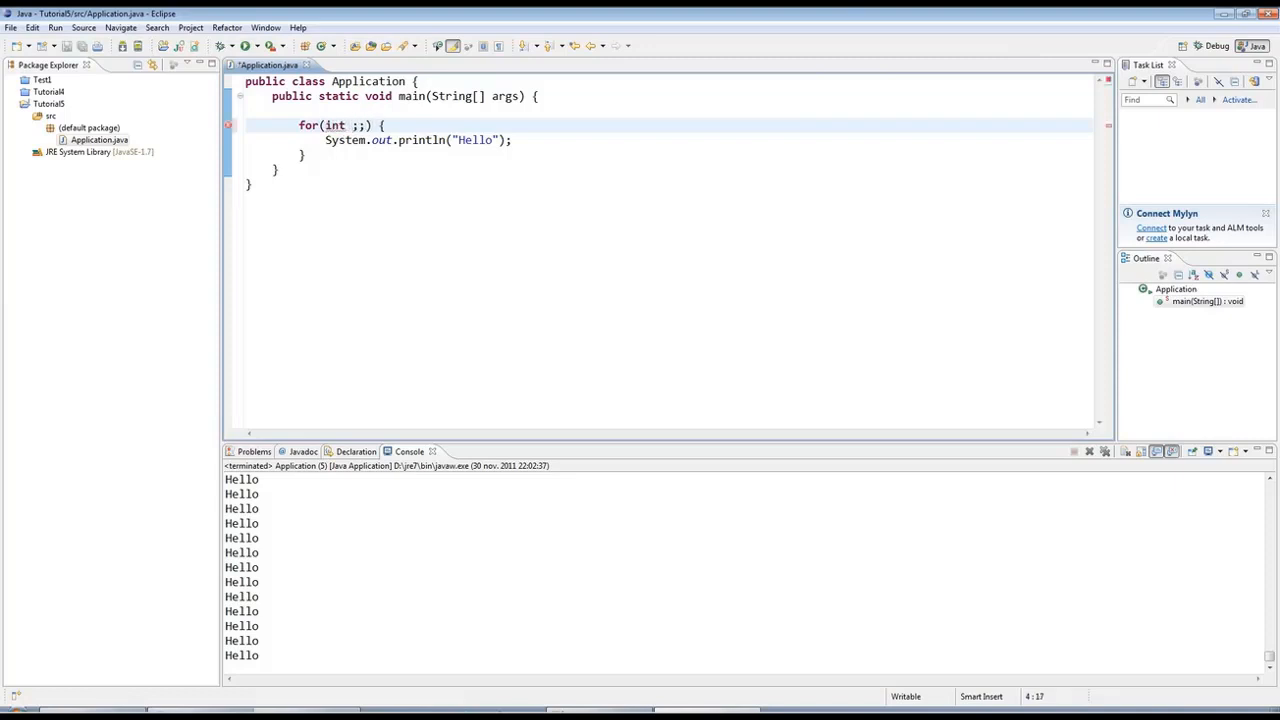
text(i)
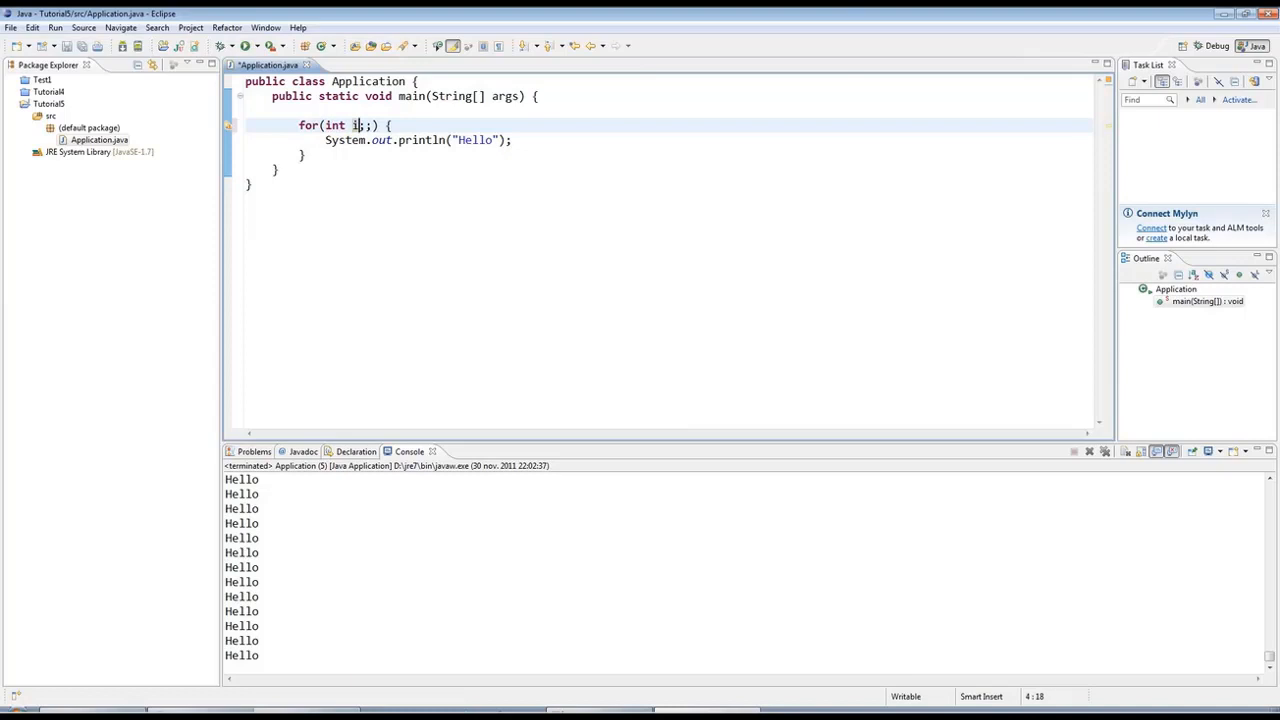
text(=)
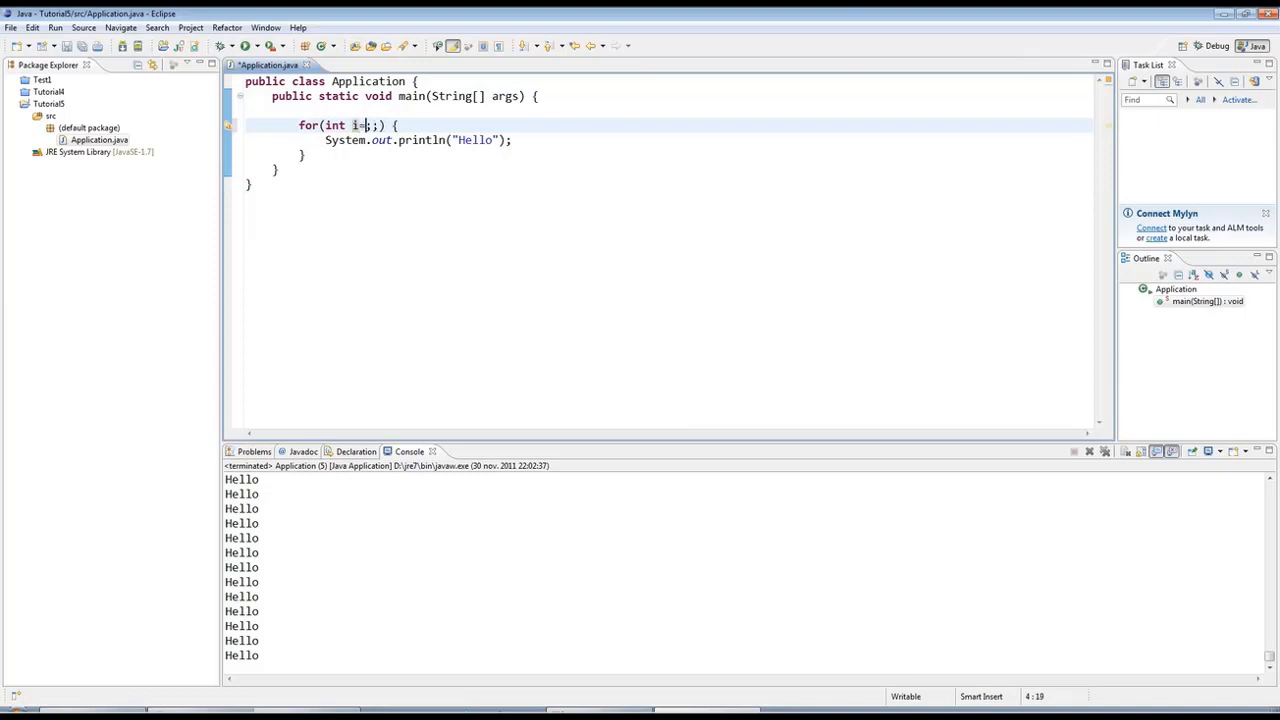
text(0)
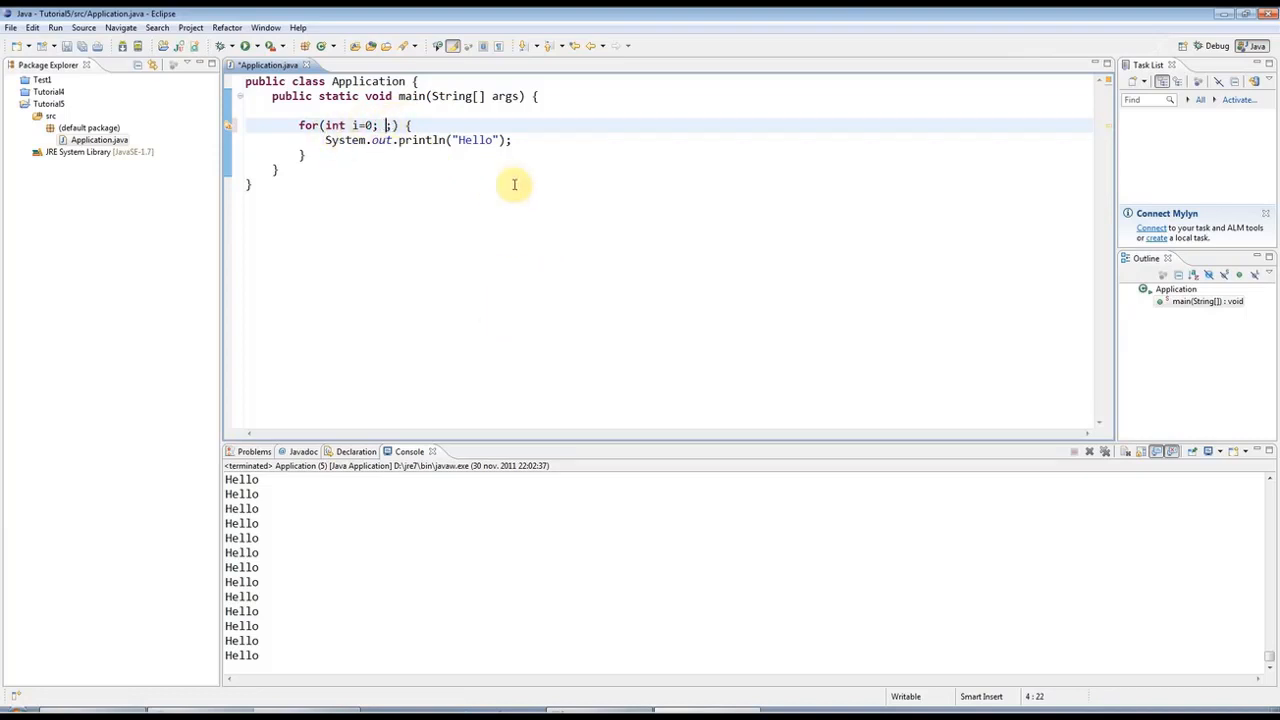
text(;)
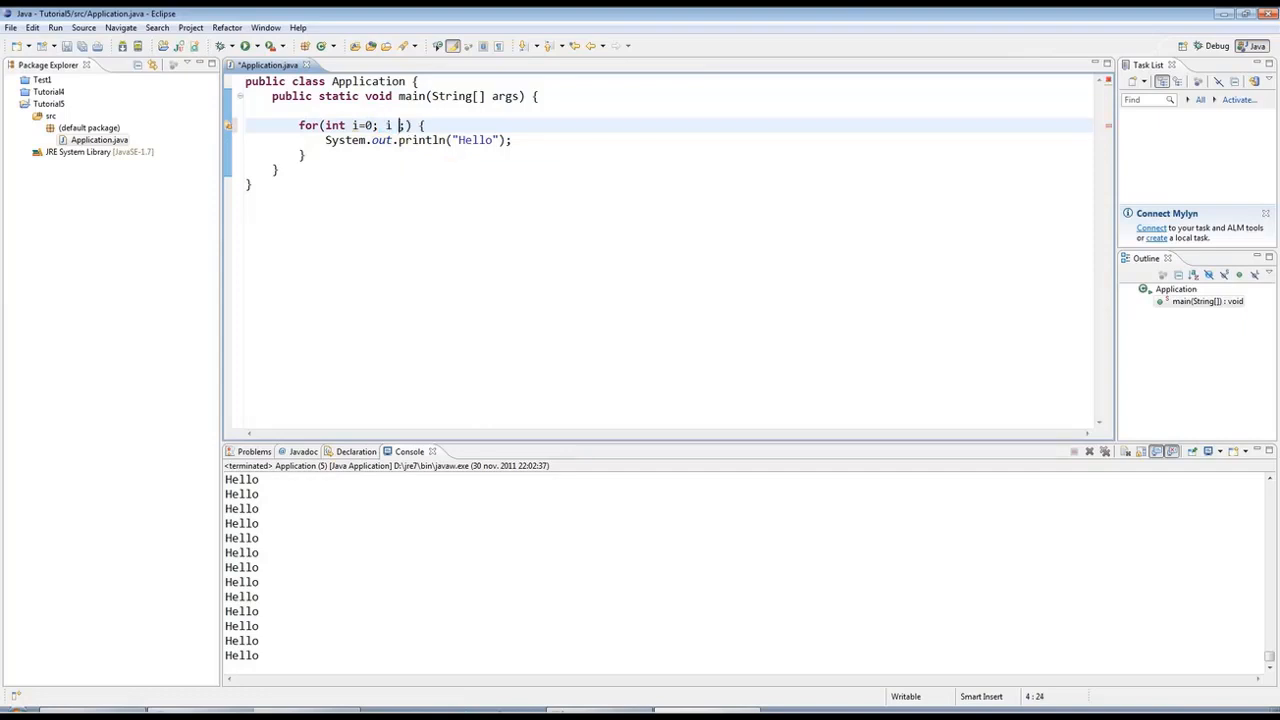
Step: Add the loop condition i < 5 and the increment i = i + 1
text(< 5)
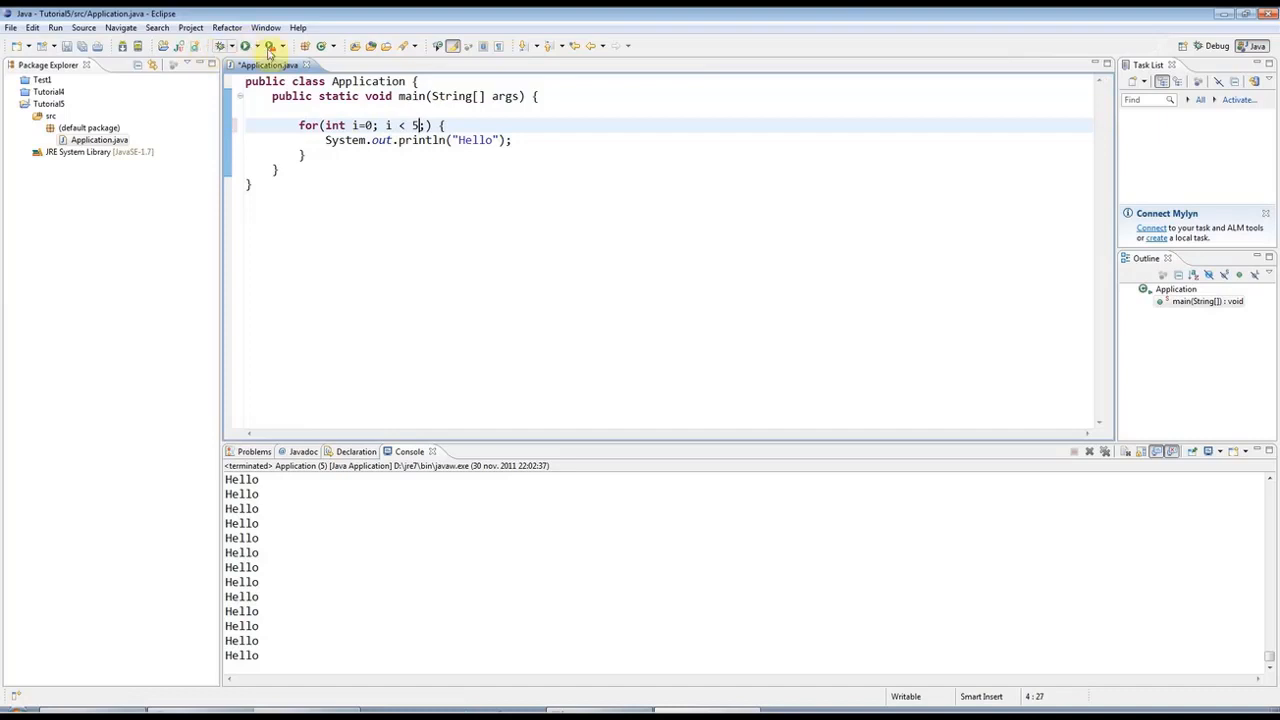
double_click(400, 125)
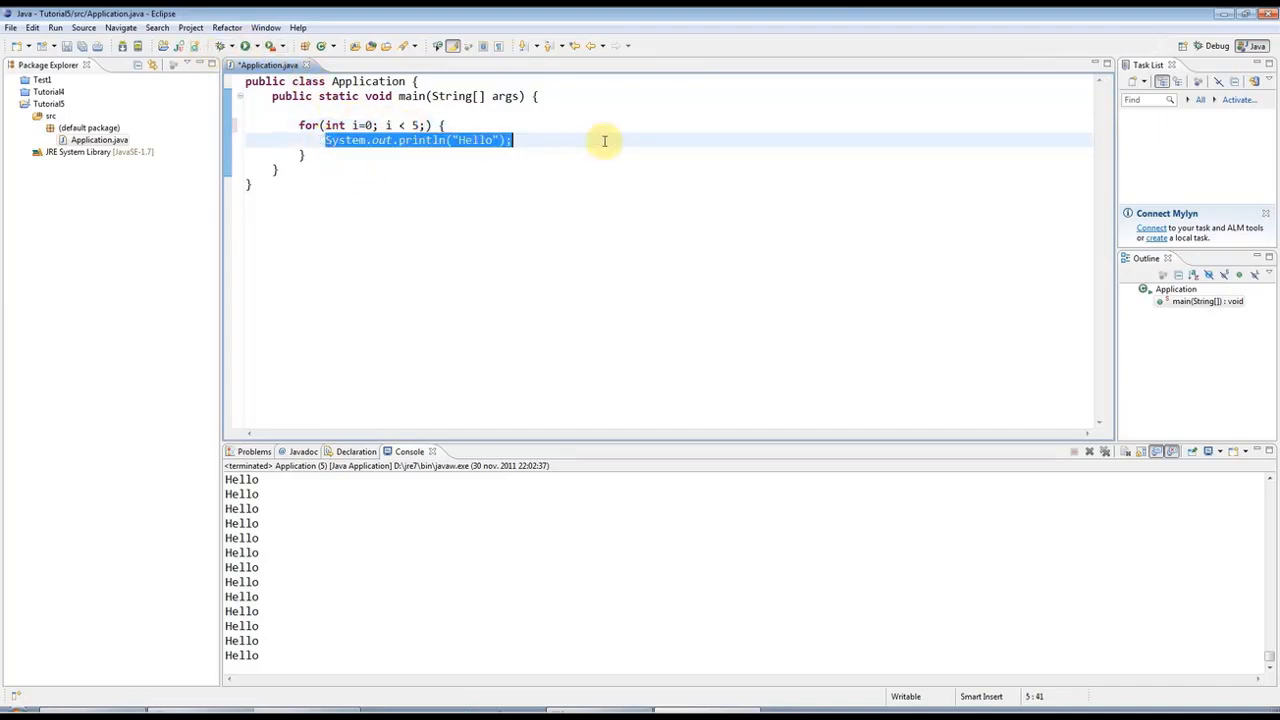
click(591, 245)
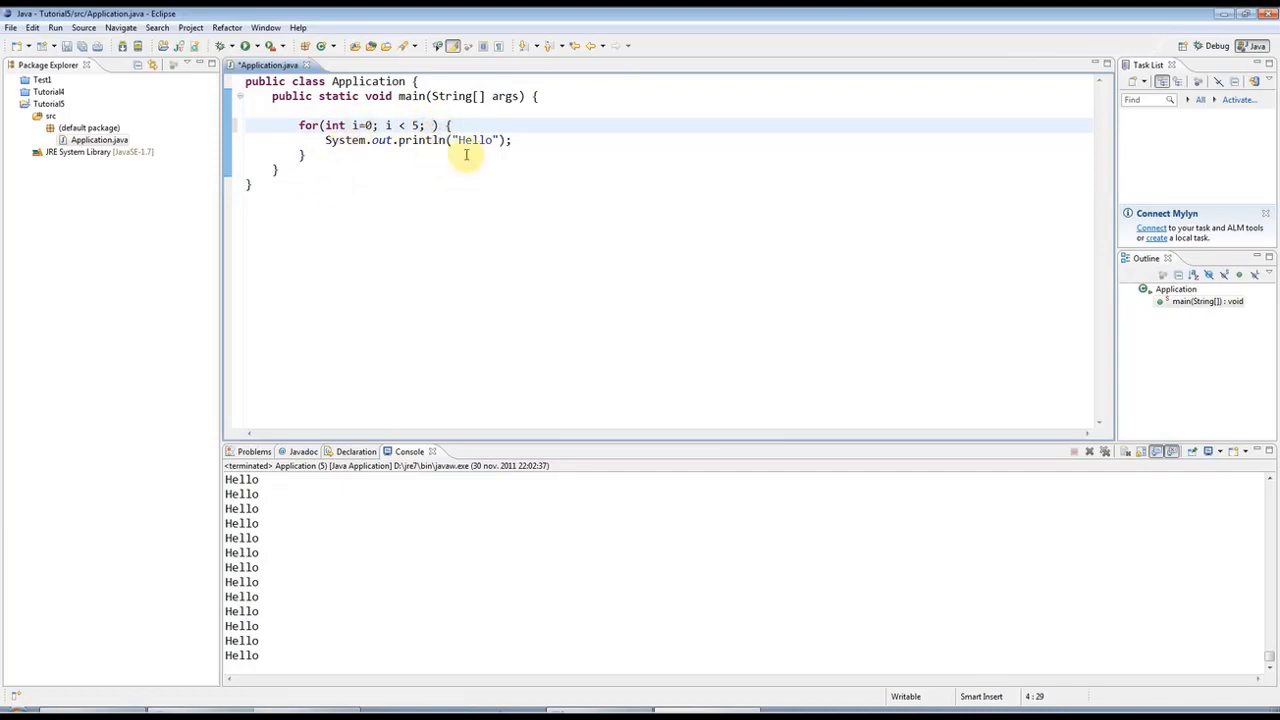
mouse_move(528, 218)
text(i )
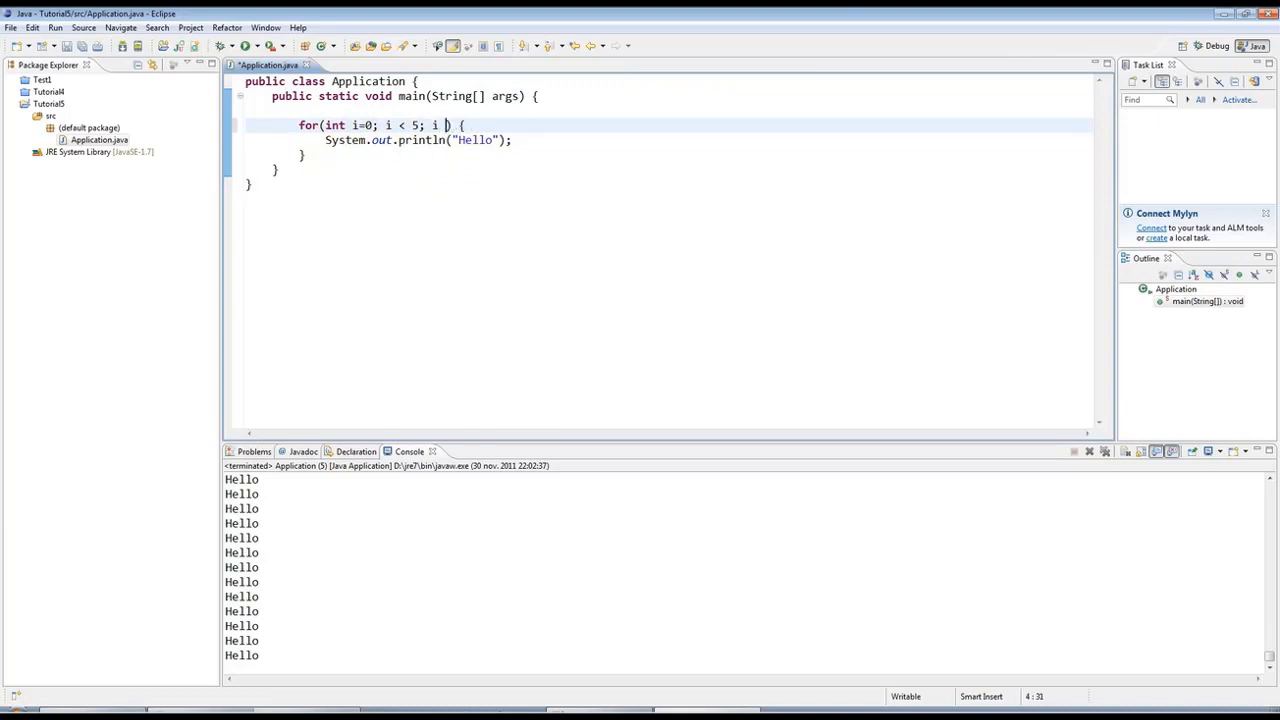
text(= i =)
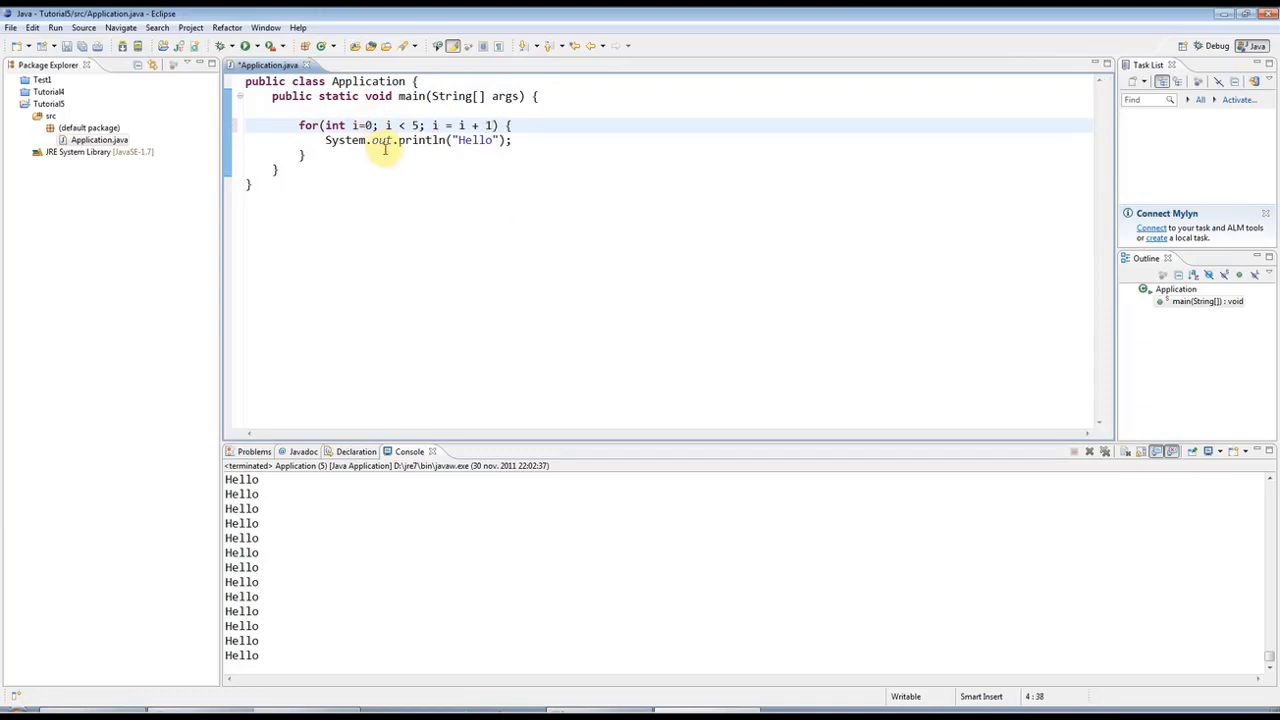
double_click(463, 125)
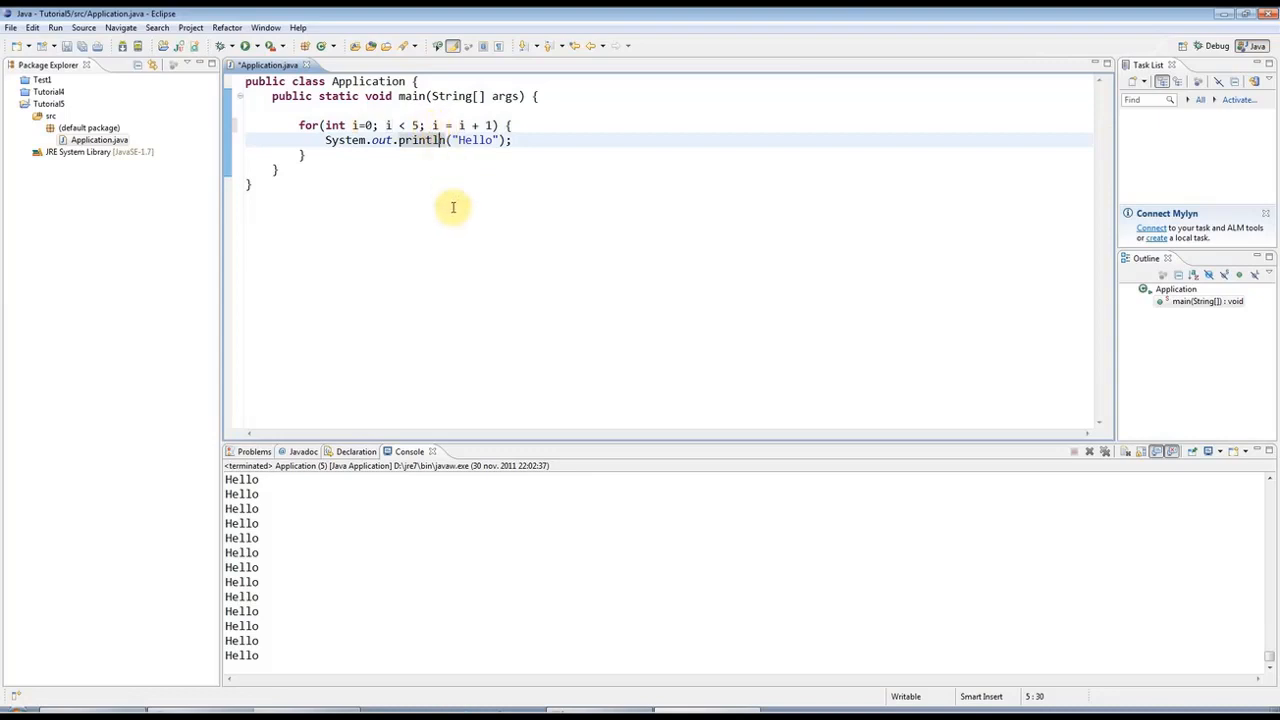
Step: Replace the increment with i++, save Application.java, and start a new run
double_click(460, 125)
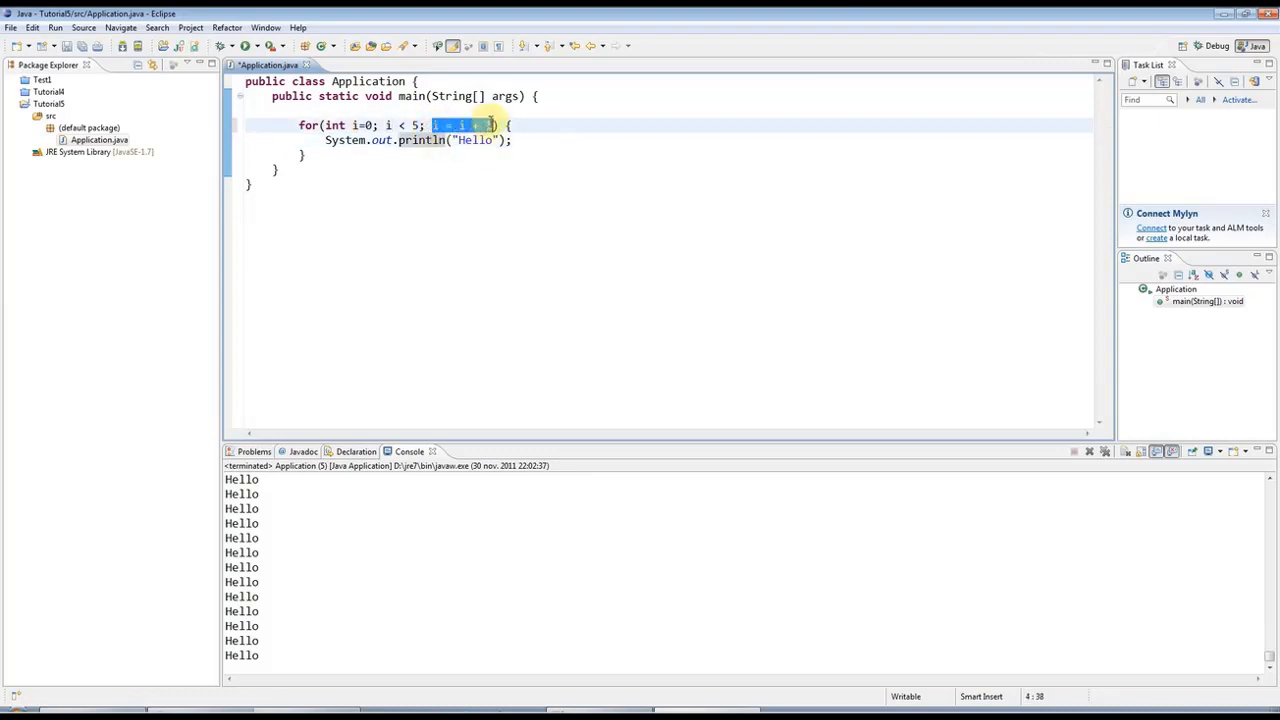
mouse_move(517, 224)
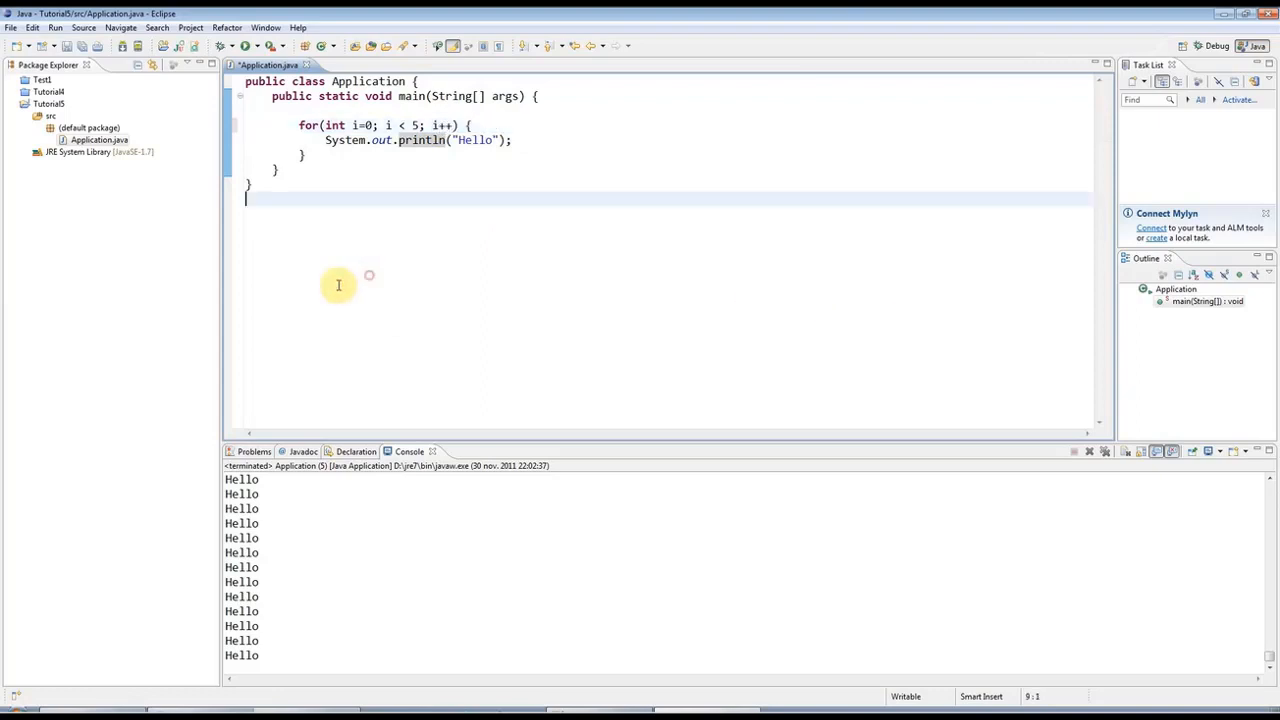
double_click(440, 125)
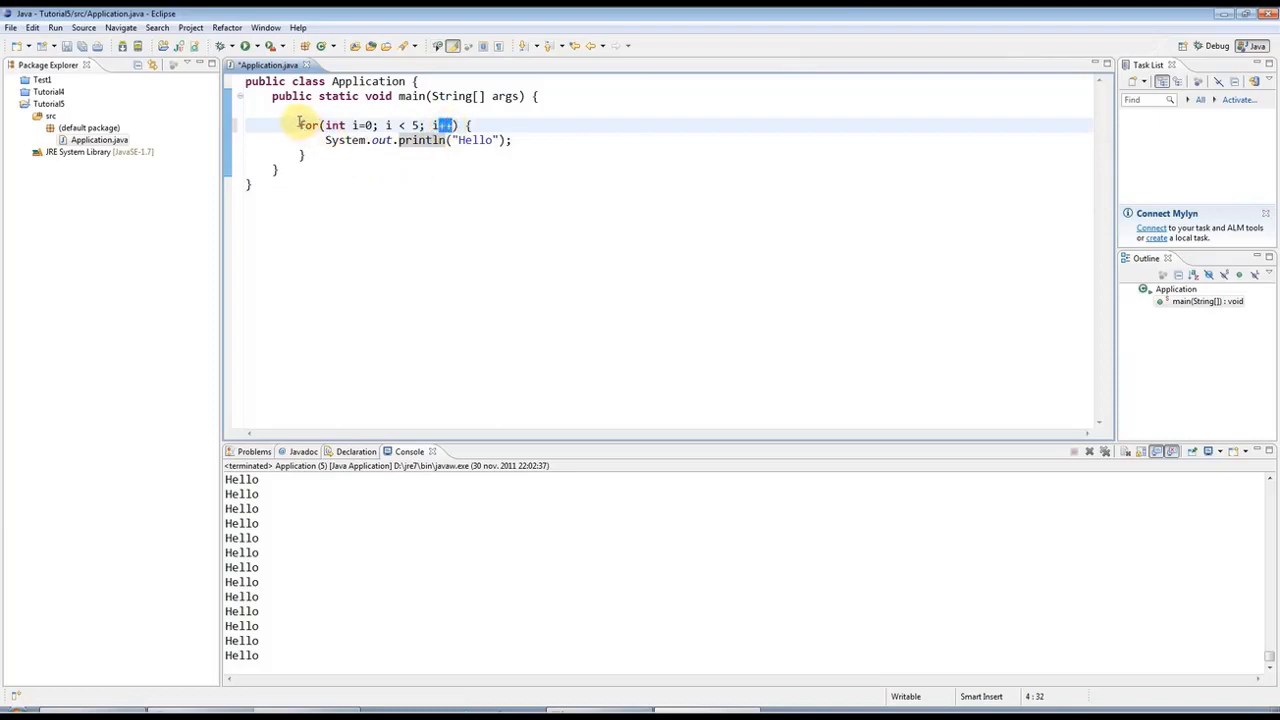
drag(298, 125, 335, 155)
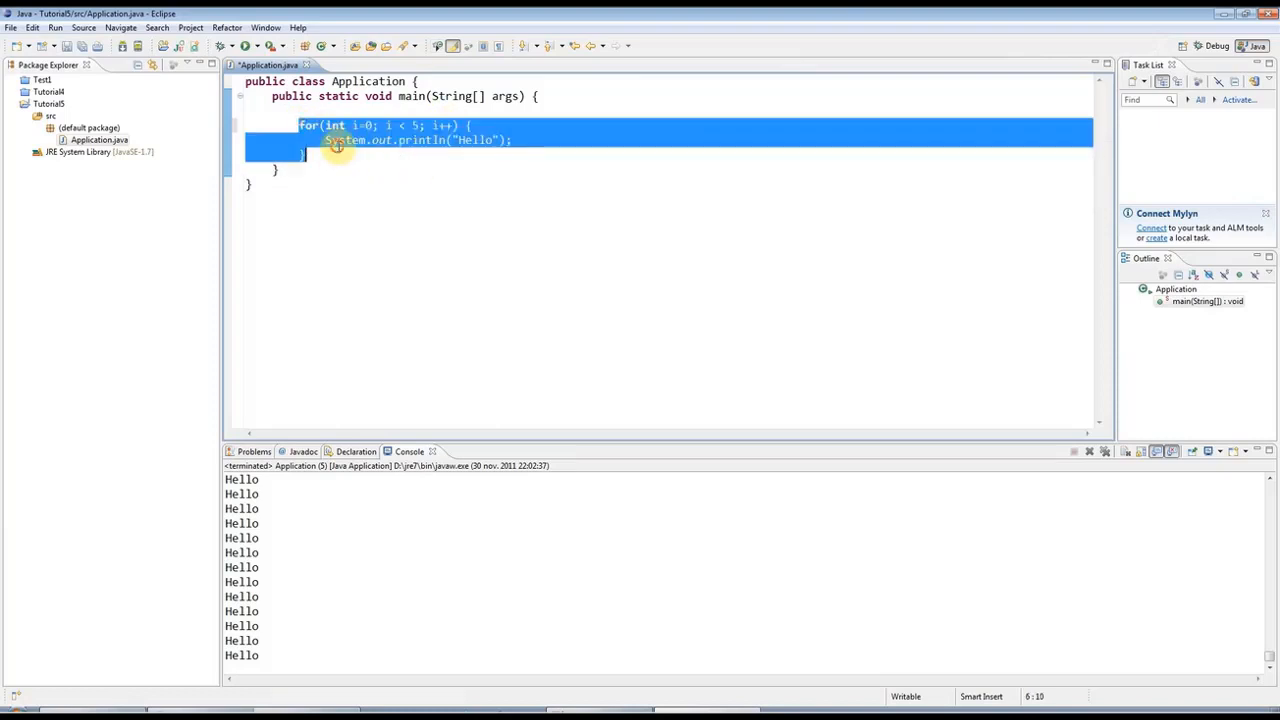
click(247, 46)
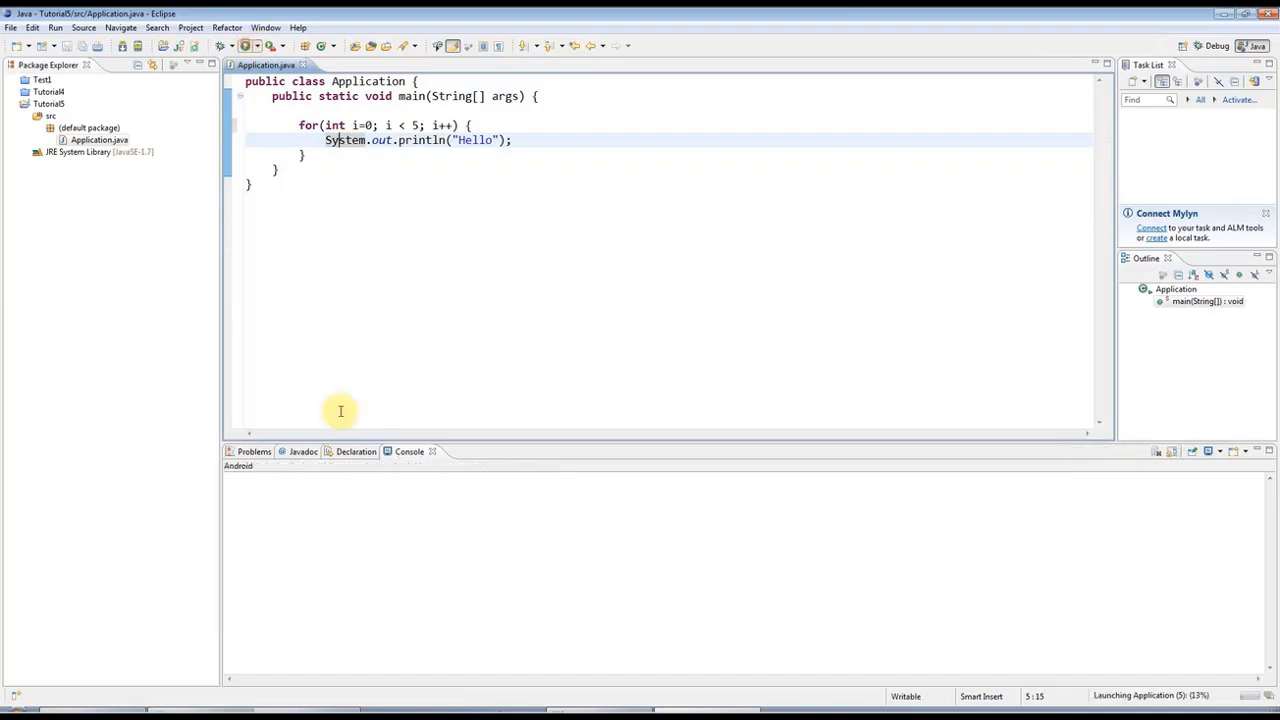
Step: Run the bounded loop and review the five Hello lines in the console
click(237, 46)
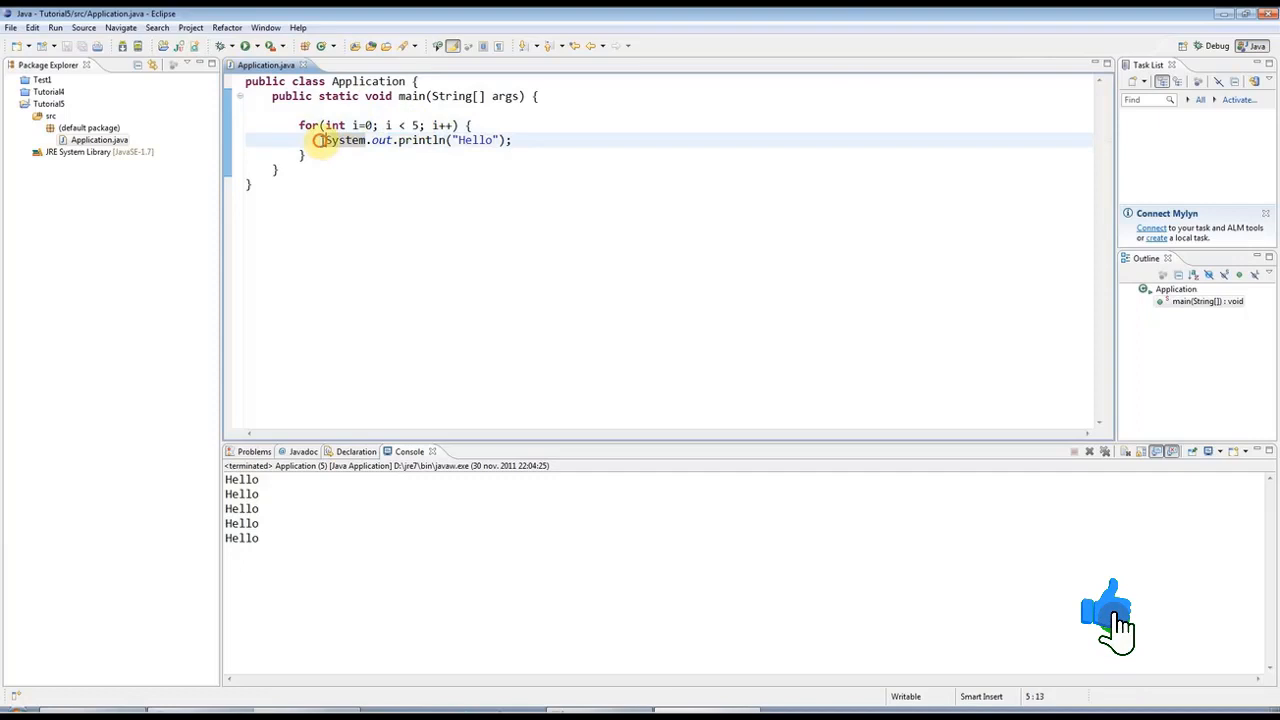
triple_click(410, 140)
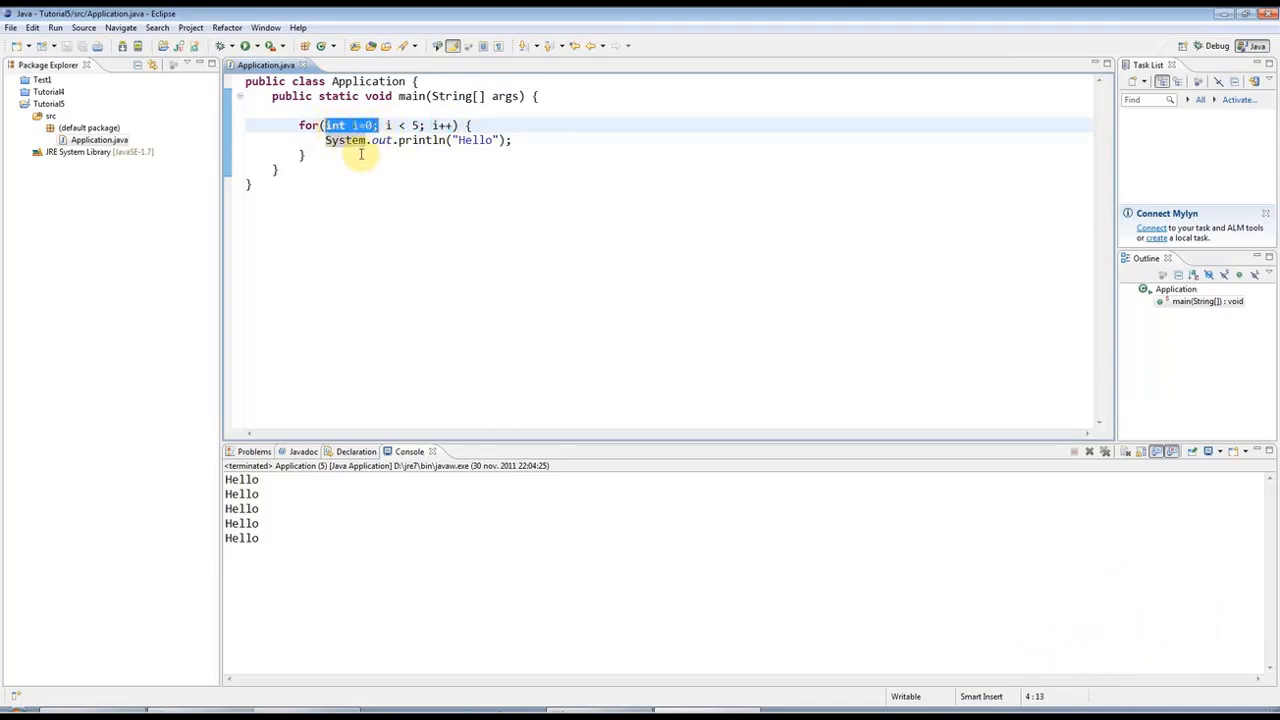
mouse_move(410, 140)
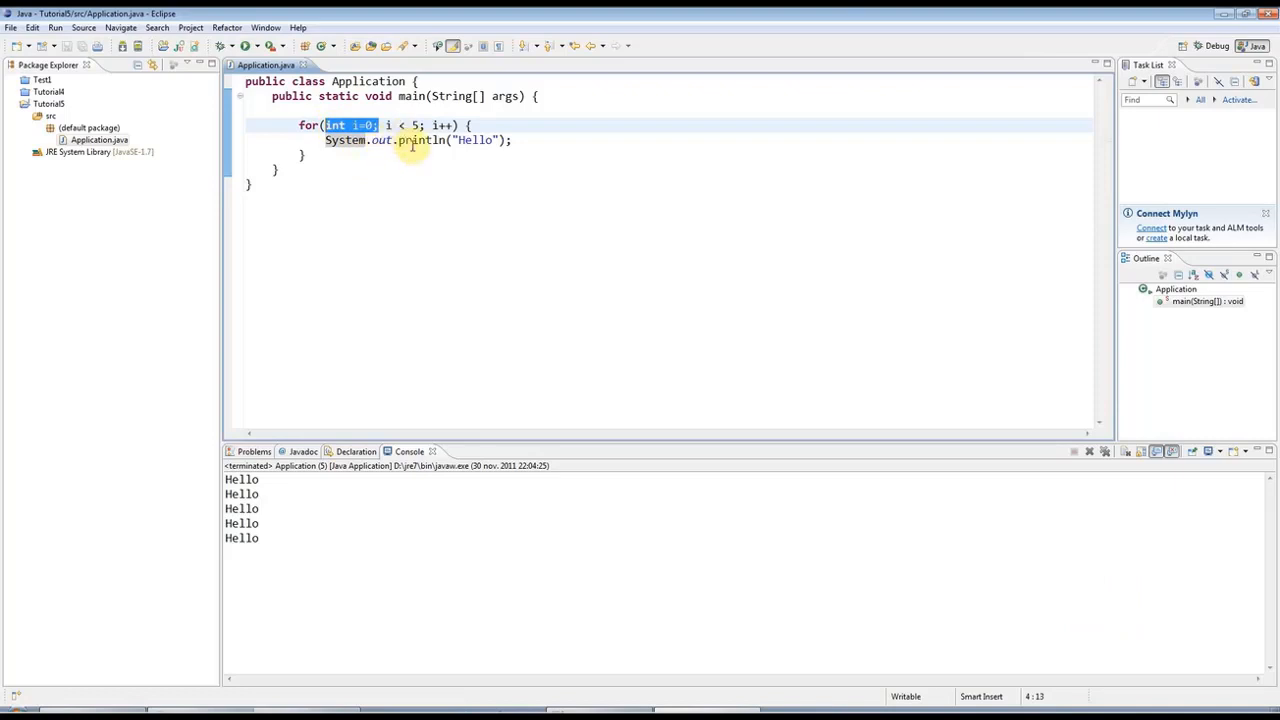
click(434, 125)
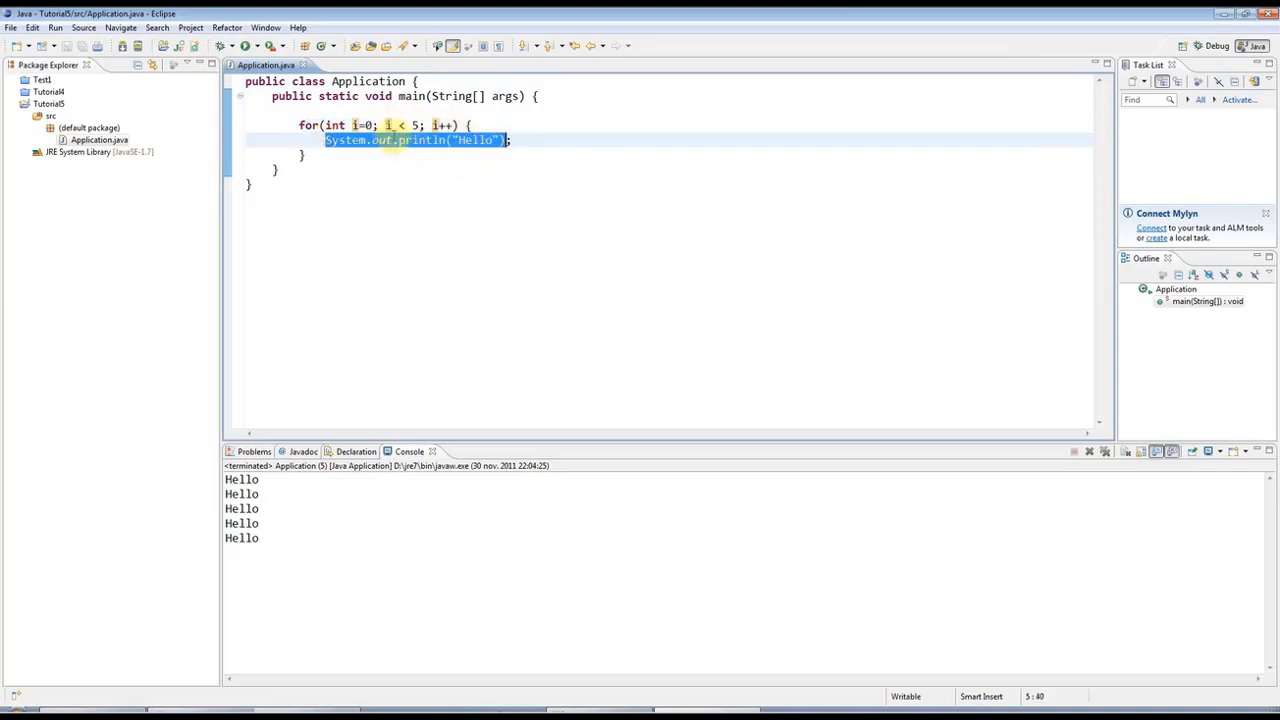
double_click(400, 124)
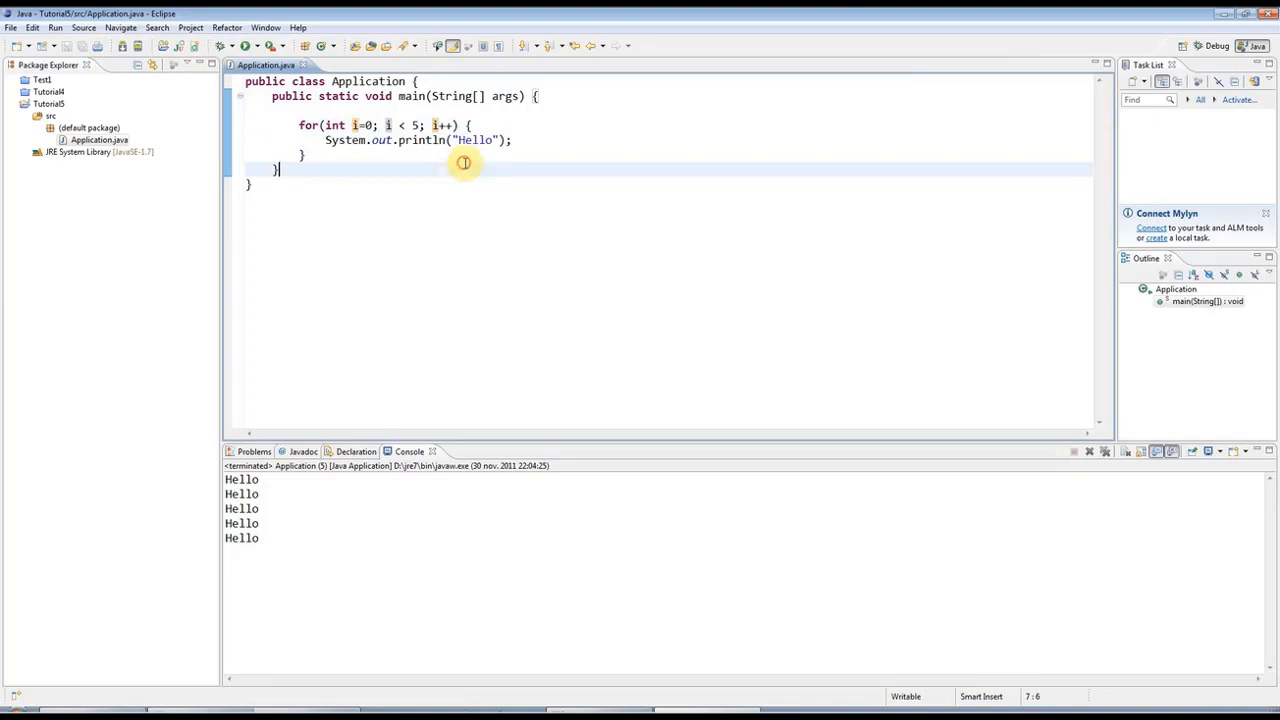
mouse_move(324, 177)
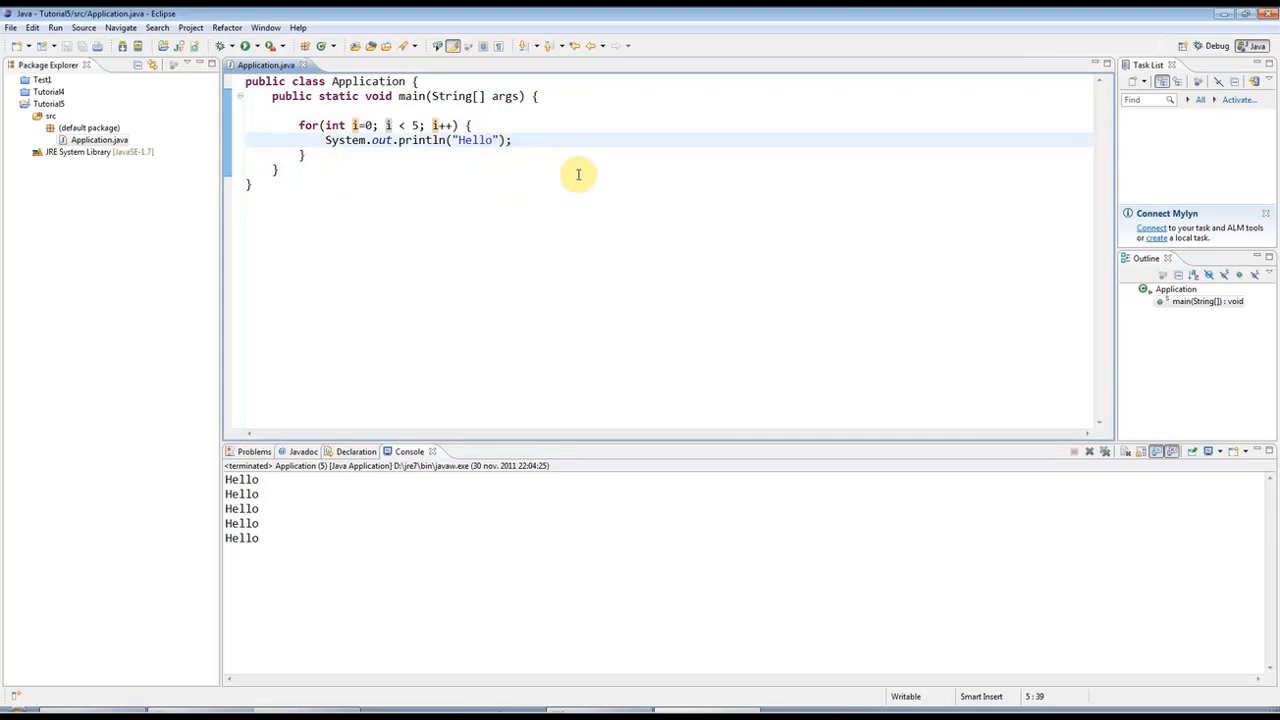
mouse_move(515, 160)
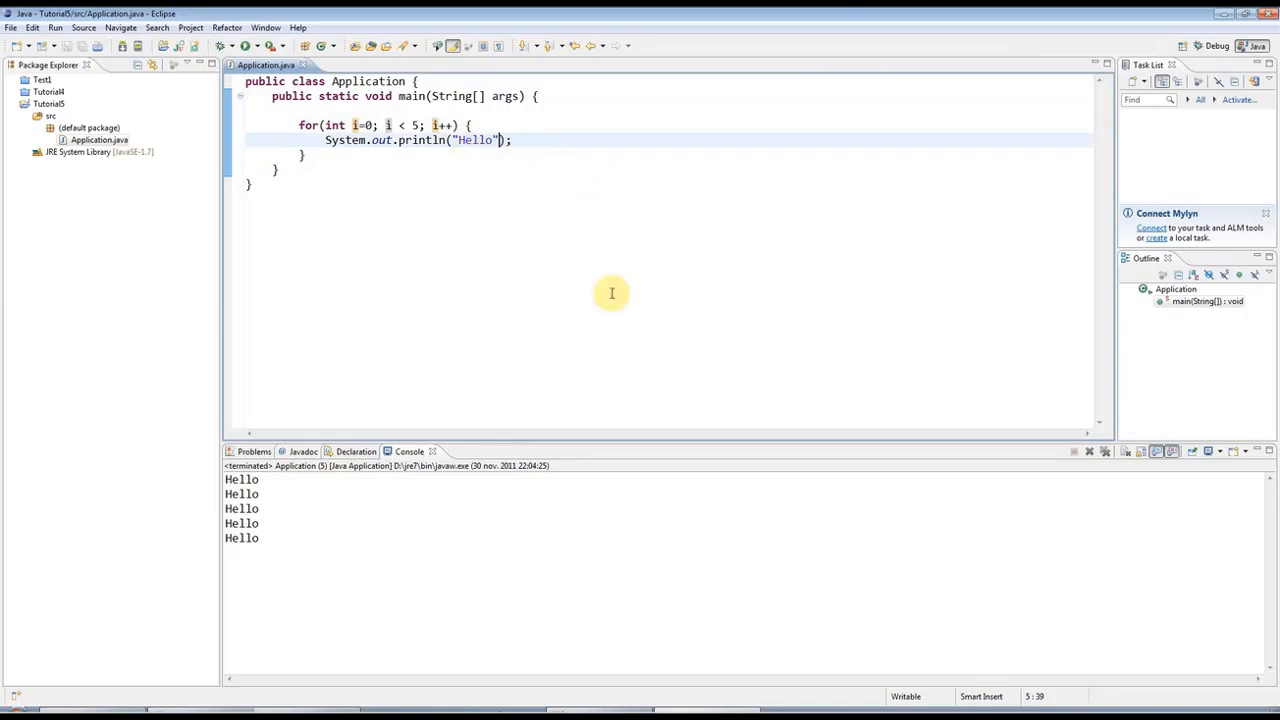
mouse_move(495, 198)
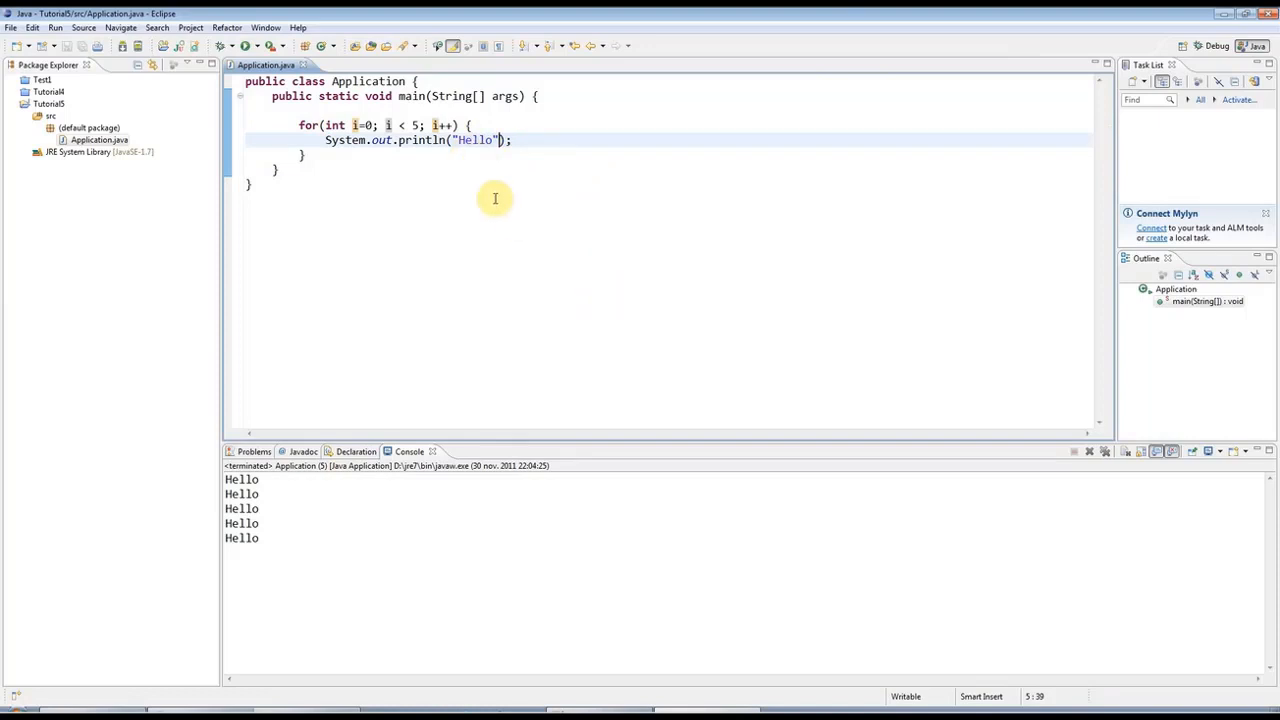
mouse_move(533, 196)
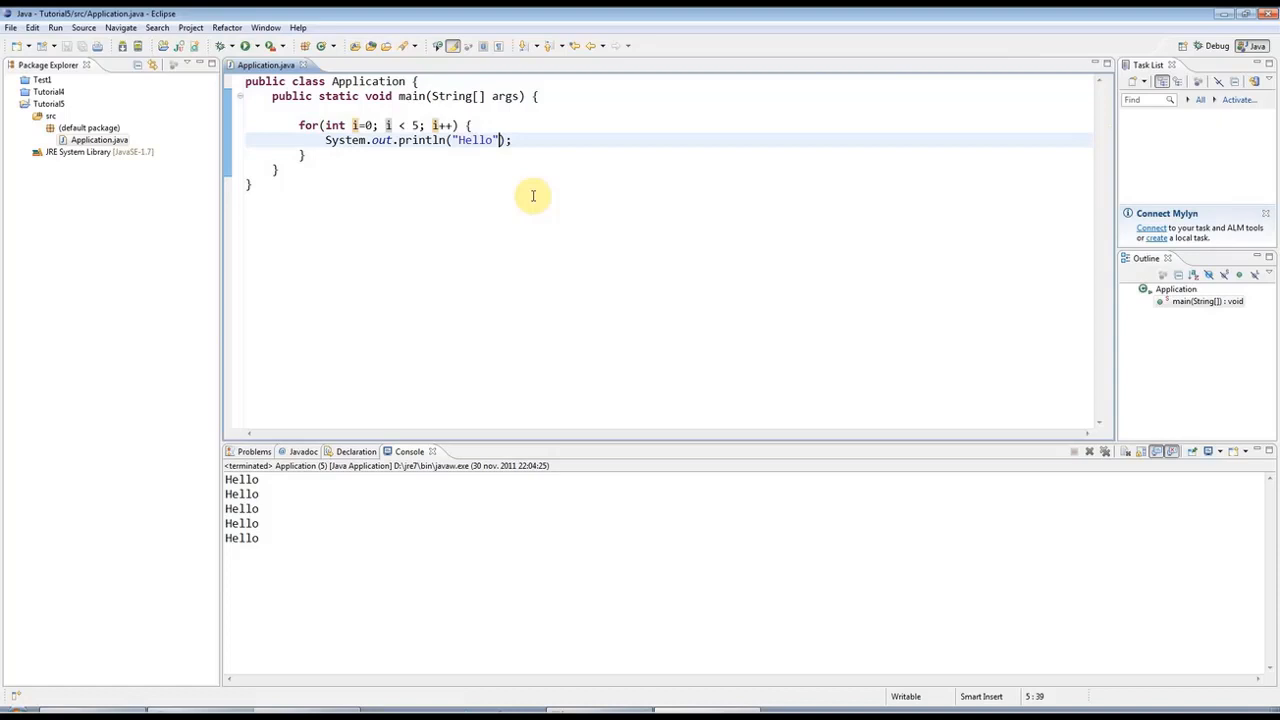
Step: Change the message to "The value of i is: " + i and rerun the program
key(BackSpace)
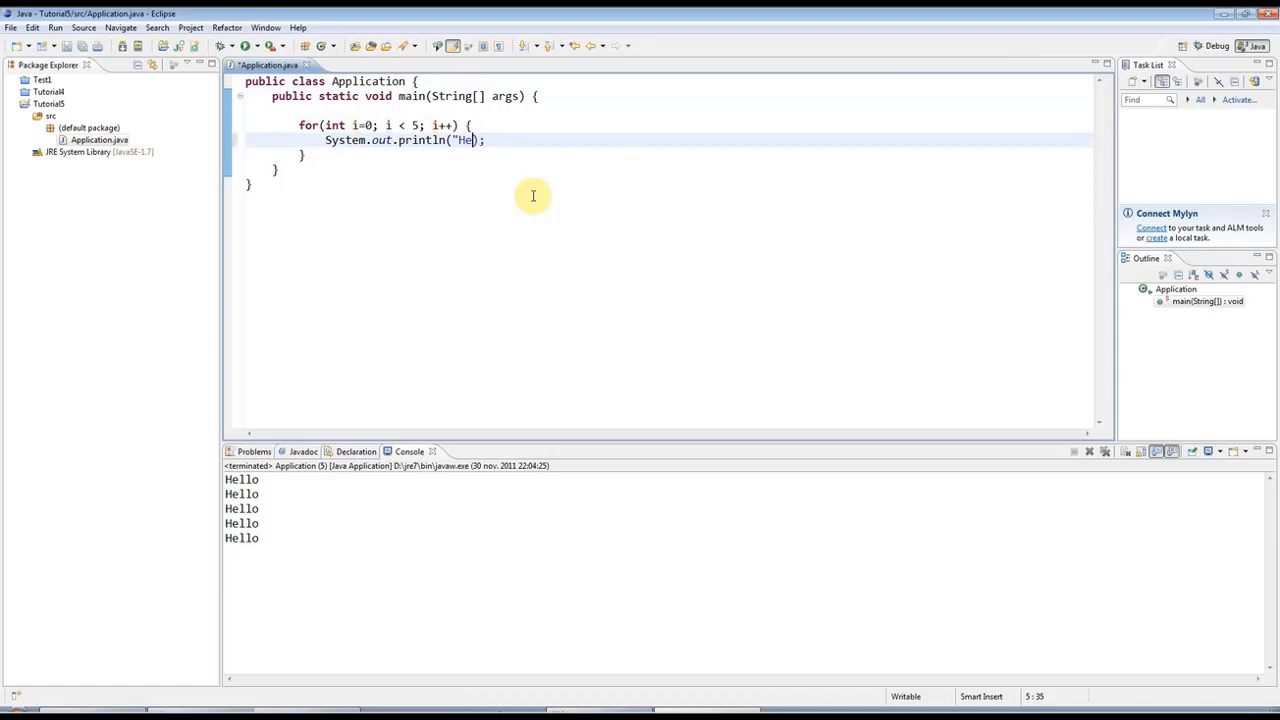
key(BackSpace)
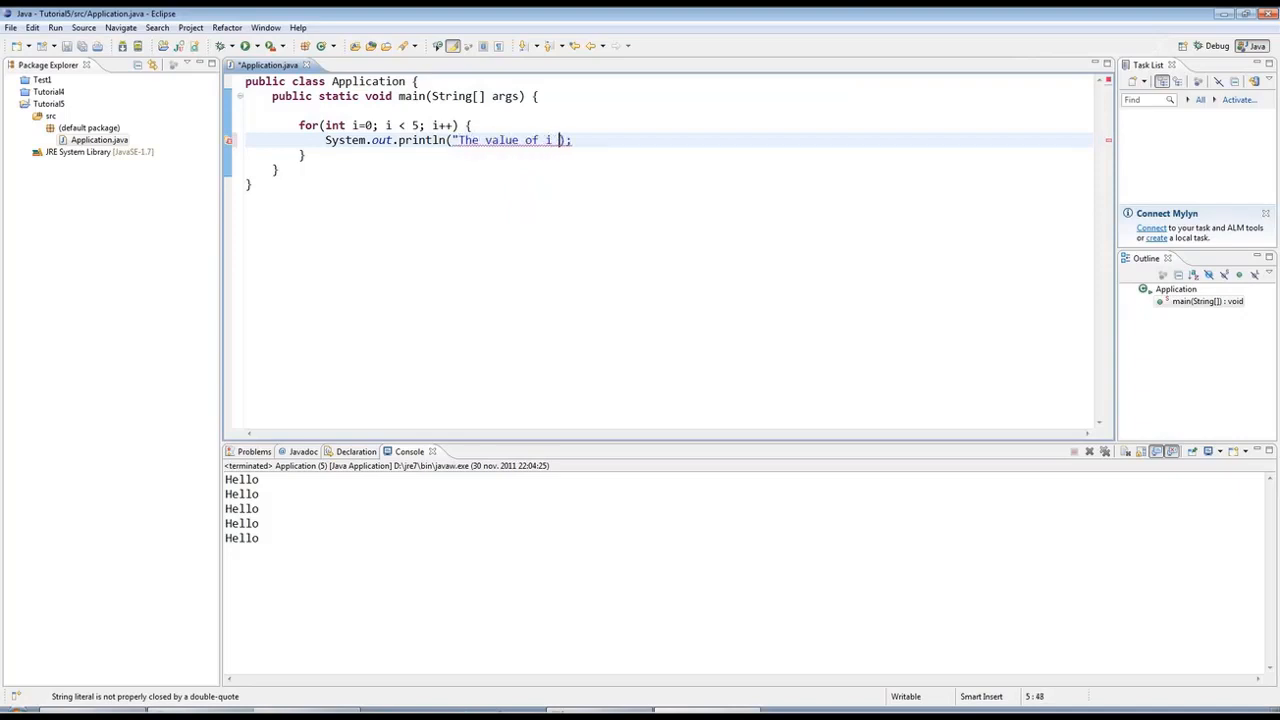
text(is: ")
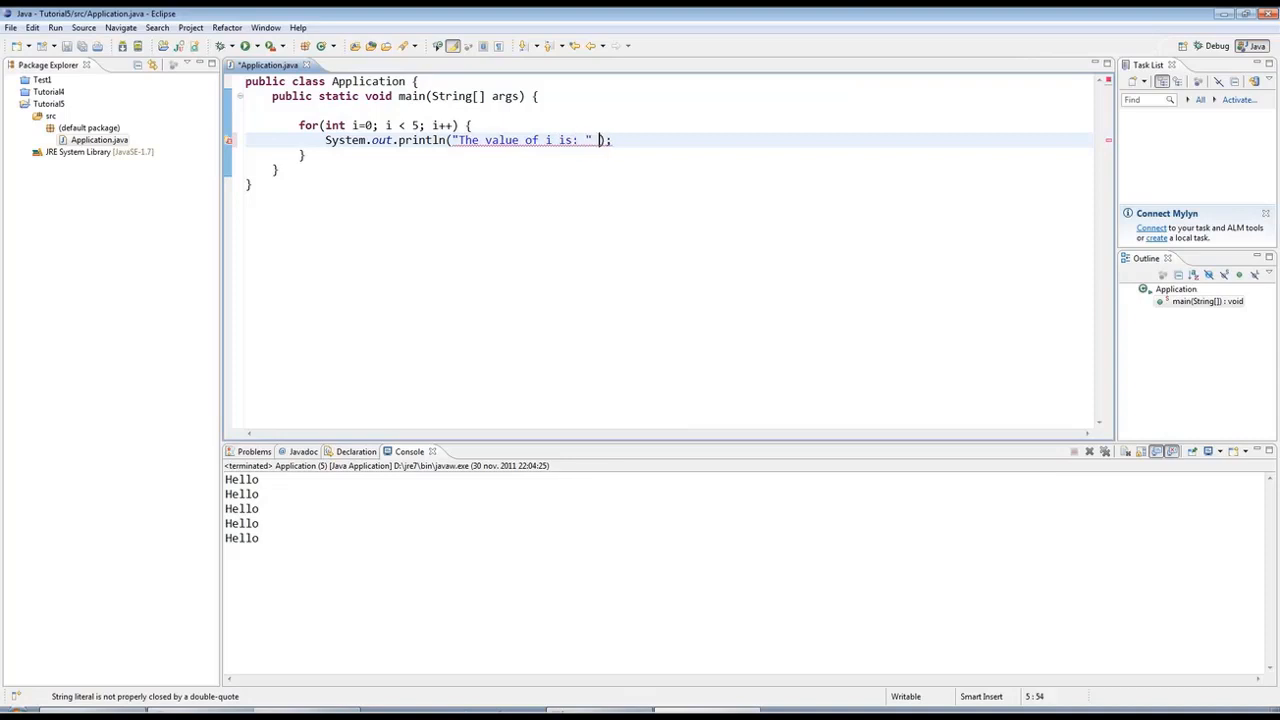
text(+ i)
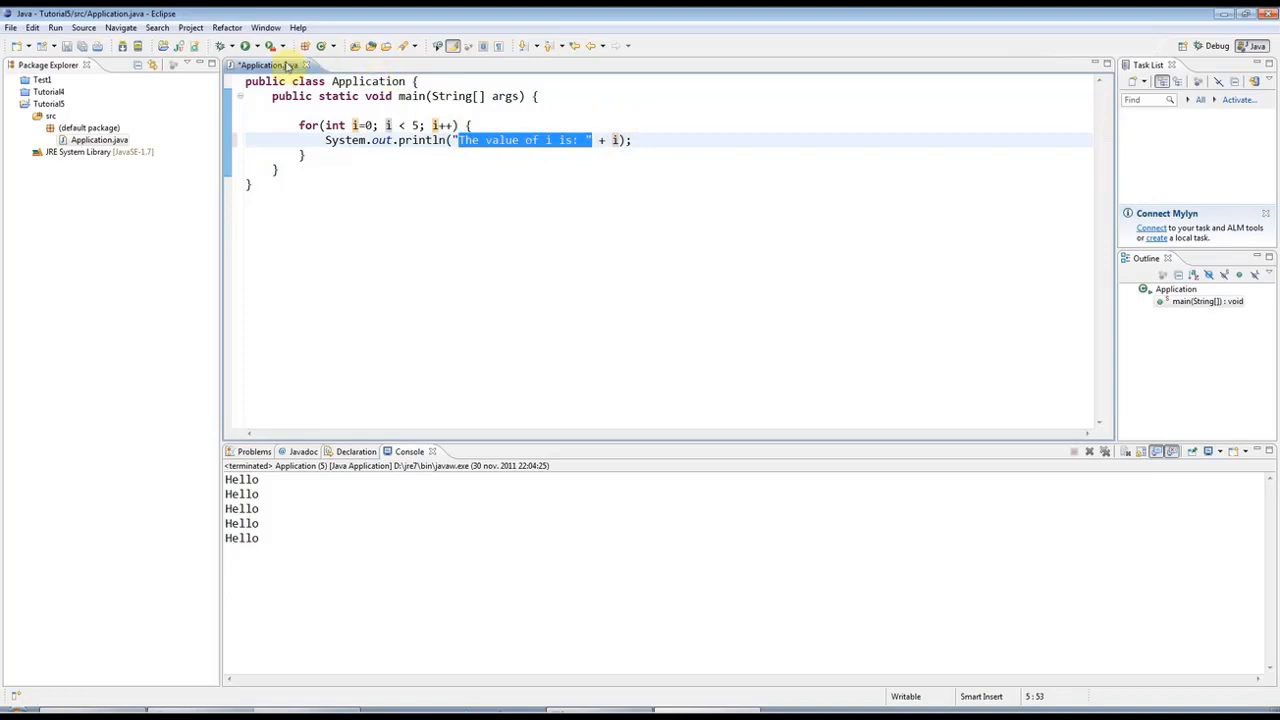
click(224, 46)
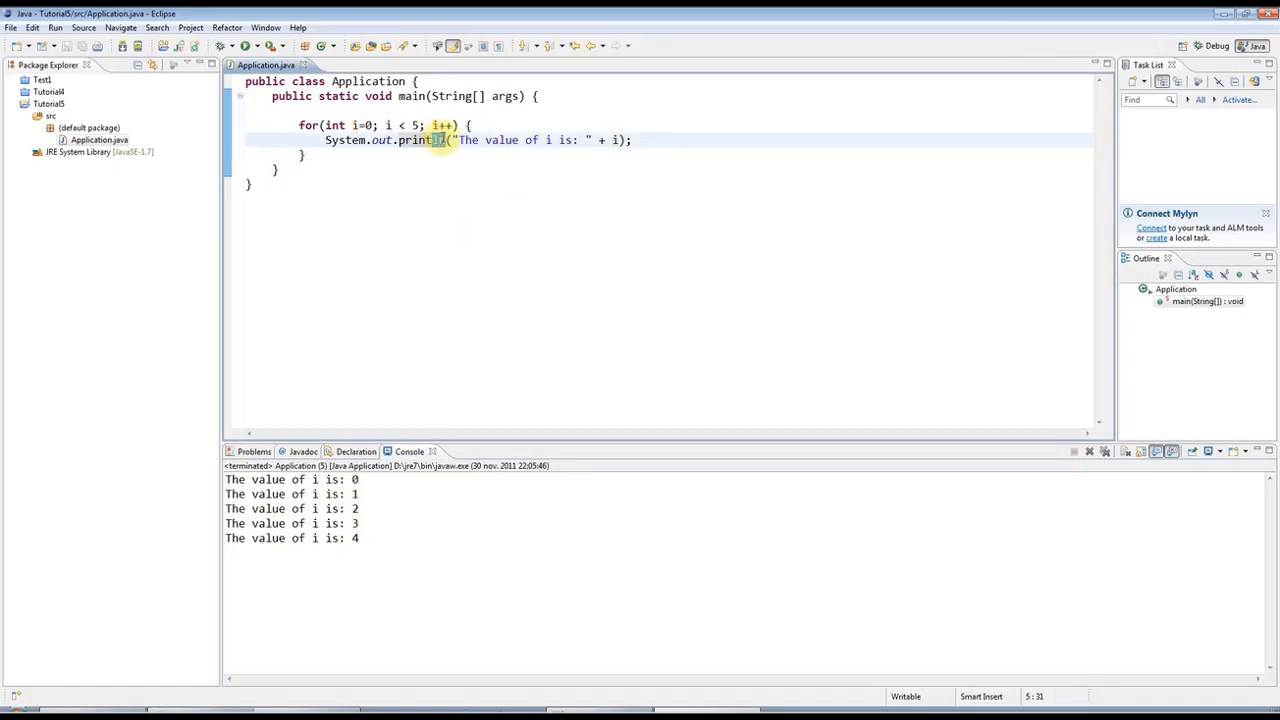
mouse_move(701, 264)
text(f)
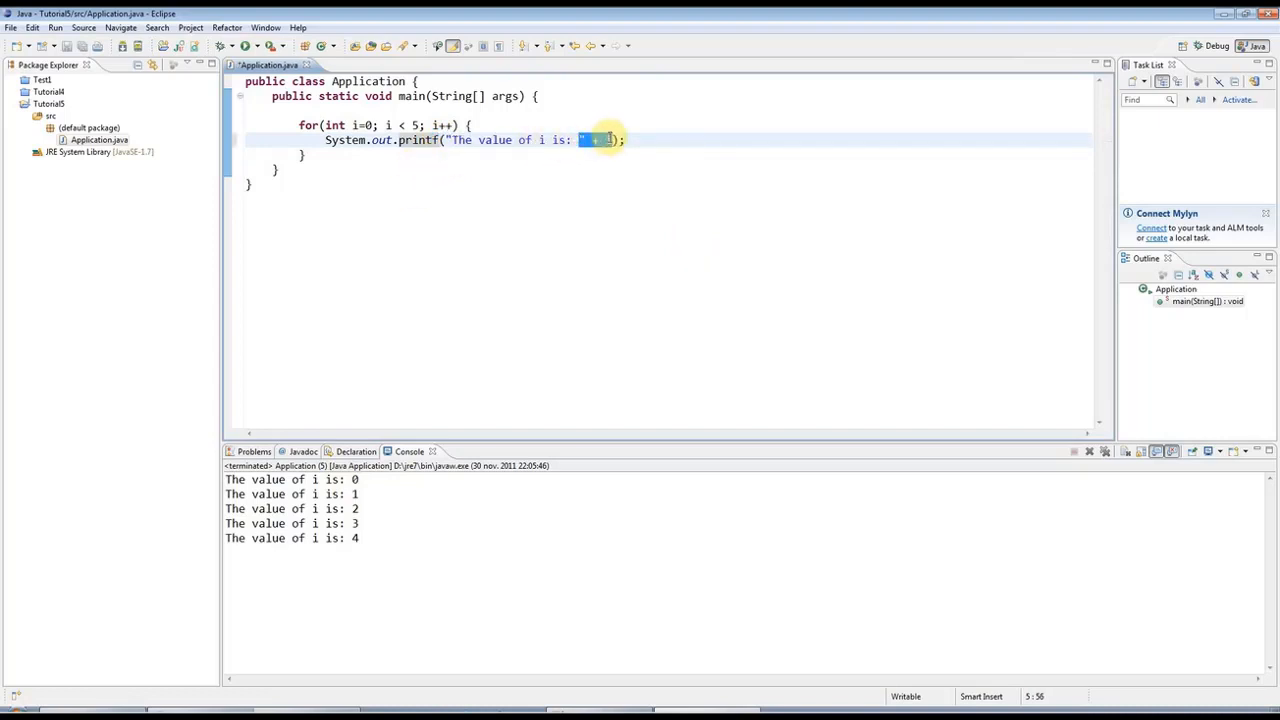
Step: Switch to printf with format string "The value of i is: %d" and argument i
key(Delete)
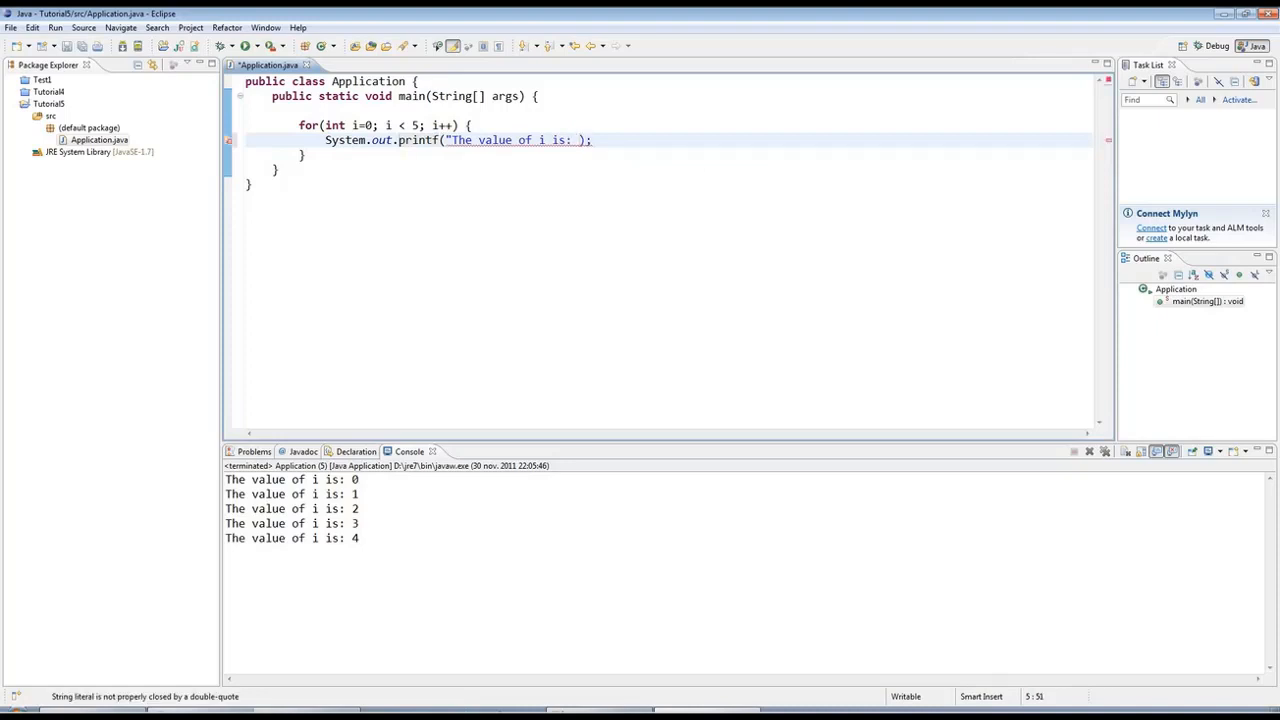
text(",)
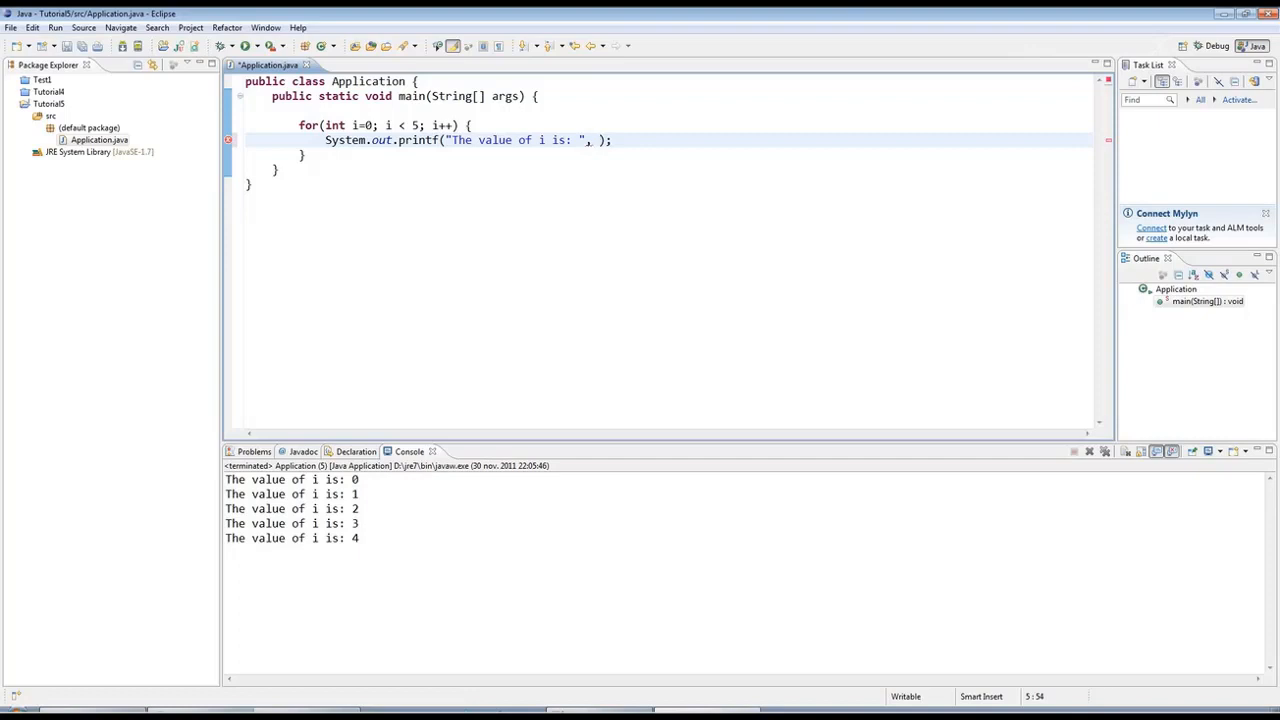
text(I)
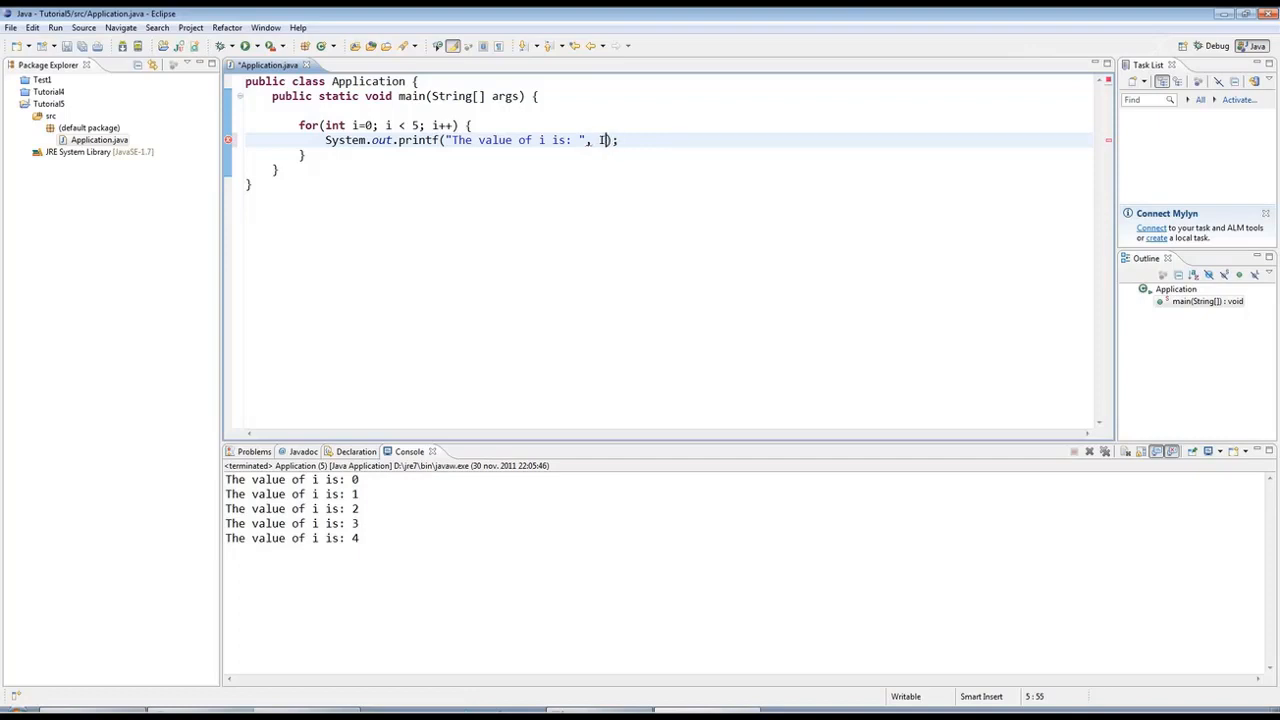
key(Backspace)
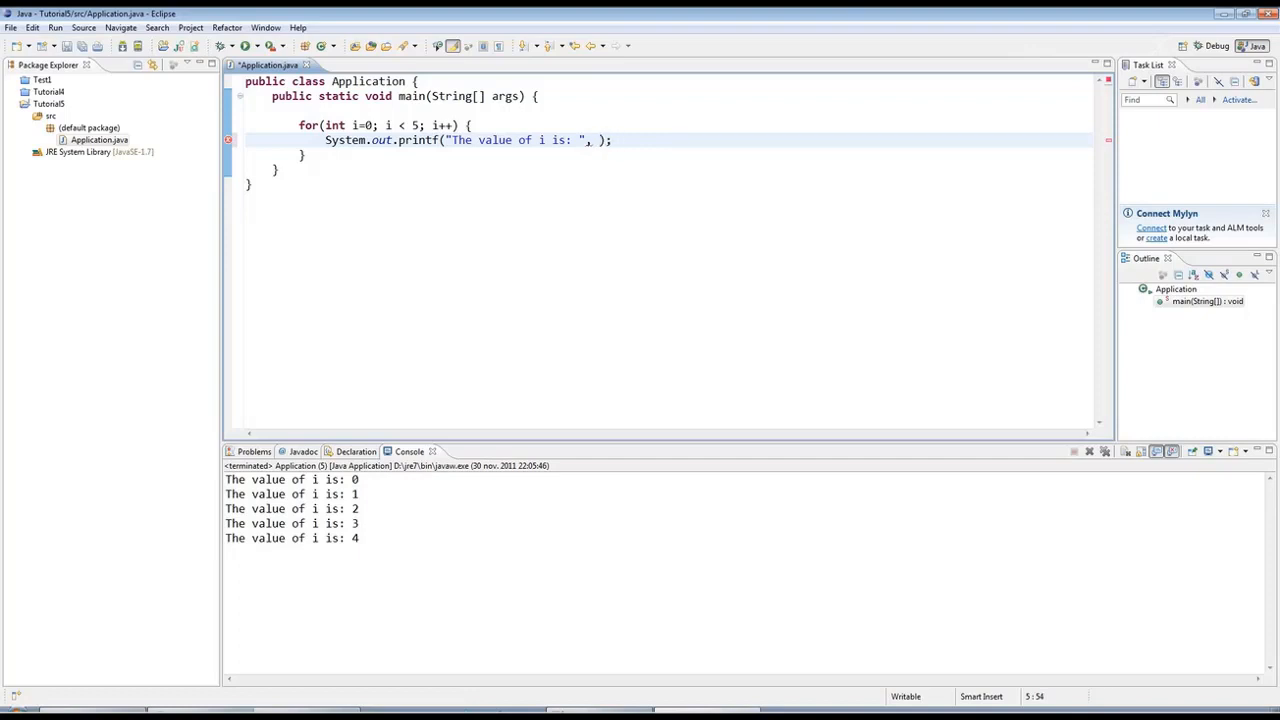
text(i)
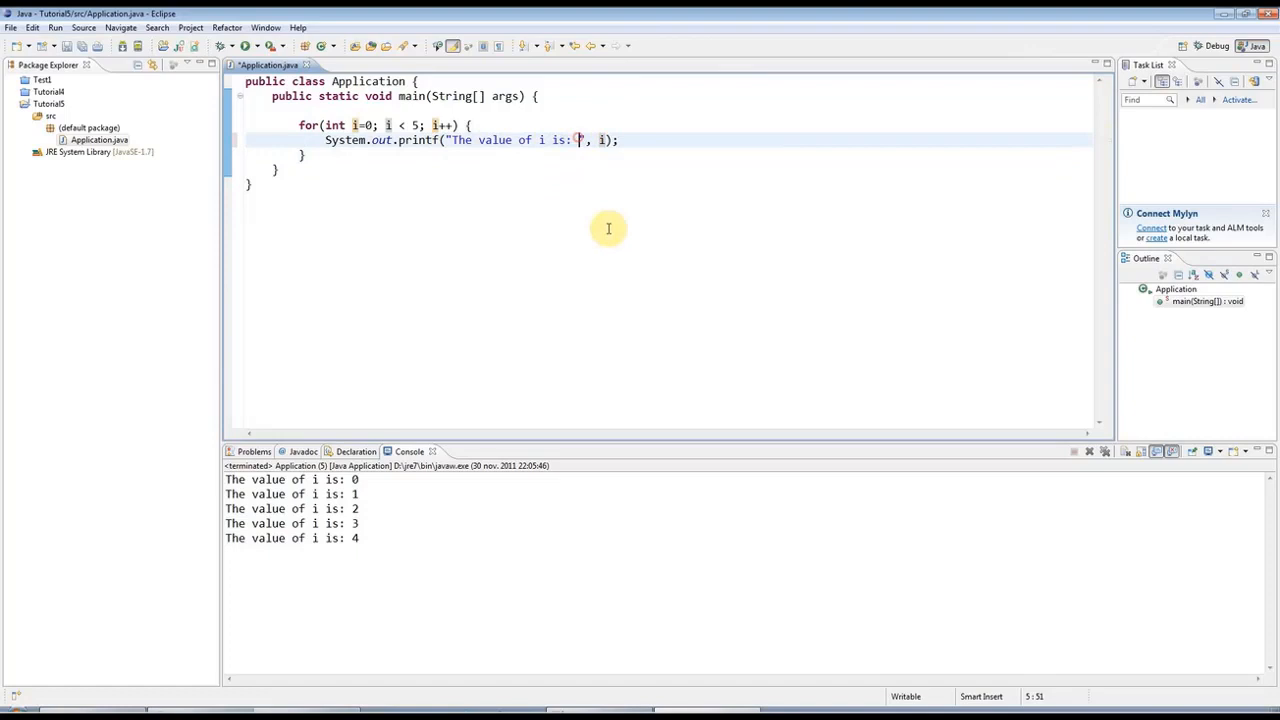
mouse_move(827, 204)
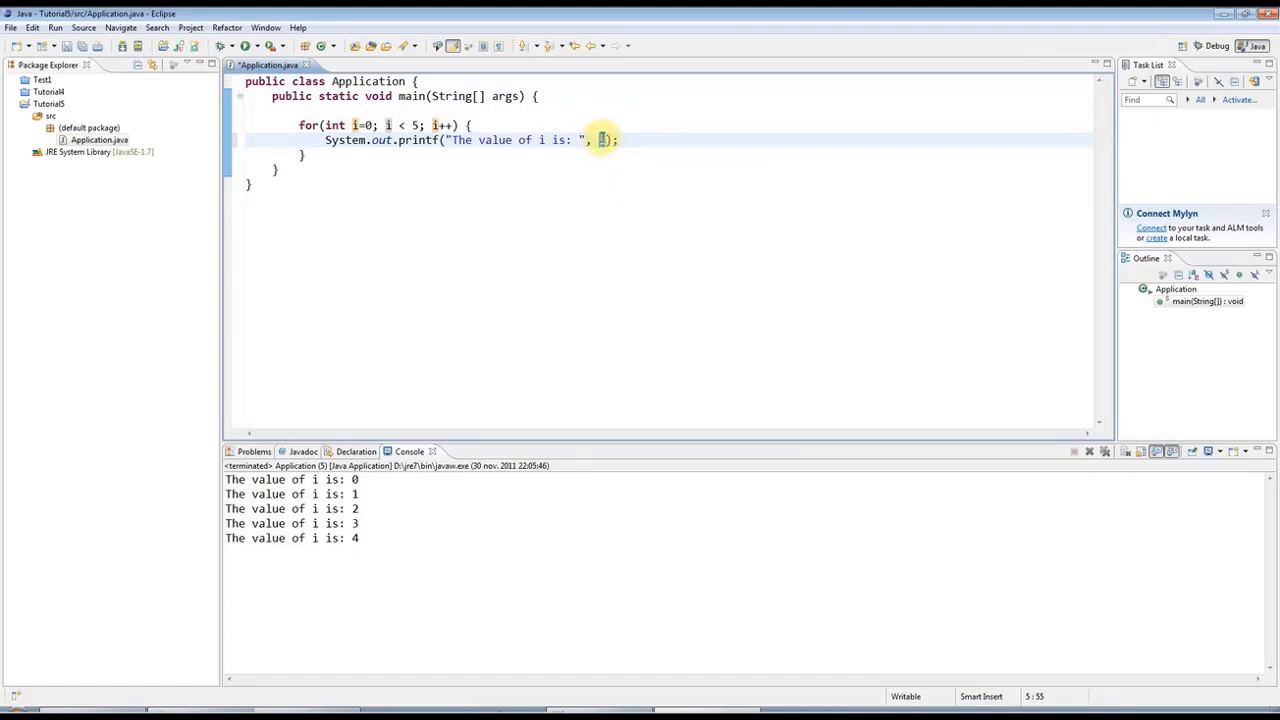
mouse_move(605, 139)
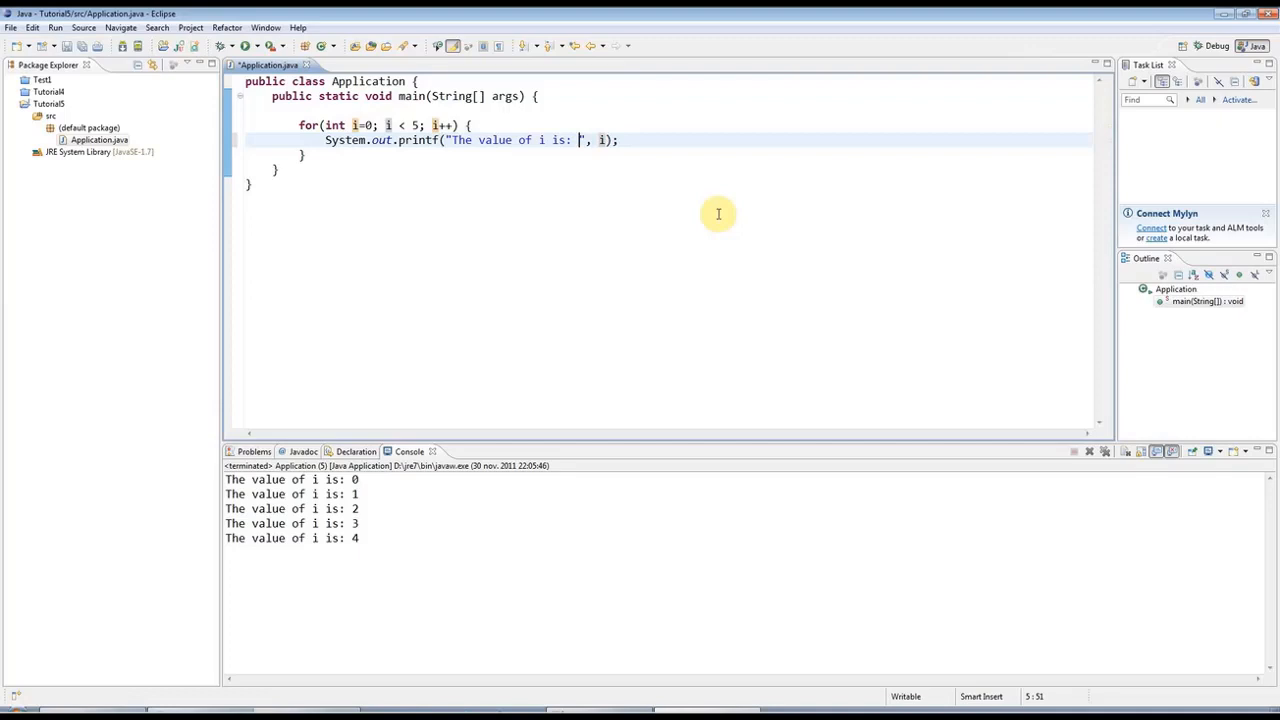
text(%)
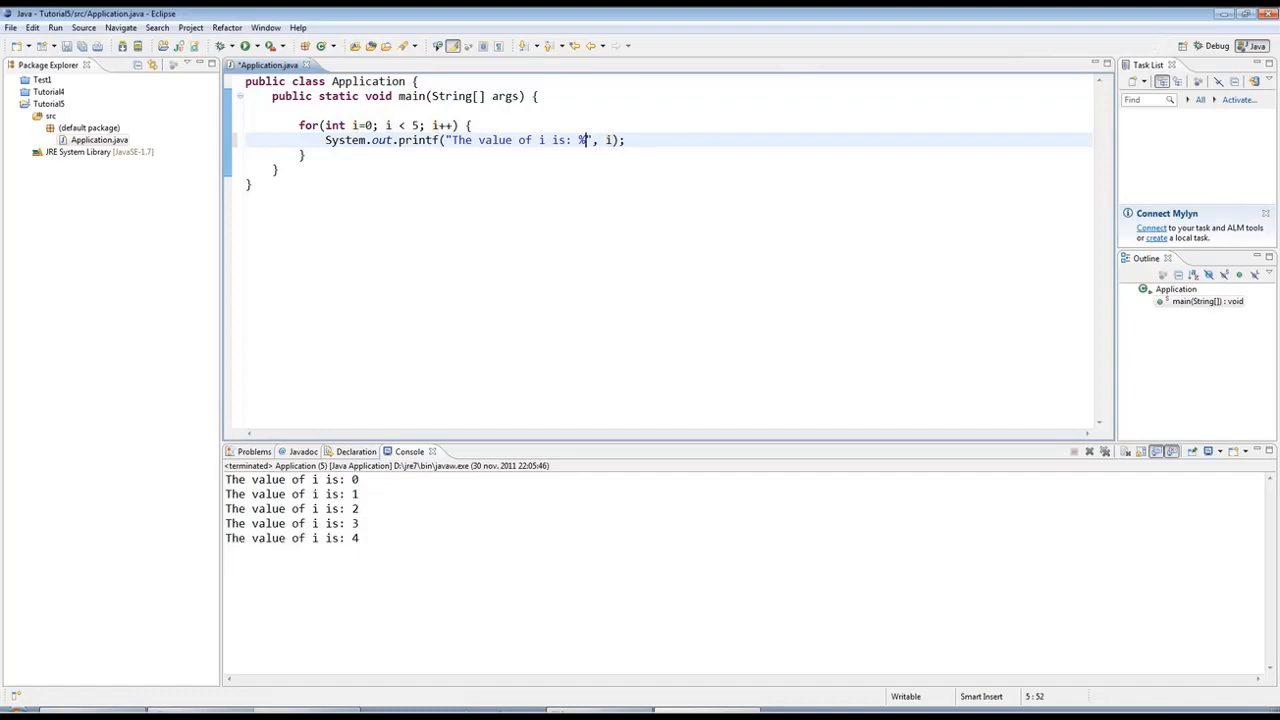
text(d)
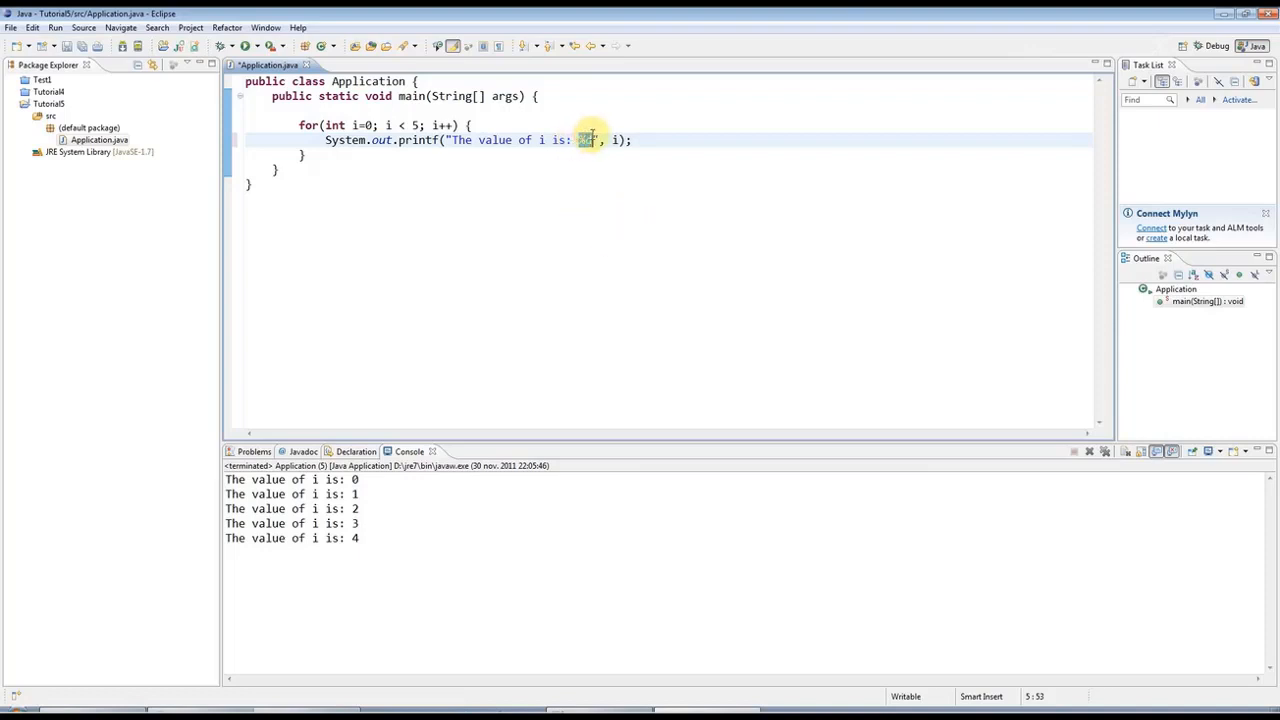
drag(588, 140, 448, 140)
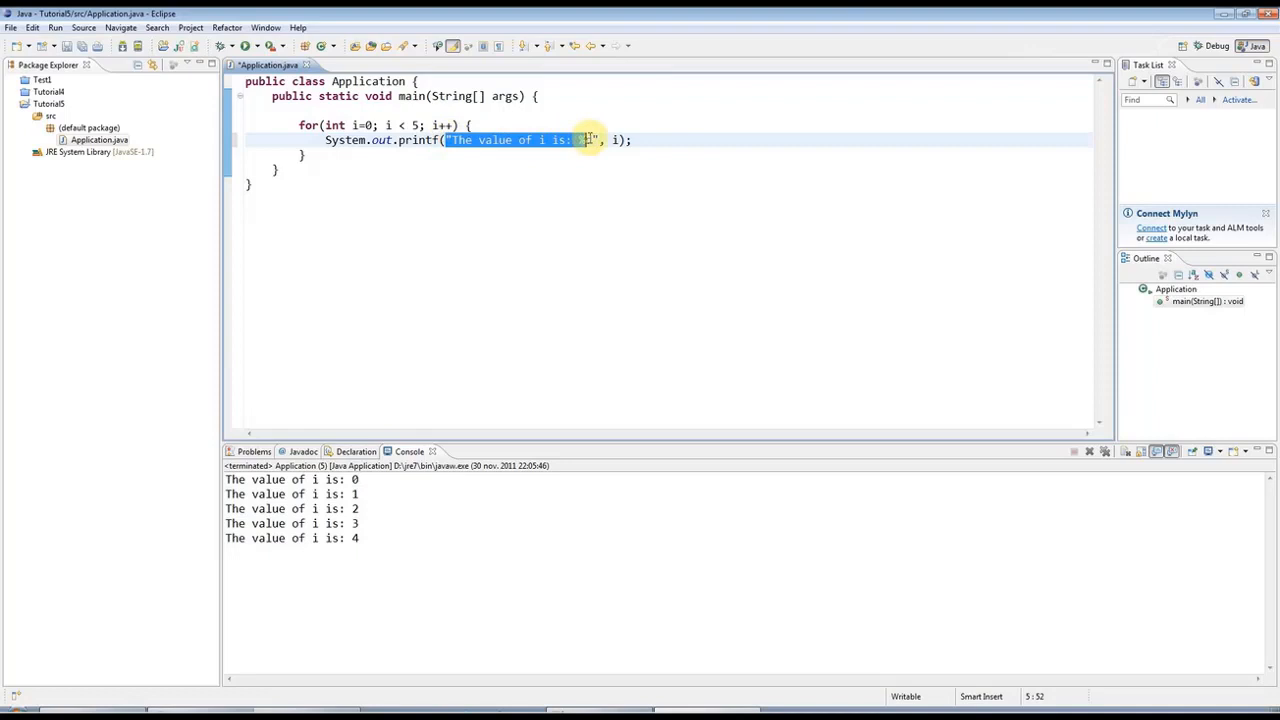
text(d)
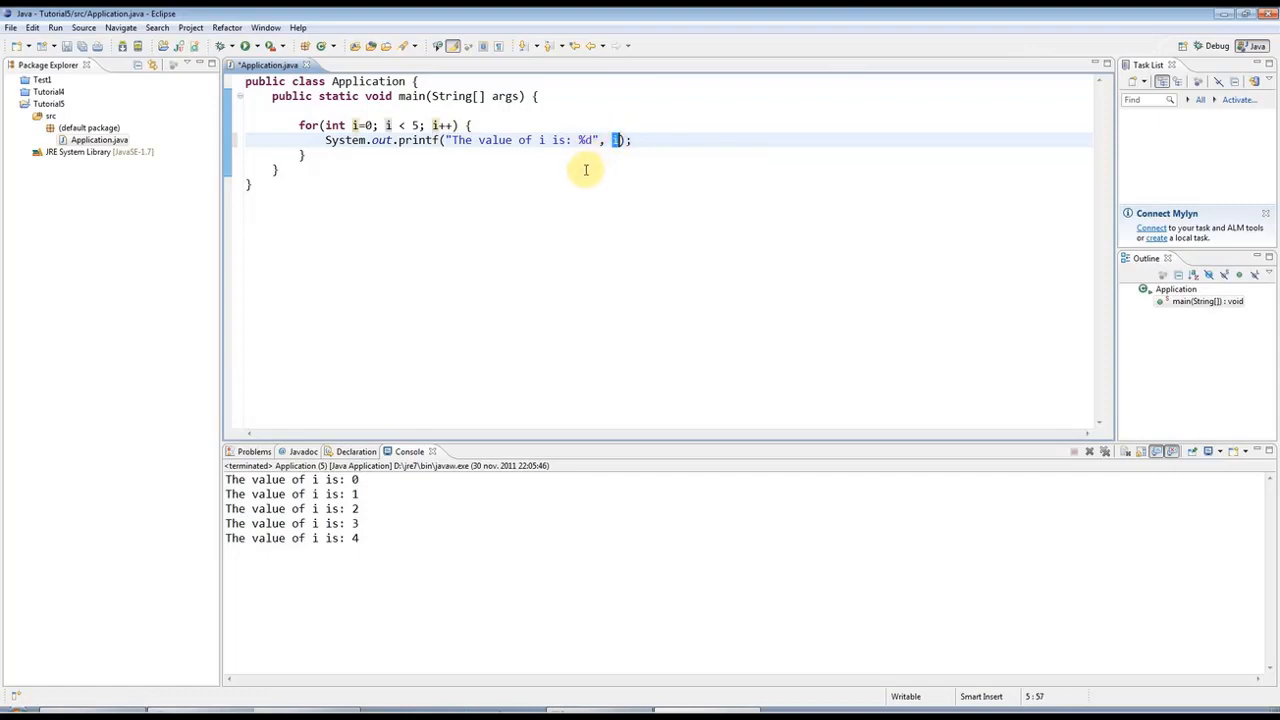
Step: Run the program, see values 0–4 printed on one line, and select printf
click(285, 46)
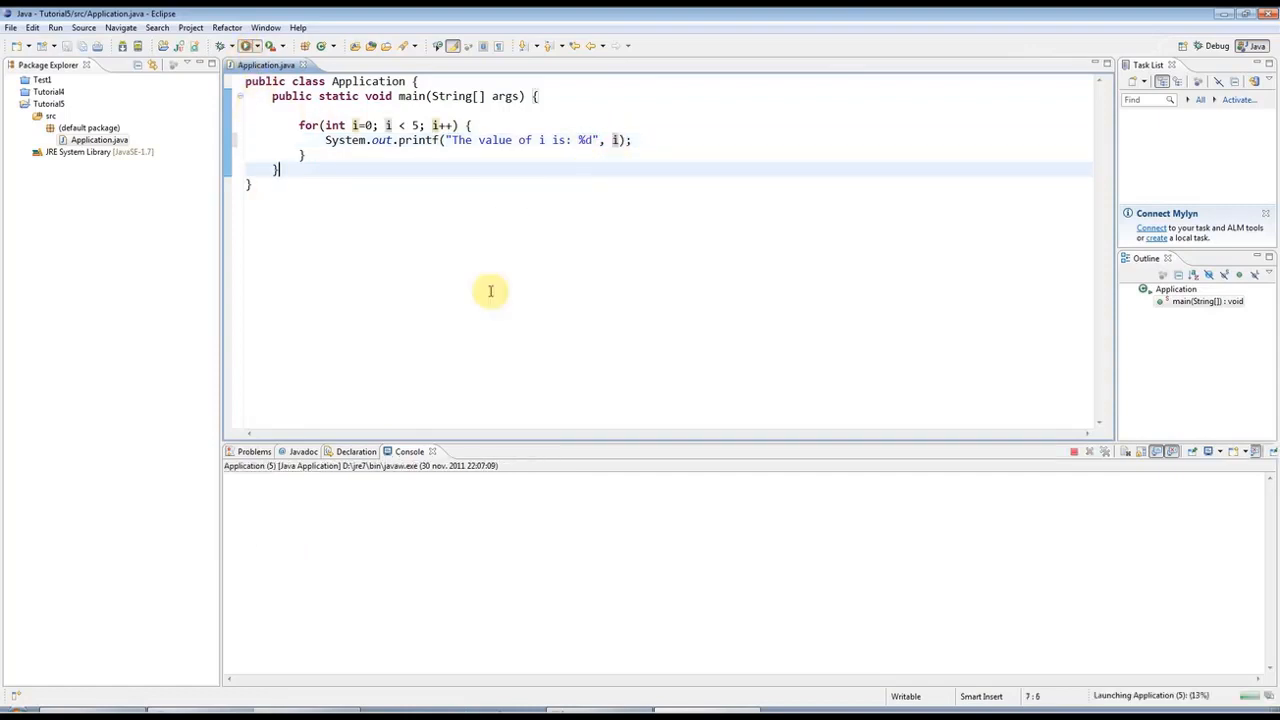
click(267, 46)
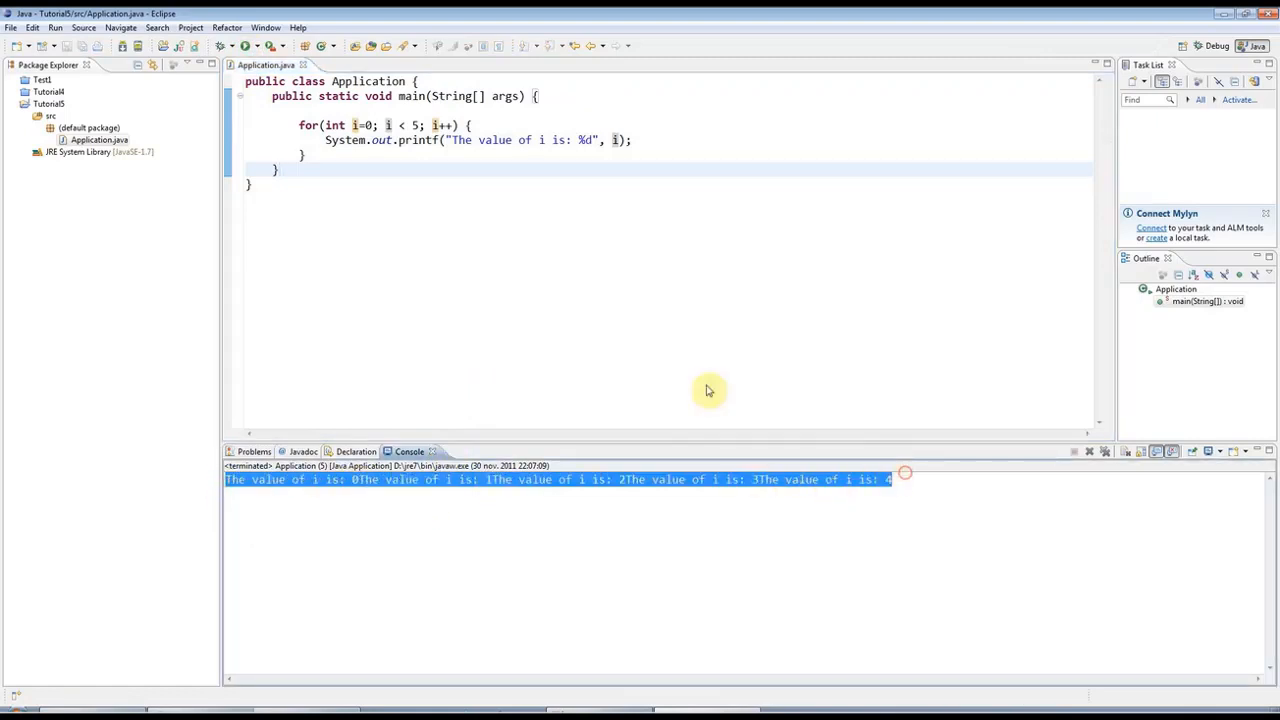
mouse_move(477, 210)
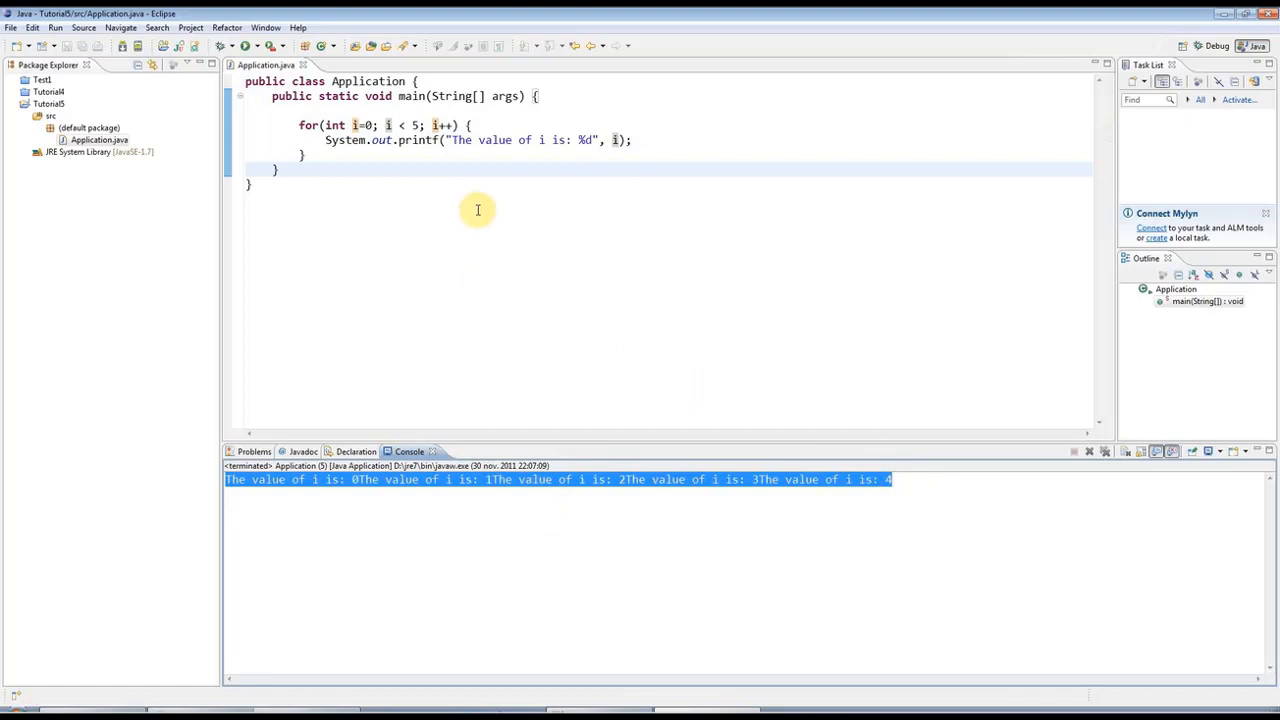
double_click(417, 140)
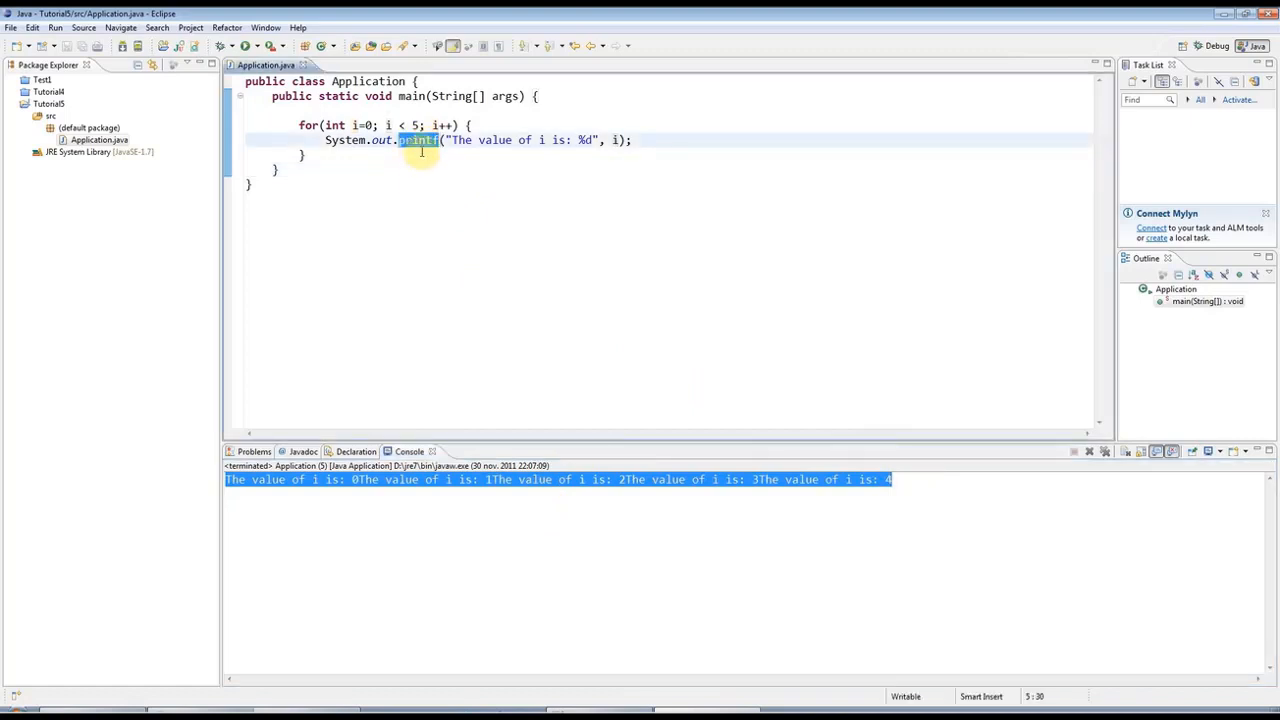
mouse_move(354, 168)
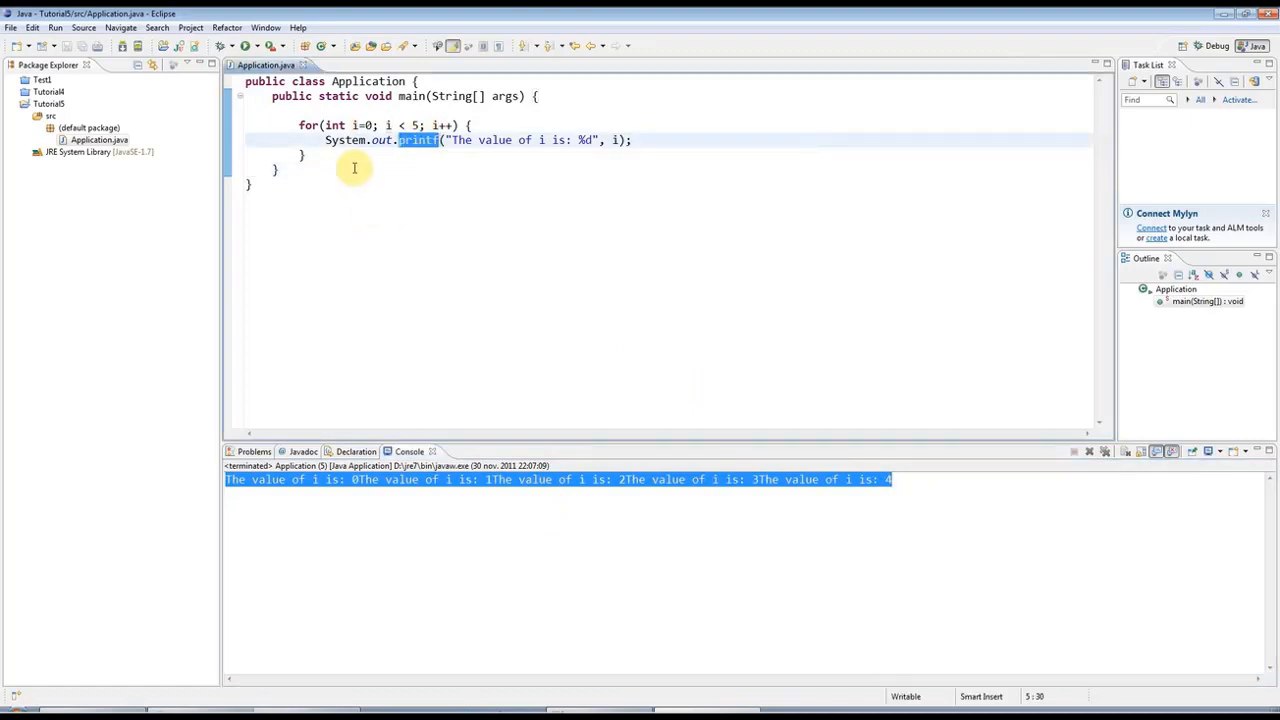
mouse_move(365, 172)
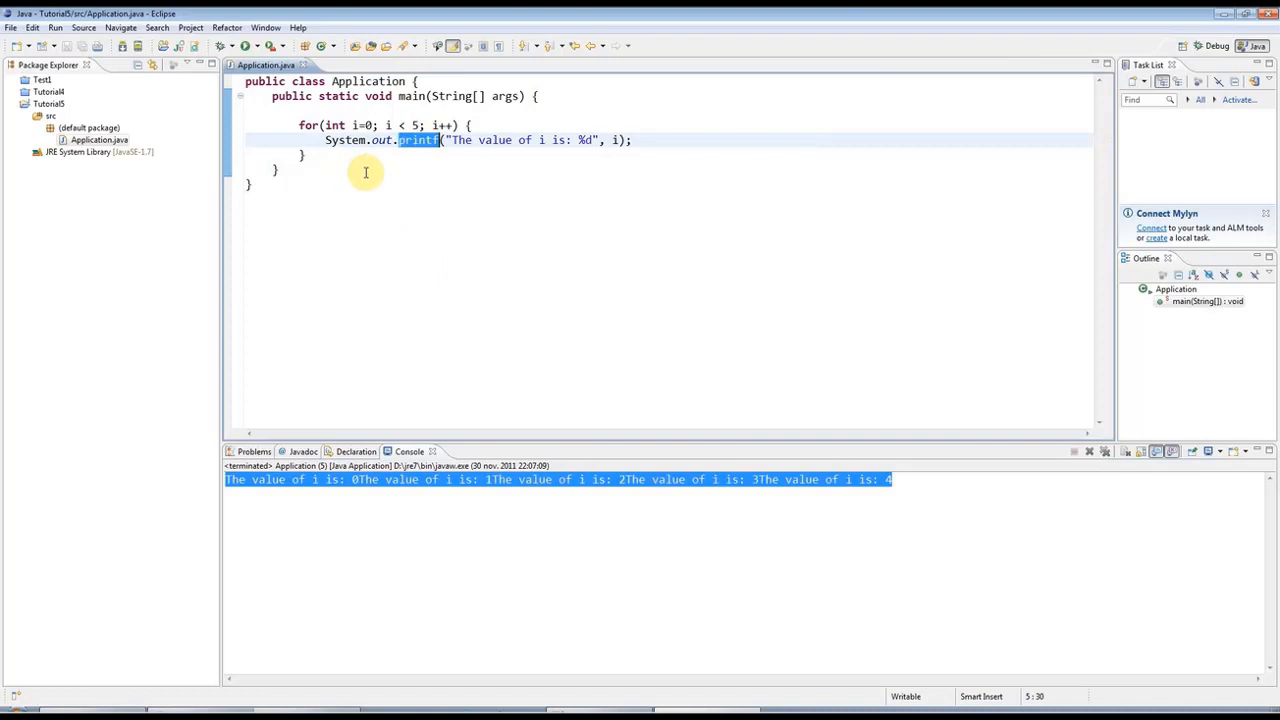
mouse_move(592, 204)
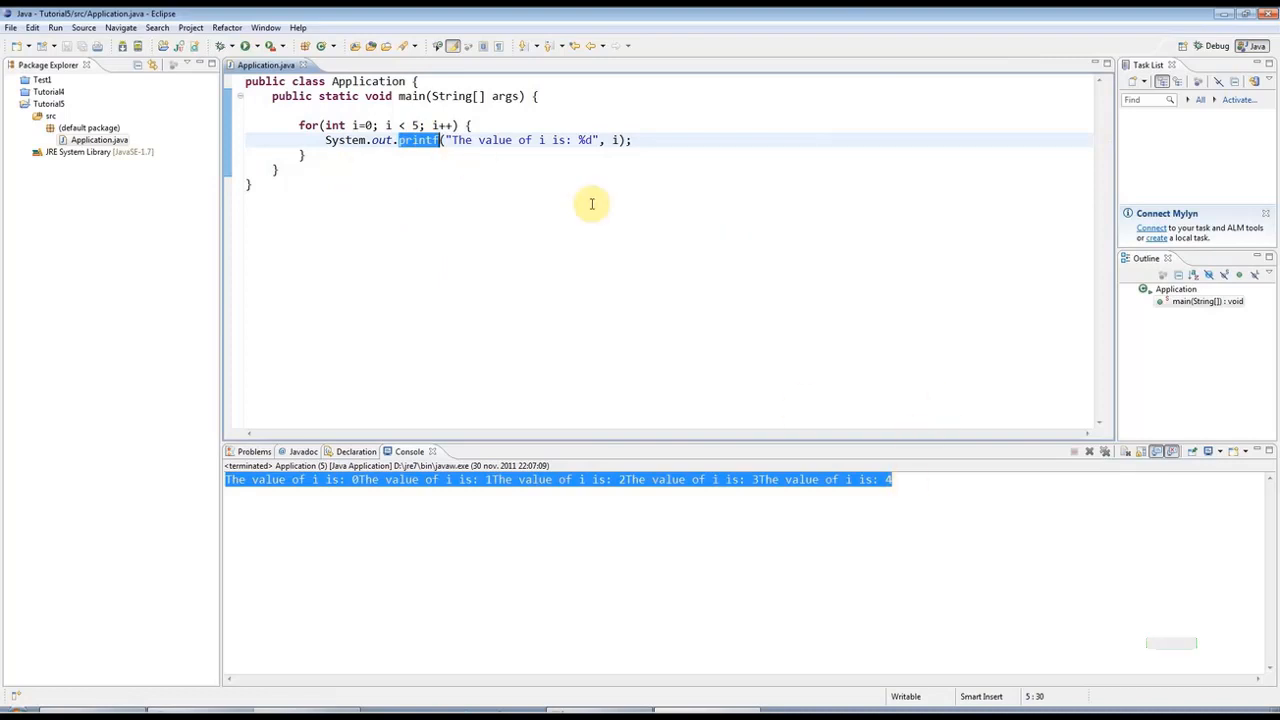
mouse_move(388, 291)
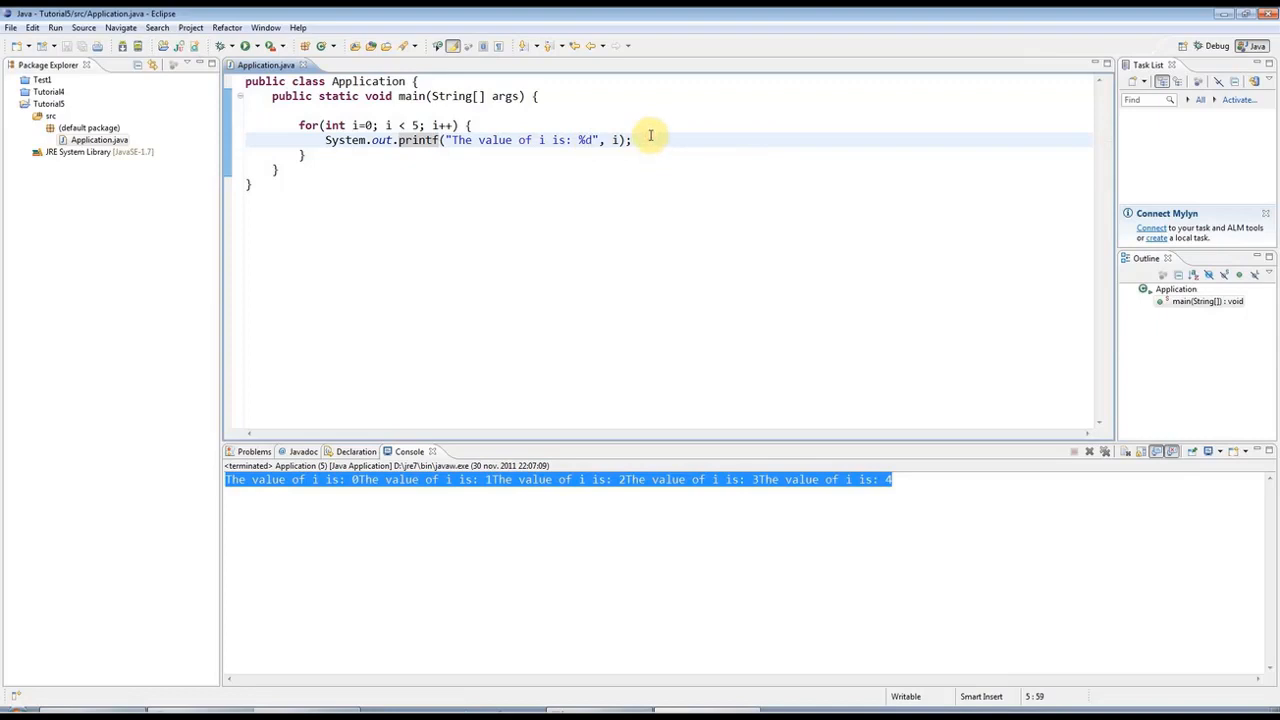
Step: Try a sysout println line and run, then add \n after %d in the format string
key(Return)
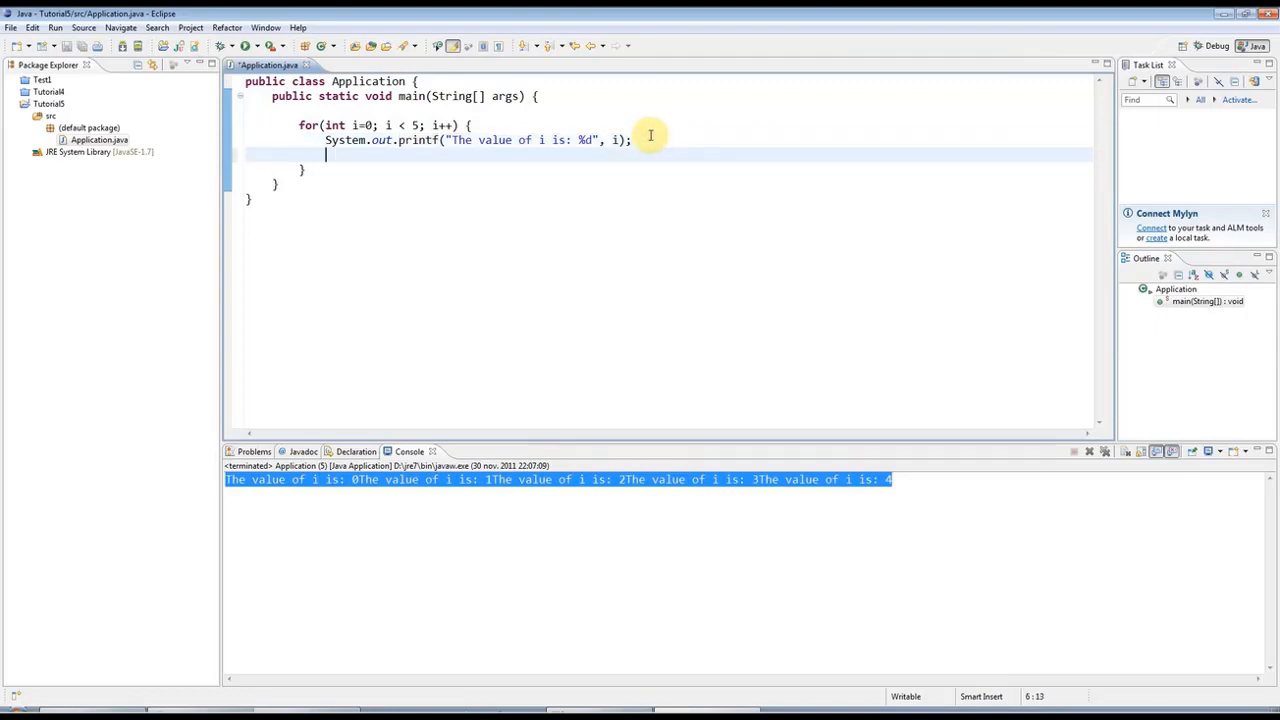
text(sysout)
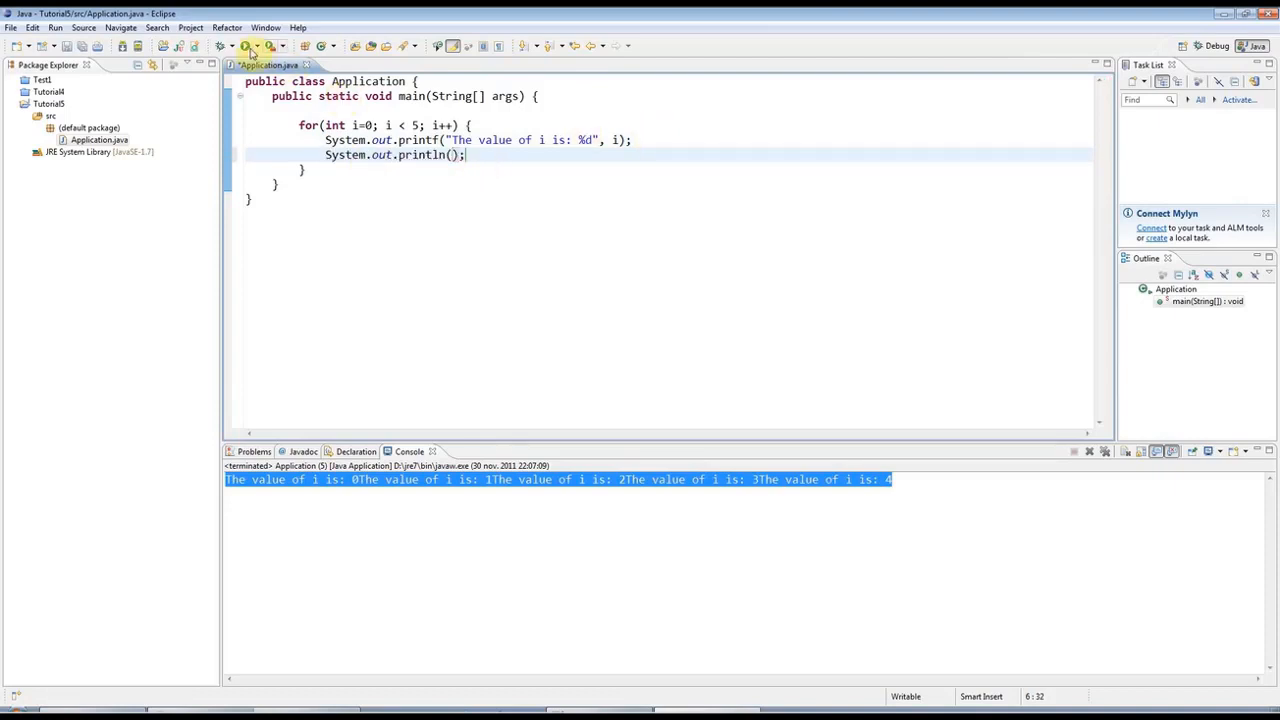
click(248, 46)
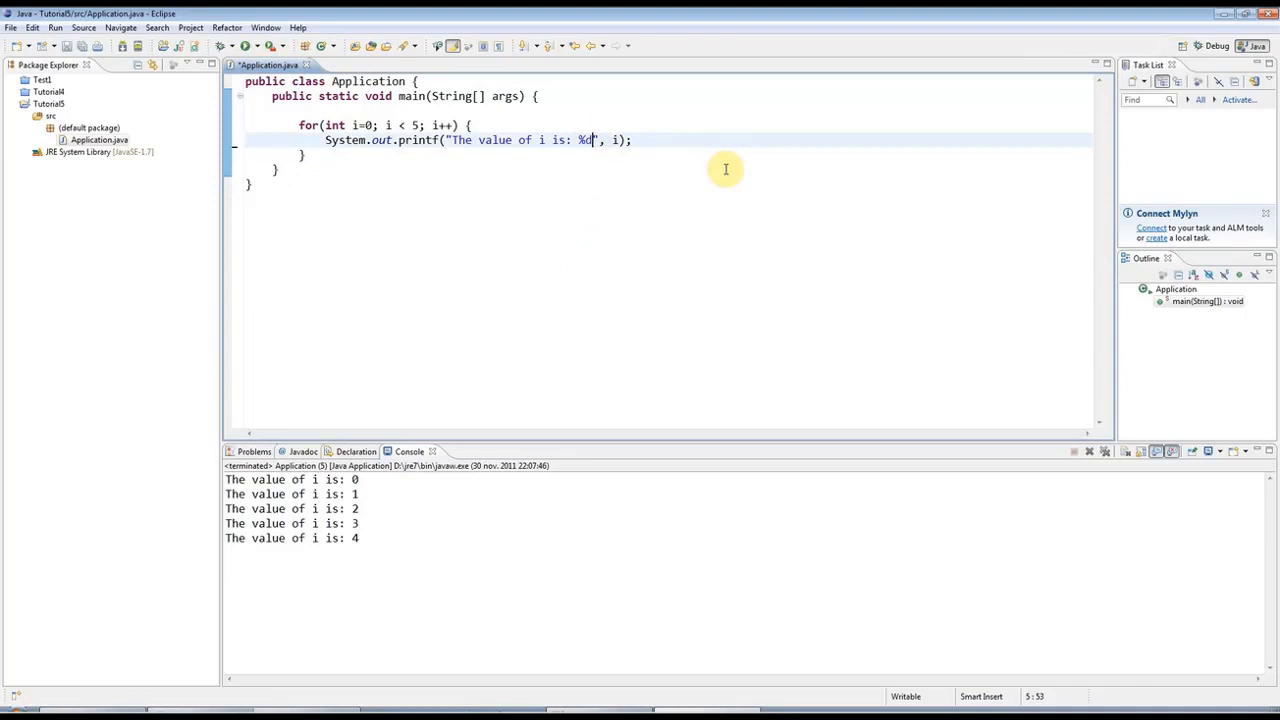
text(\n)
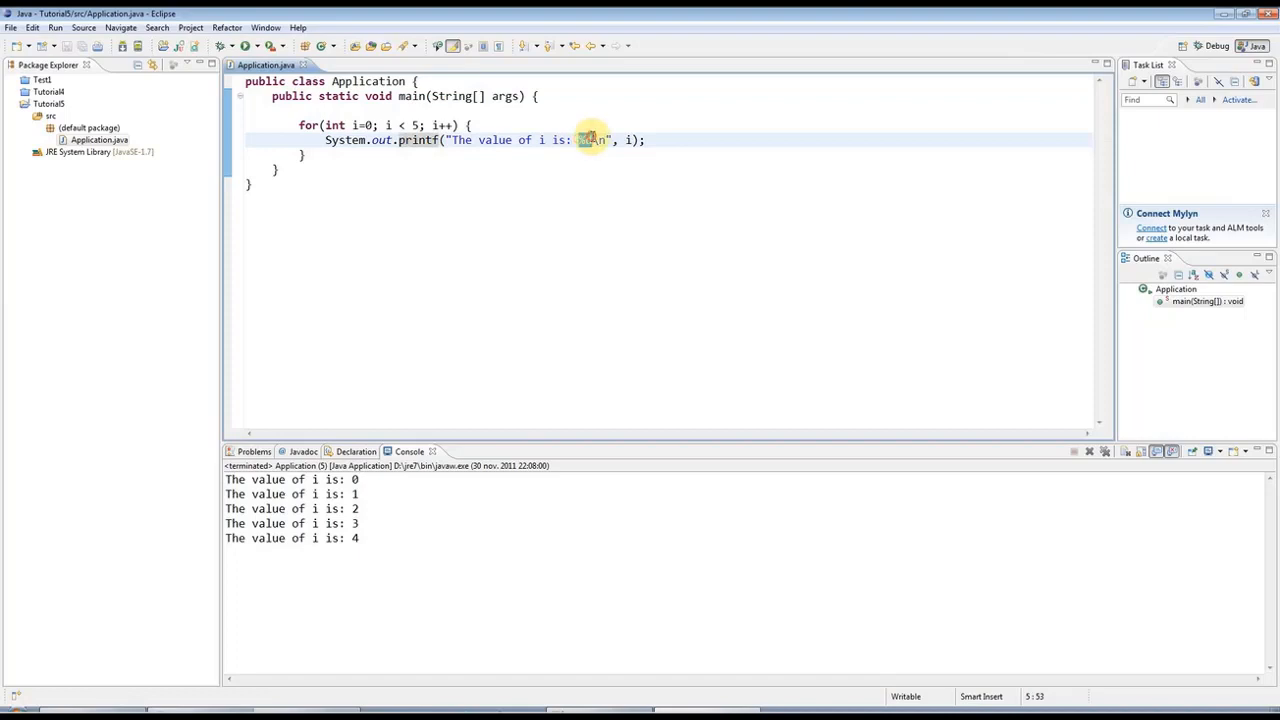
Step: Try a newline inside the message text, delete it, and rerun the program
text(%d\n)
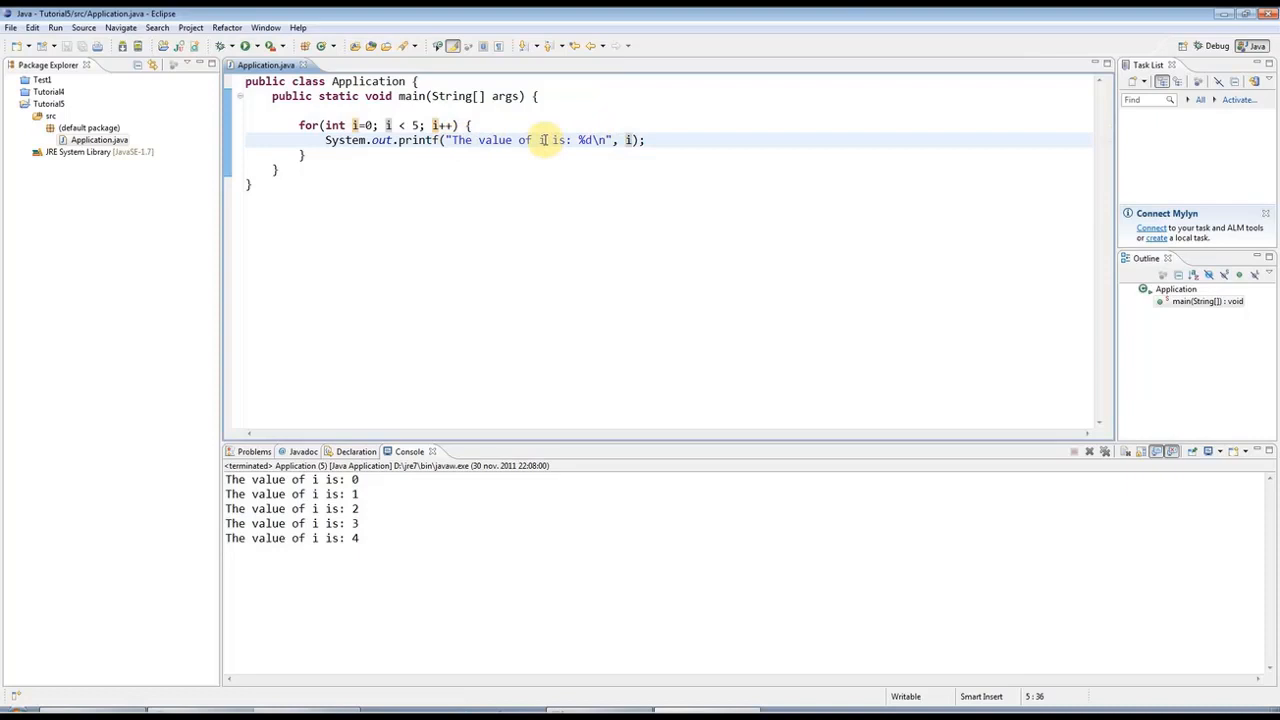
text(\b)
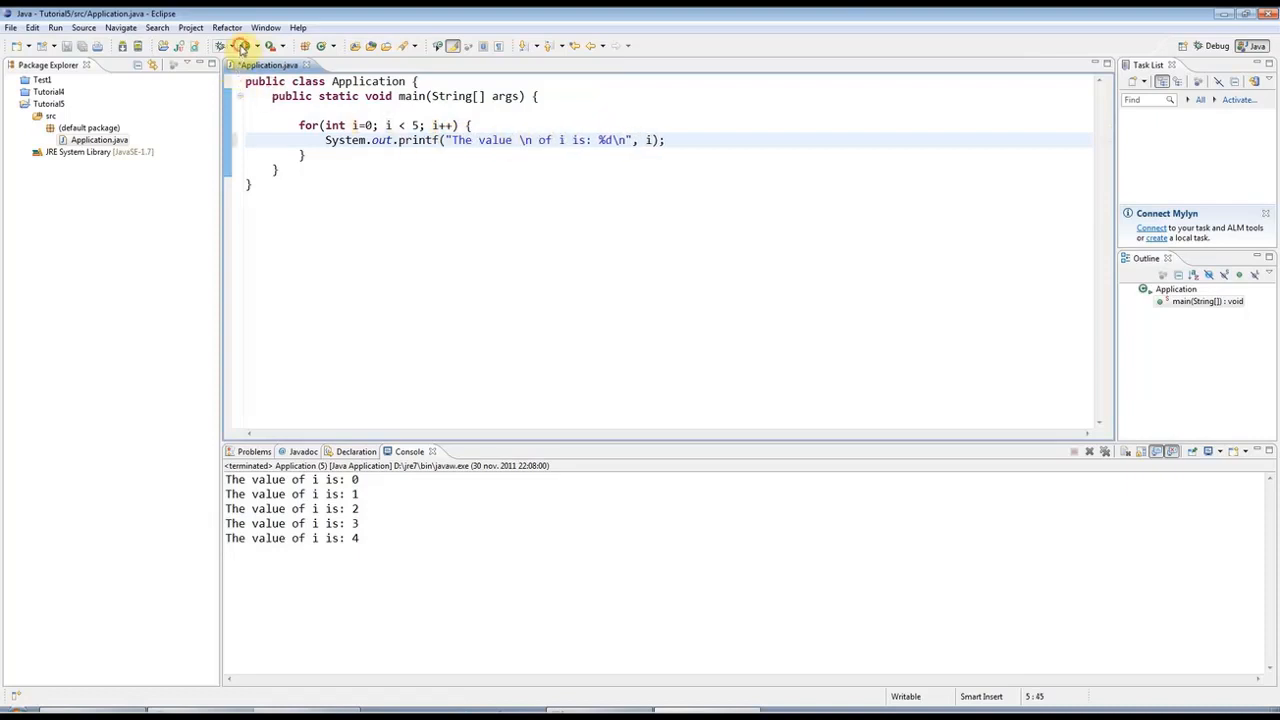
click(220, 46)
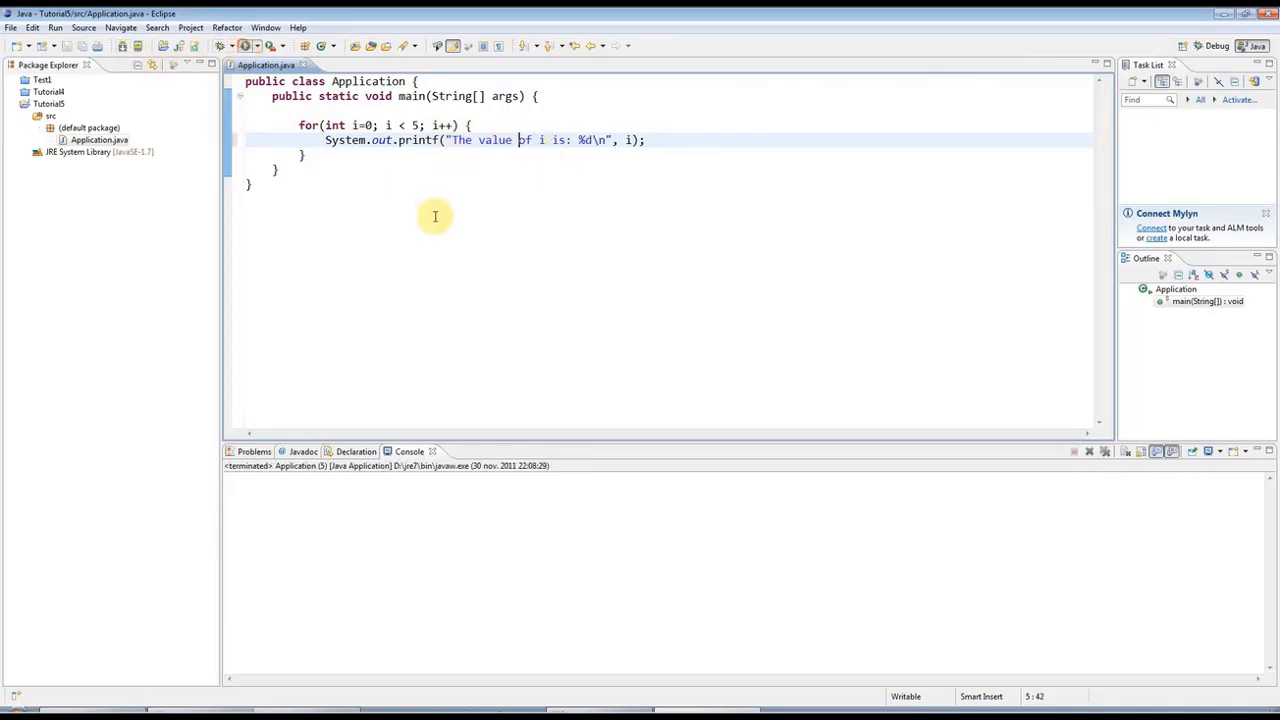
click(231, 46)
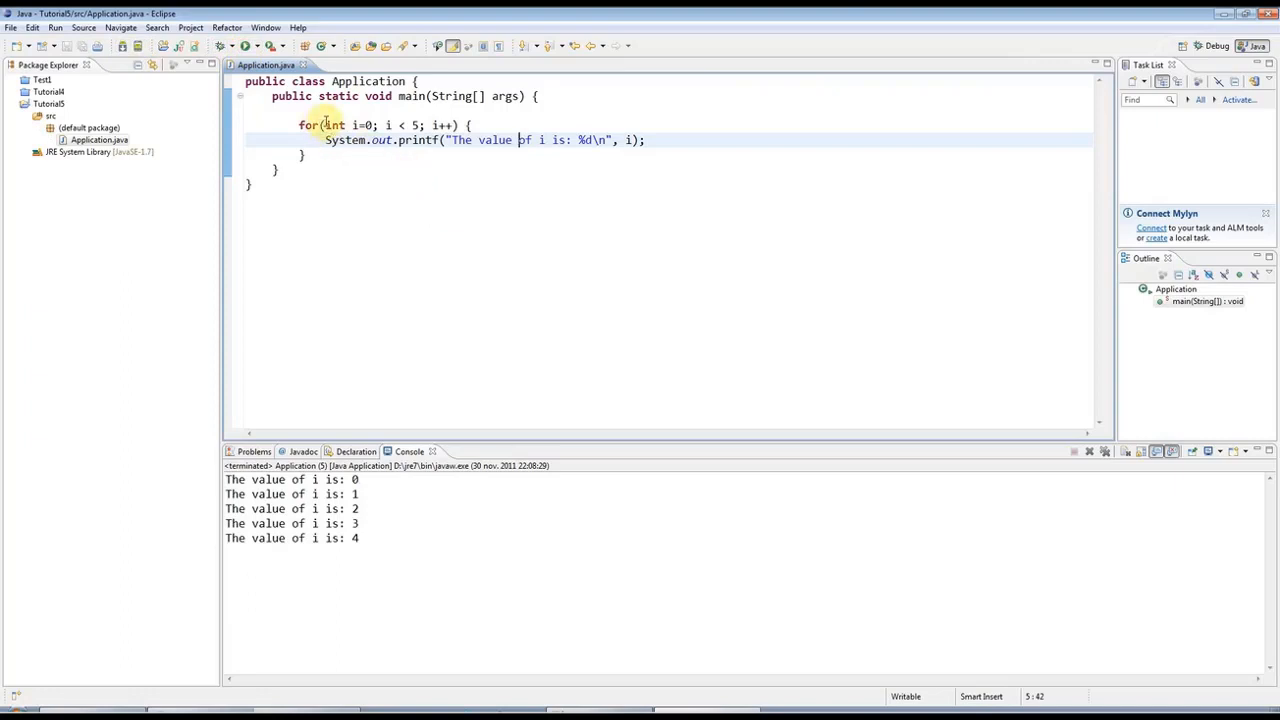
double_click(340, 124)
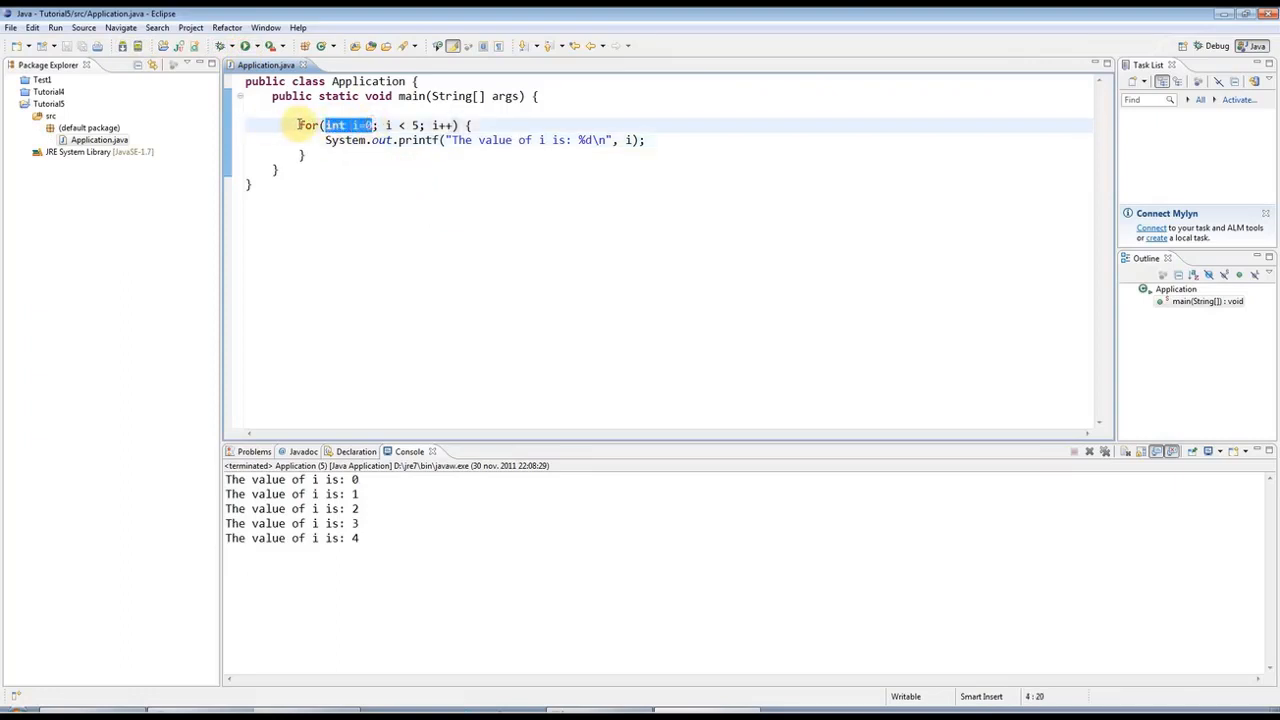
drag(298, 125, 513, 140)
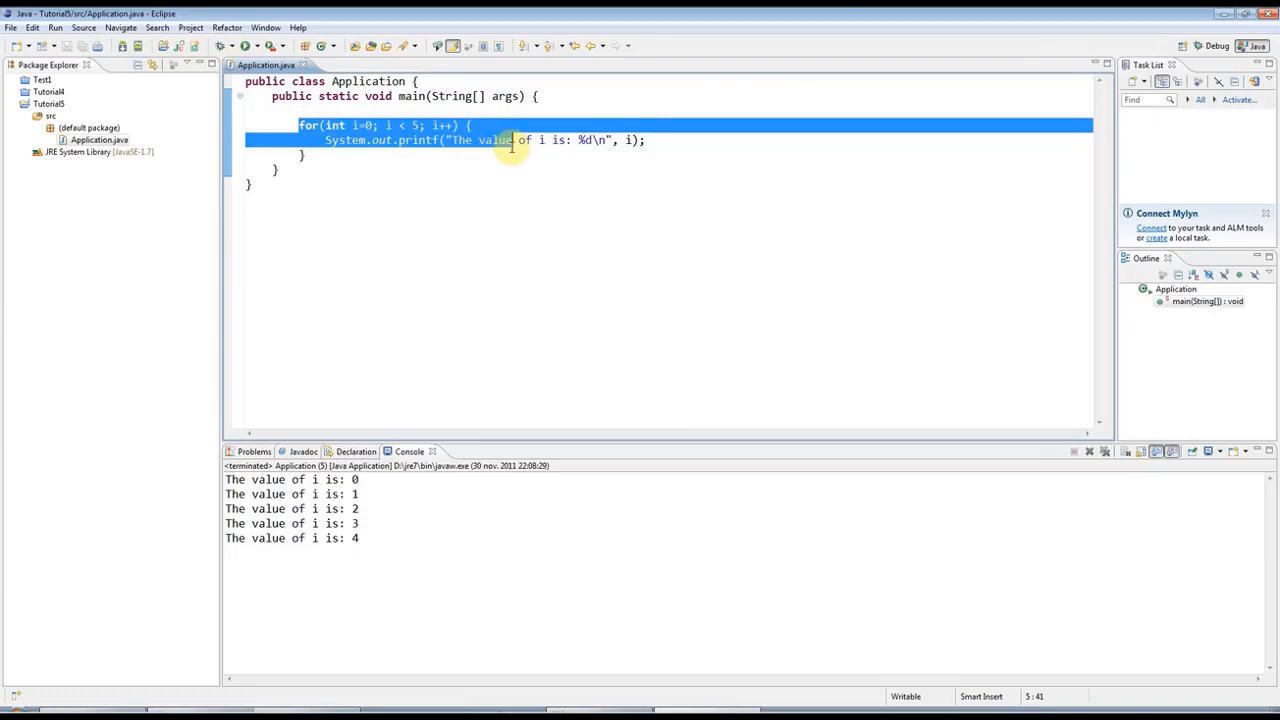
click(300, 125)
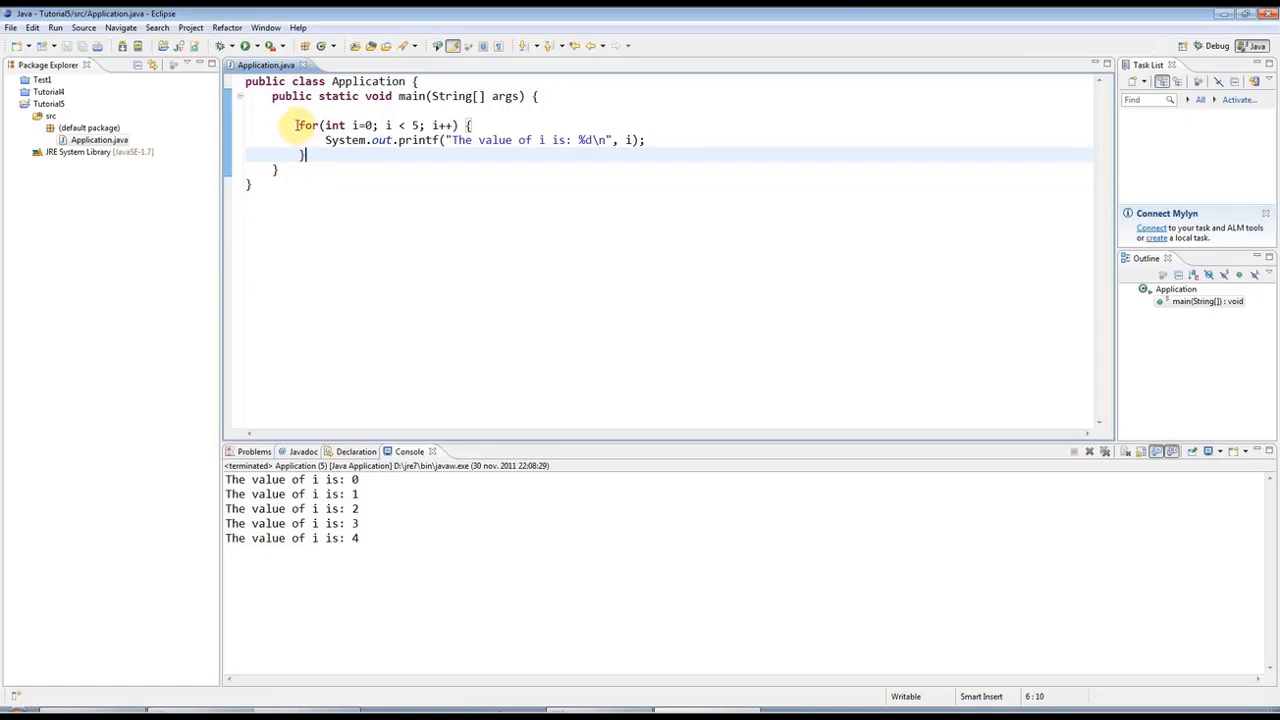
mouse_move(335, 140)
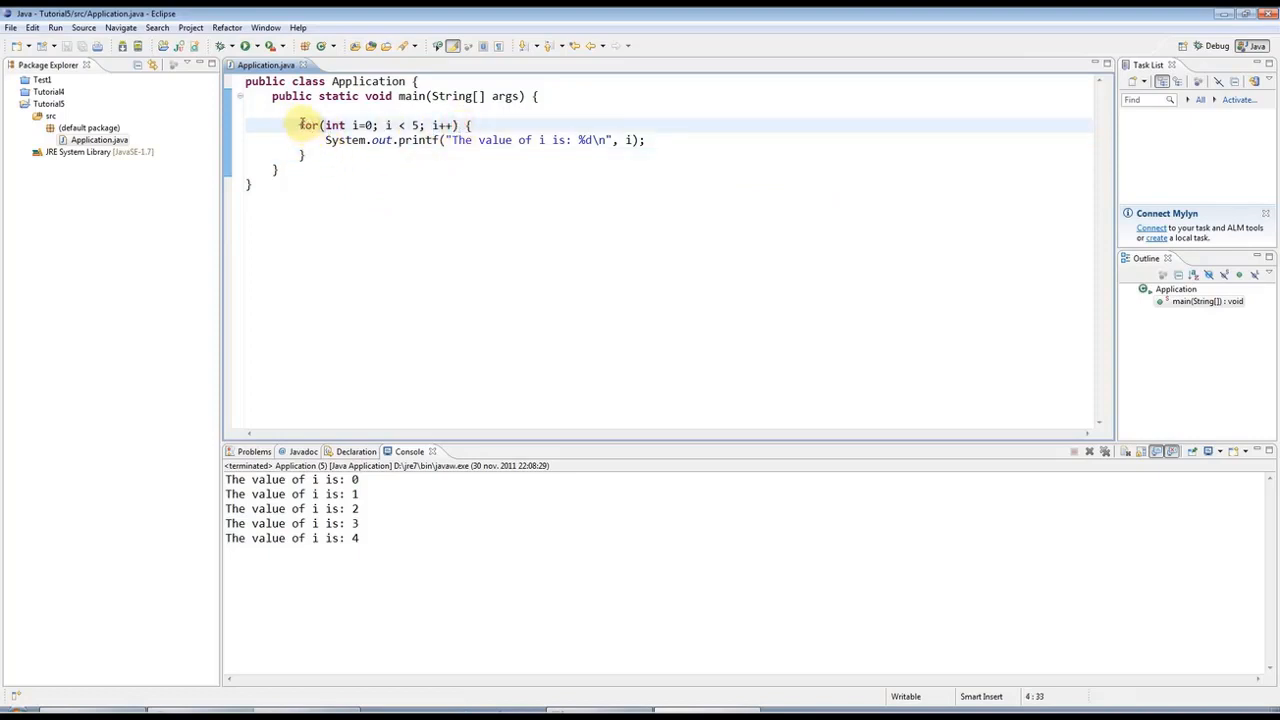
click(321, 235)
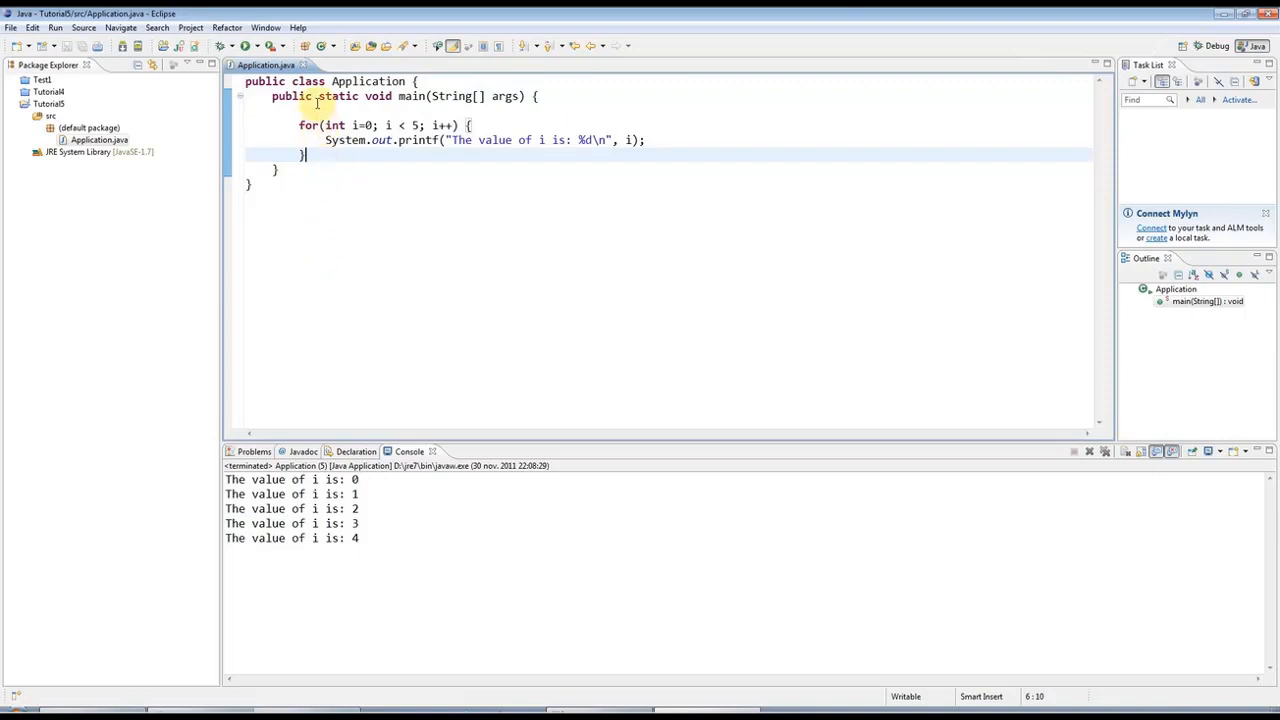
mouse_move(425, 181)
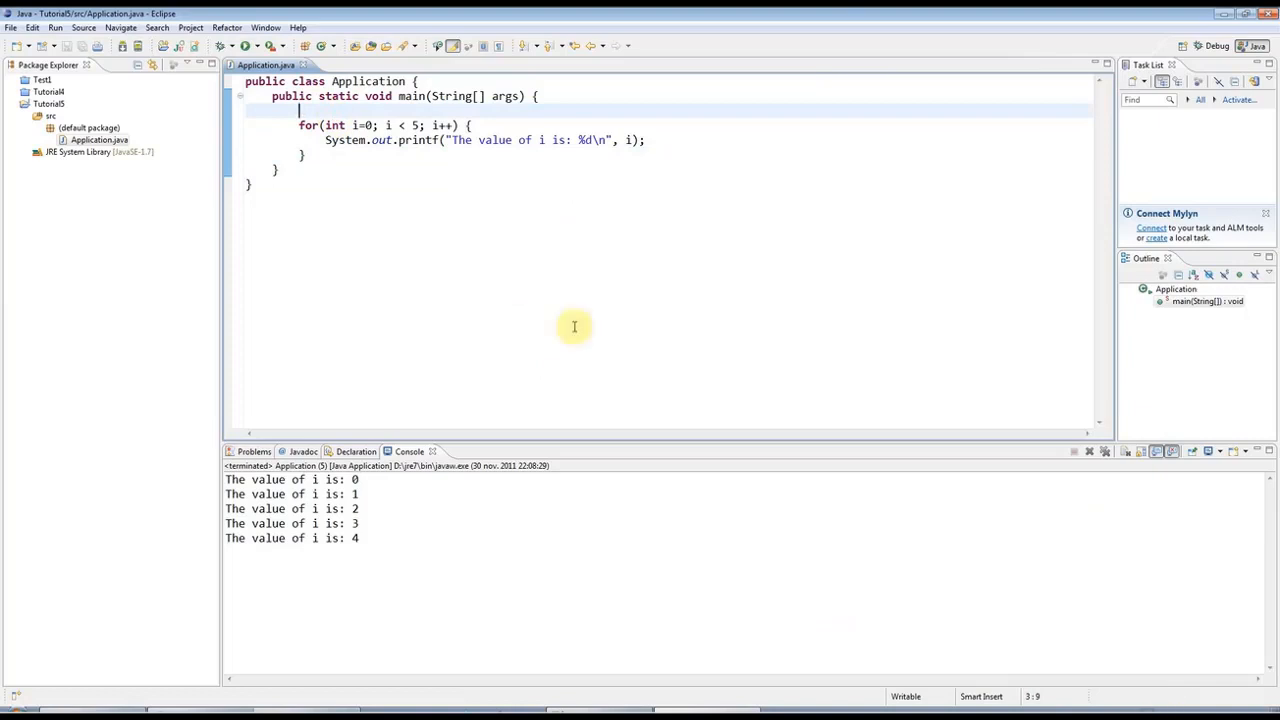
drag(298, 125, 305, 154)
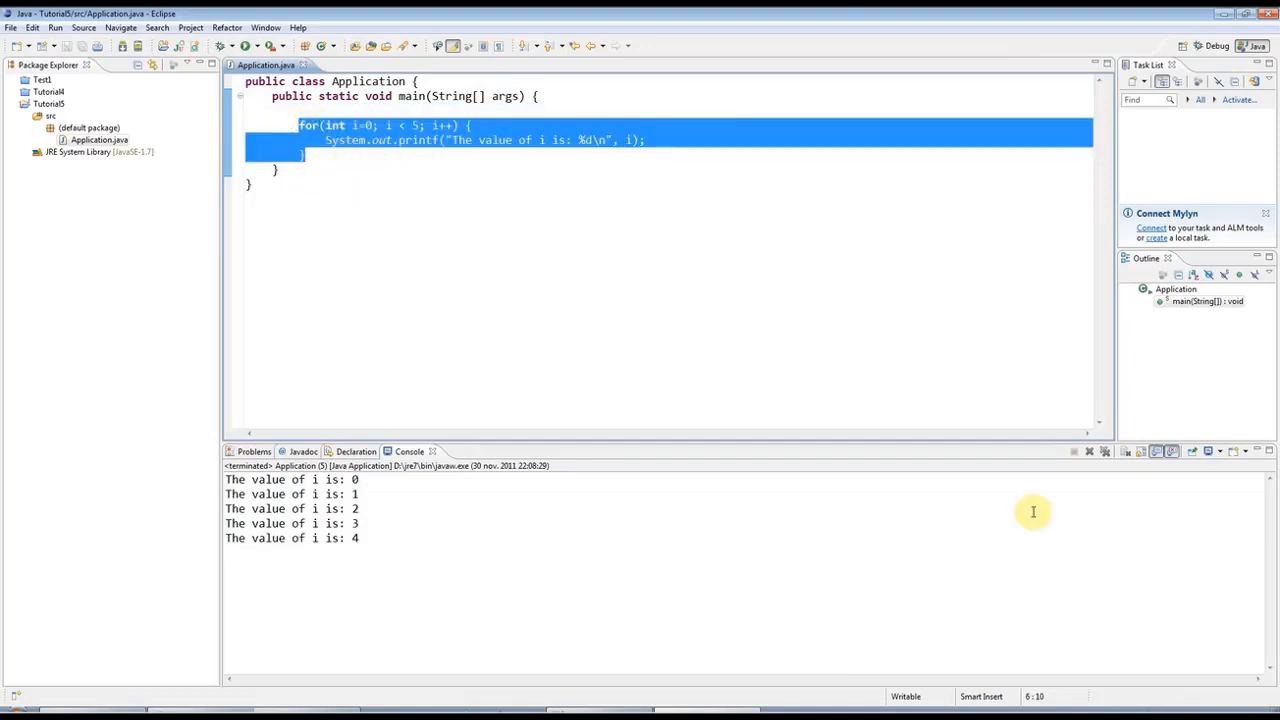